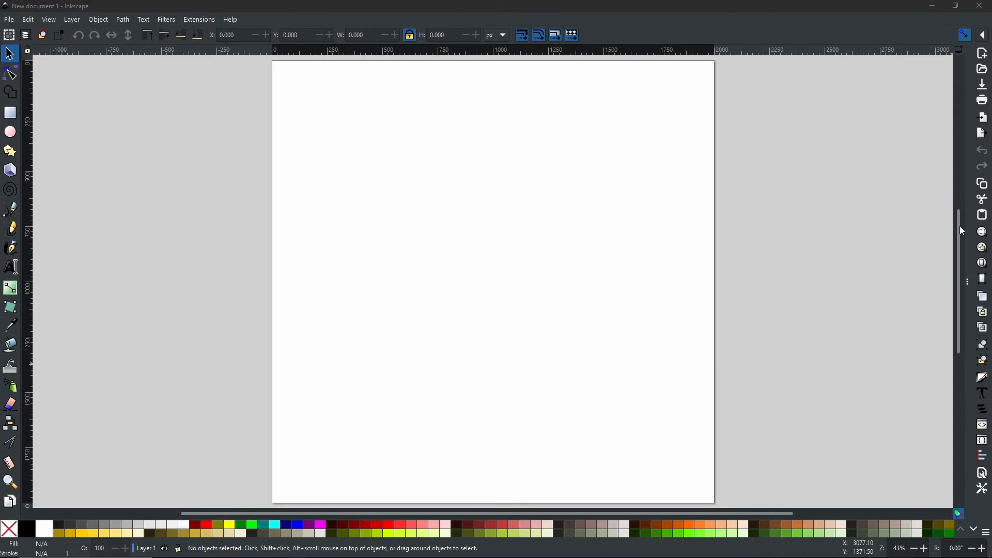
mouse_move(840, 247)
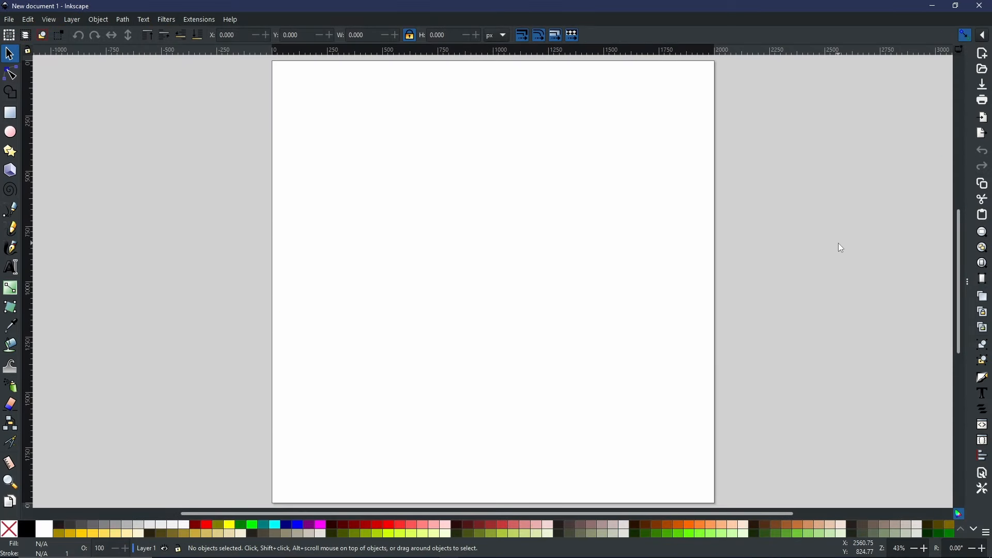
mouse_move(841, 253)
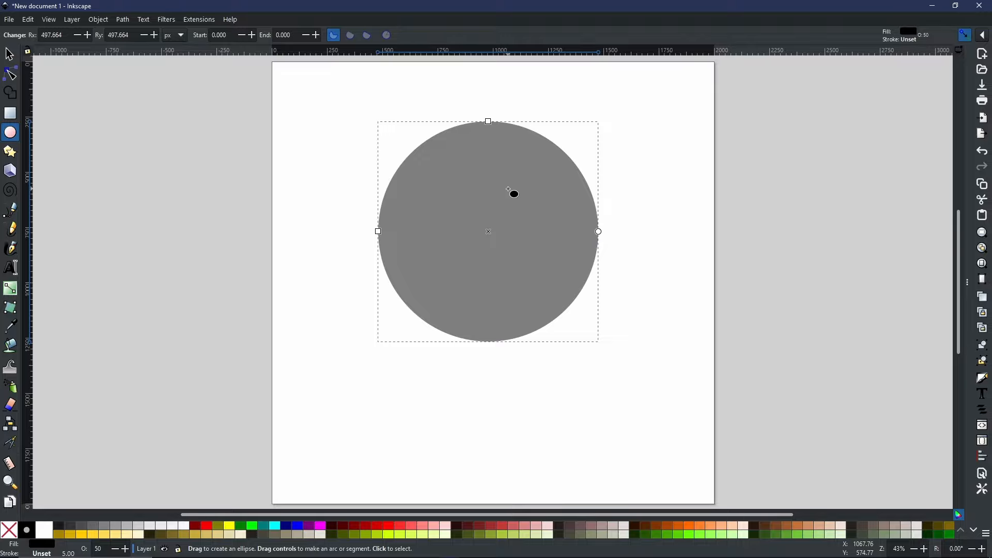
Step: Draw a large Ctrl-constrained grey circle near the top centre of the page
left_click(122, 19)
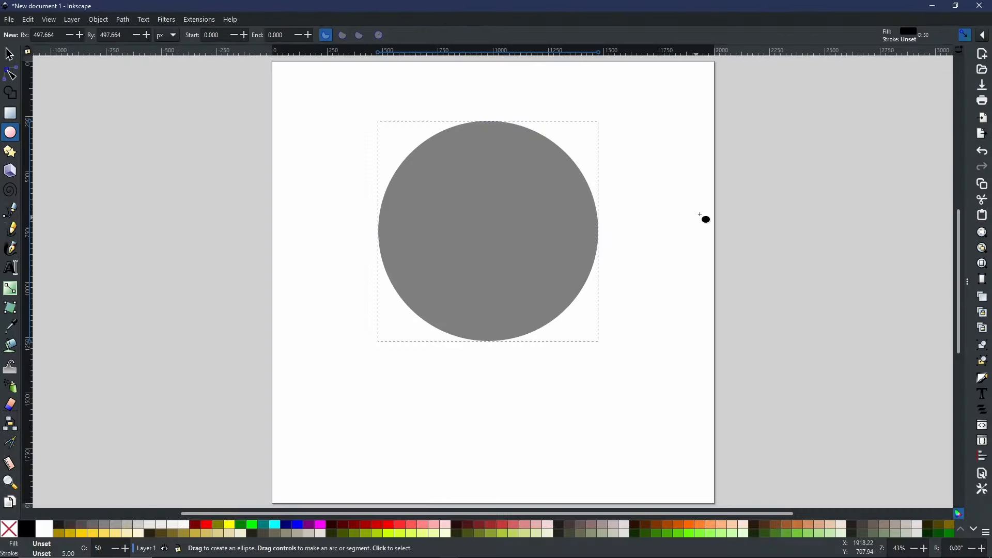
mouse_move(567, 232)
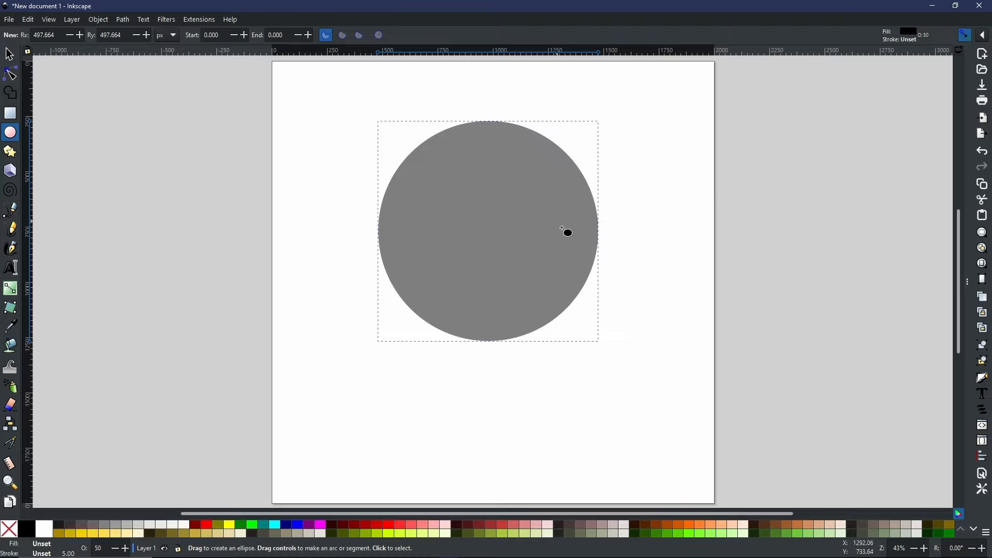
mouse_move(476, 190)
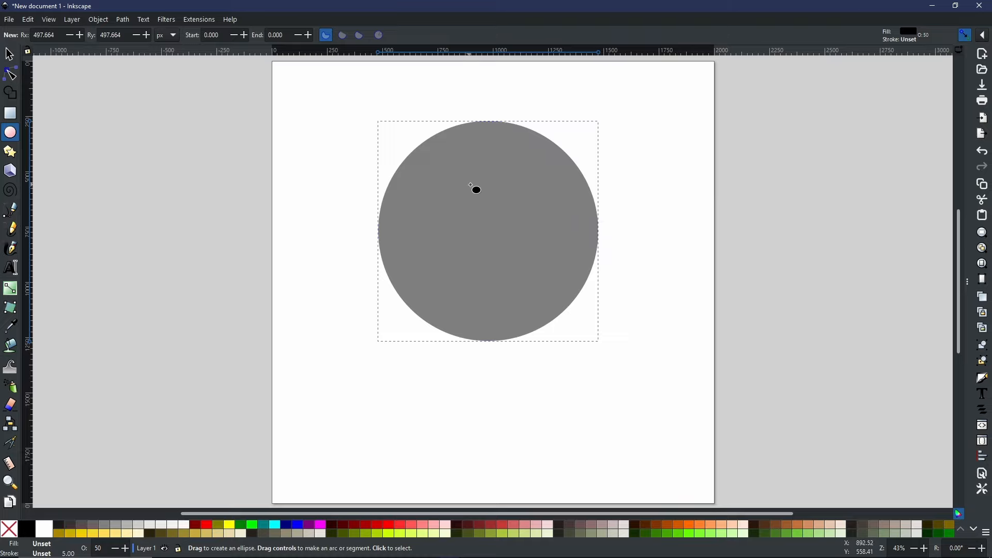
mouse_move(516, 210)
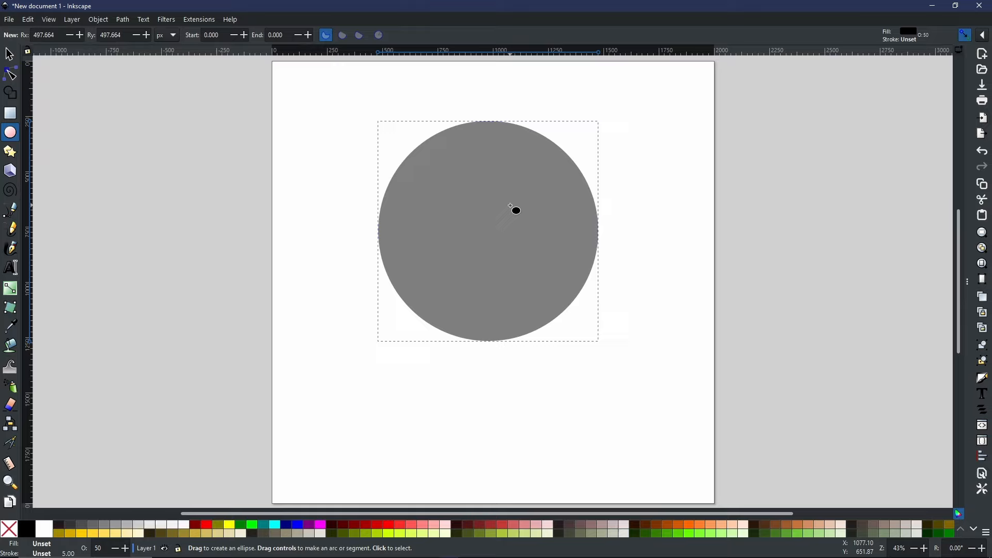
mouse_move(603, 257)
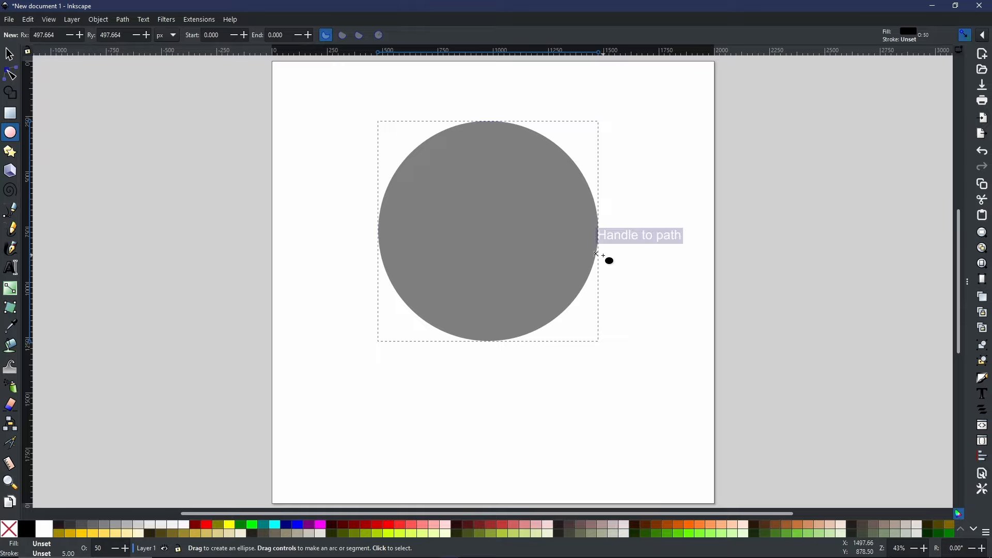
mouse_move(639, 260)
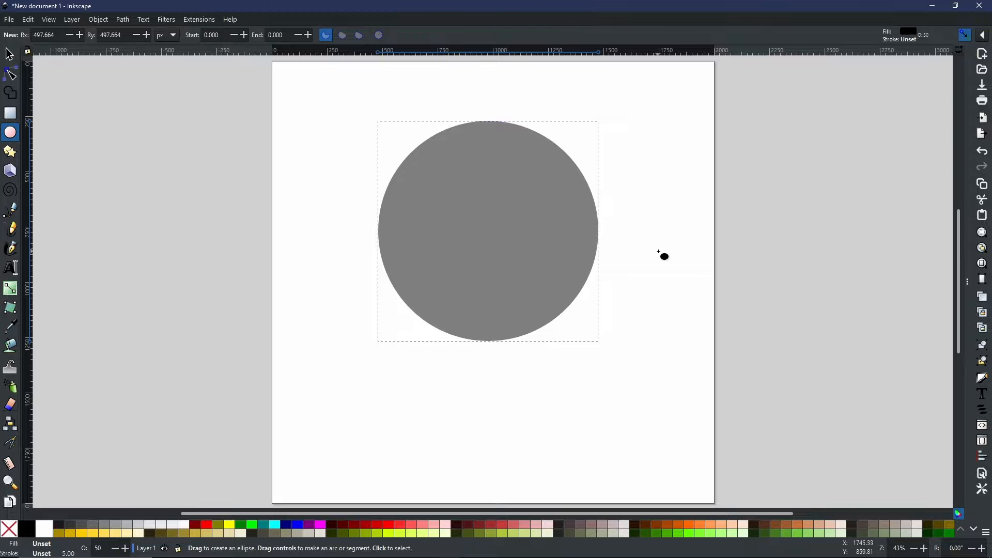
mouse_move(462, 203)
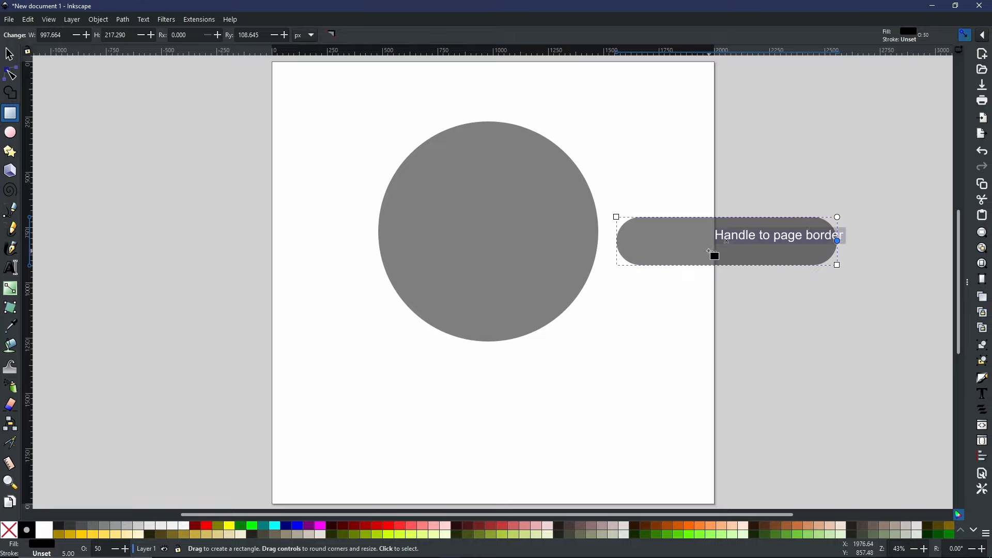
mouse_move(98, 19)
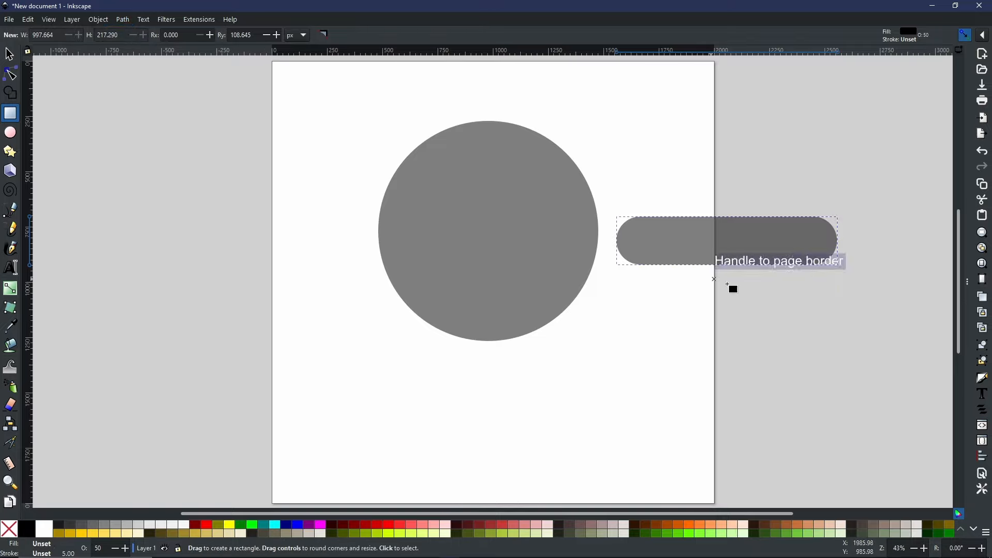
mouse_move(656, 229)
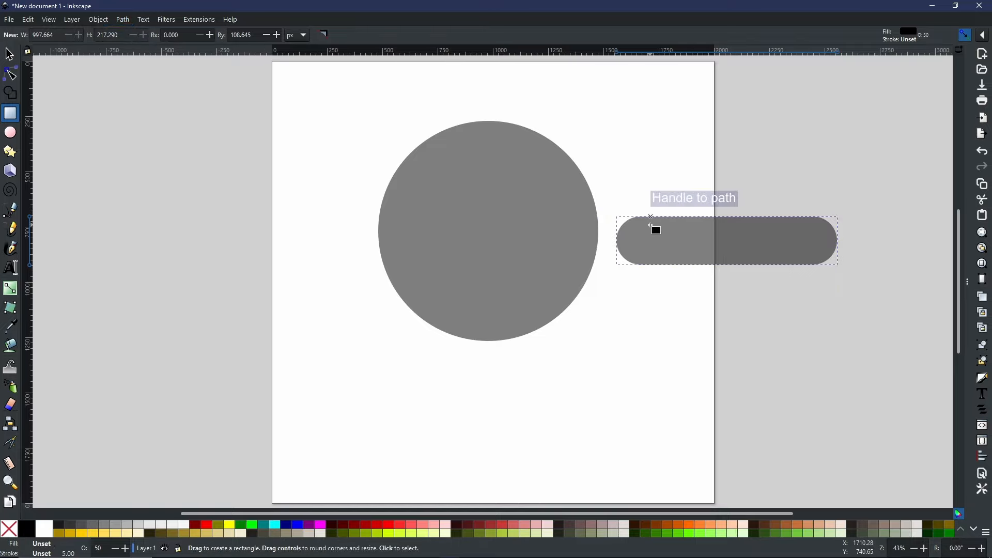
mouse_move(632, 242)
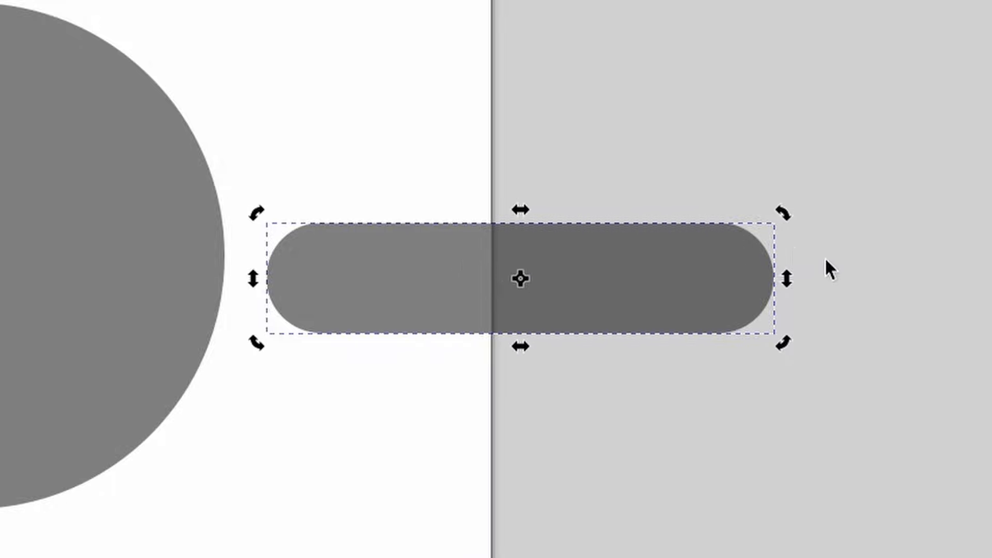
mouse_move(789, 229)
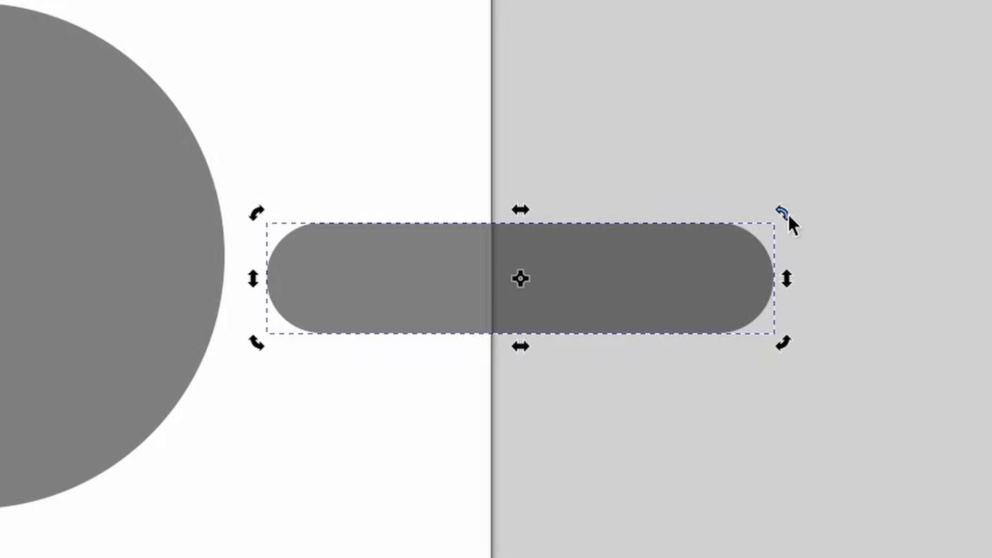
mouse_move(791, 225)
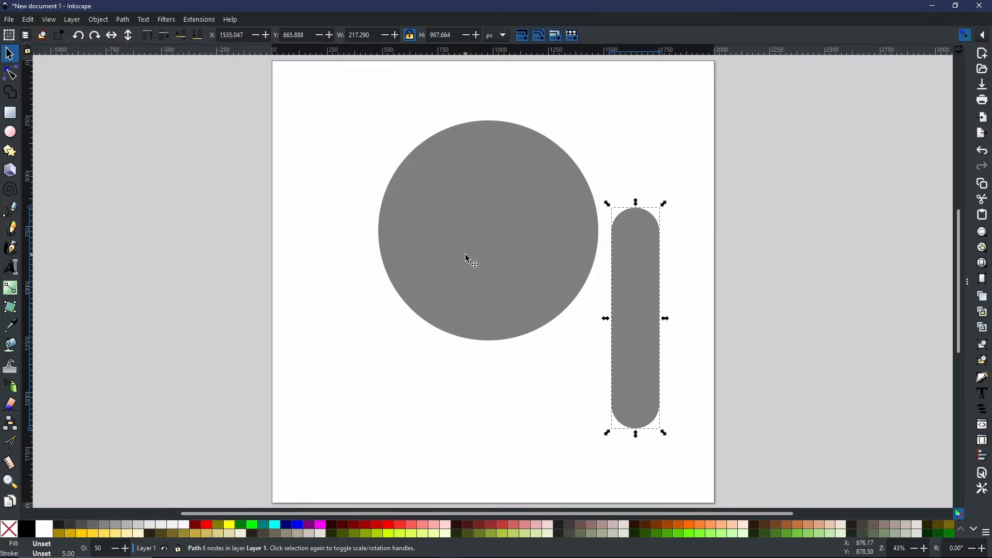
mouse_move(642, 278)
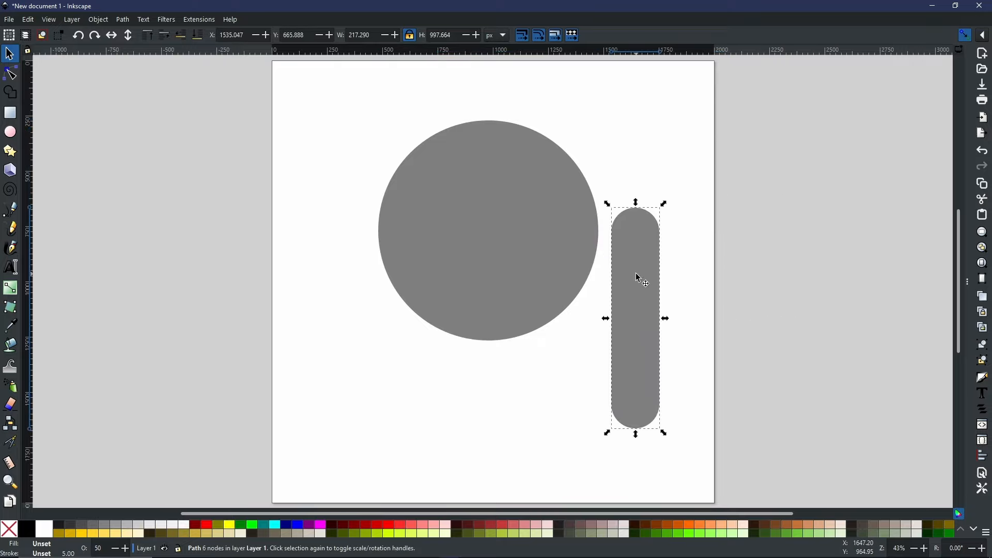
mouse_move(631, 279)
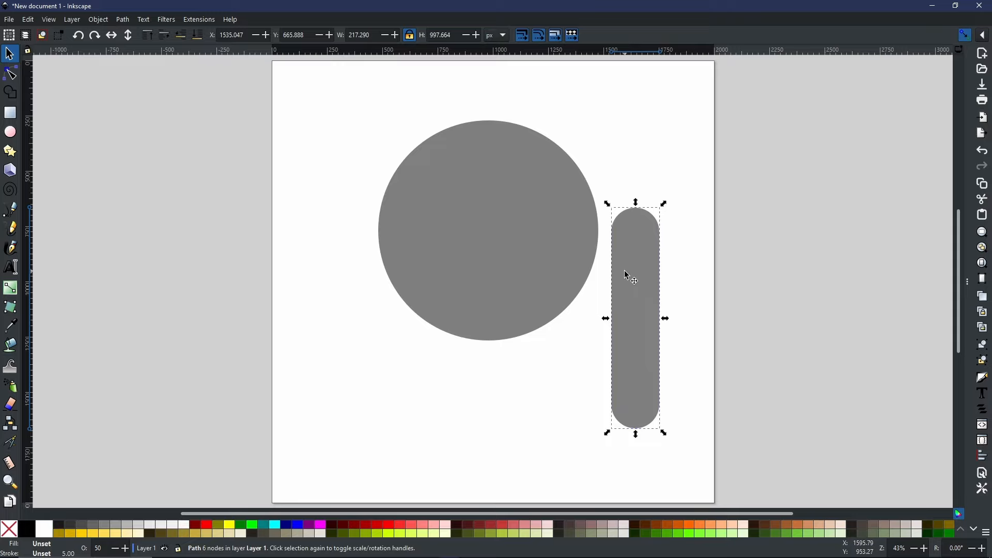
mouse_move(636, 283)
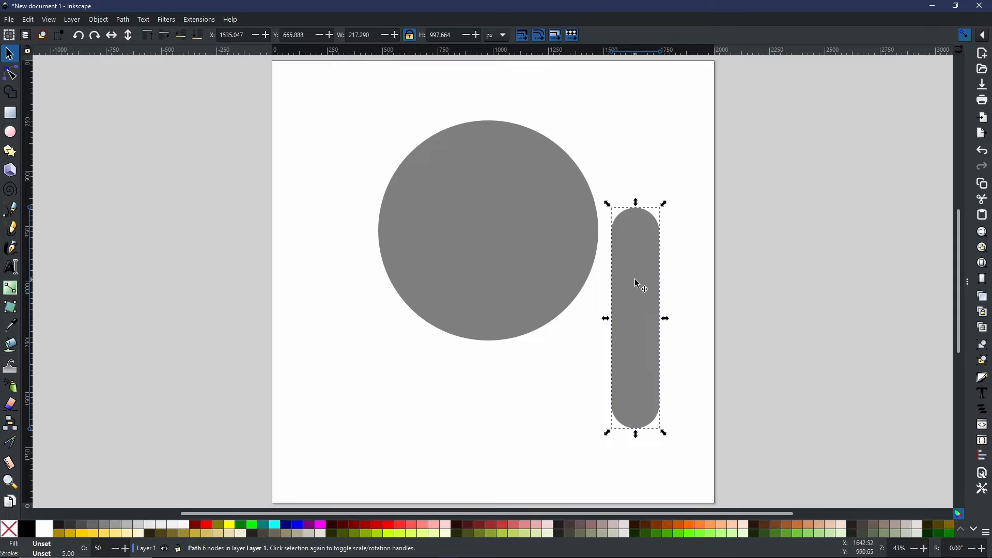
mouse_move(623, 286)
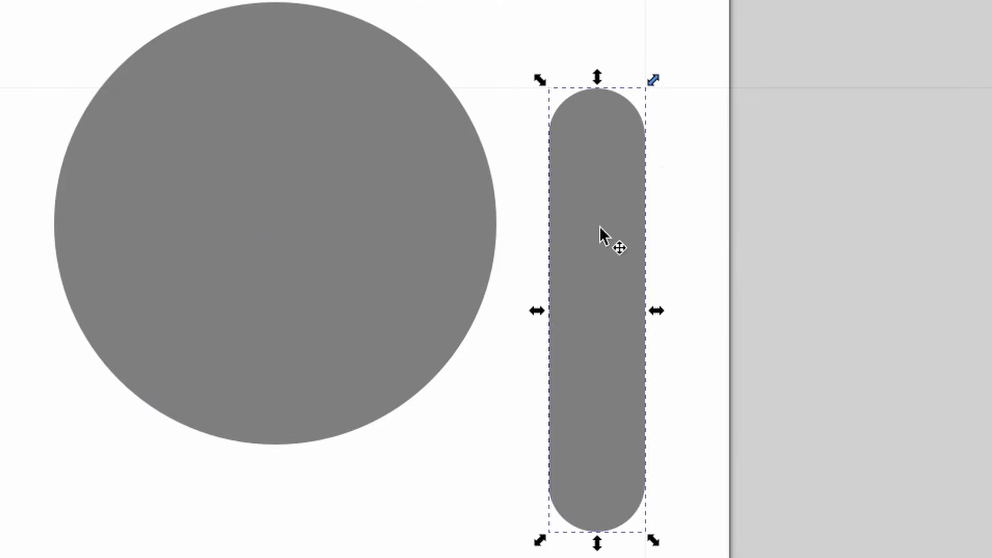
mouse_move(654, 89)
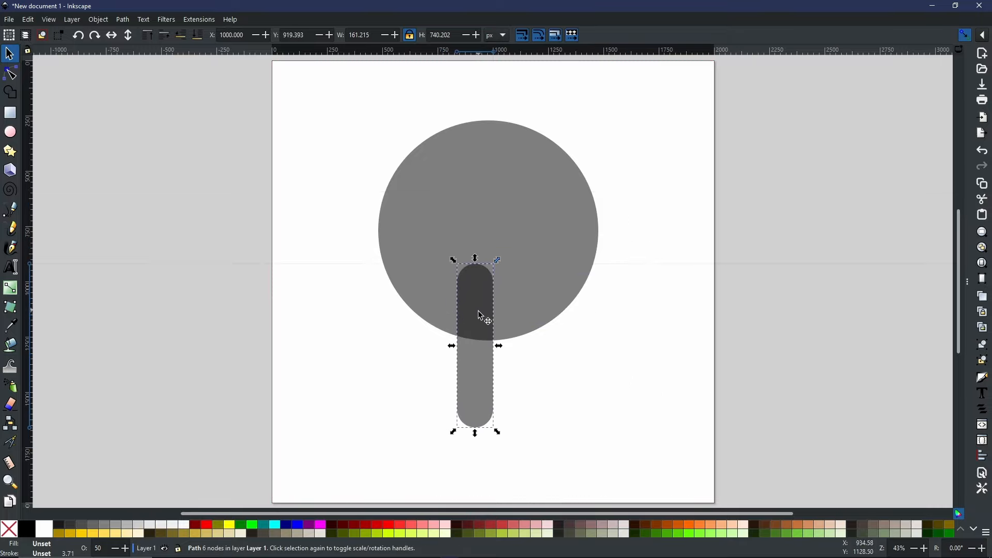
mouse_move(564, 319)
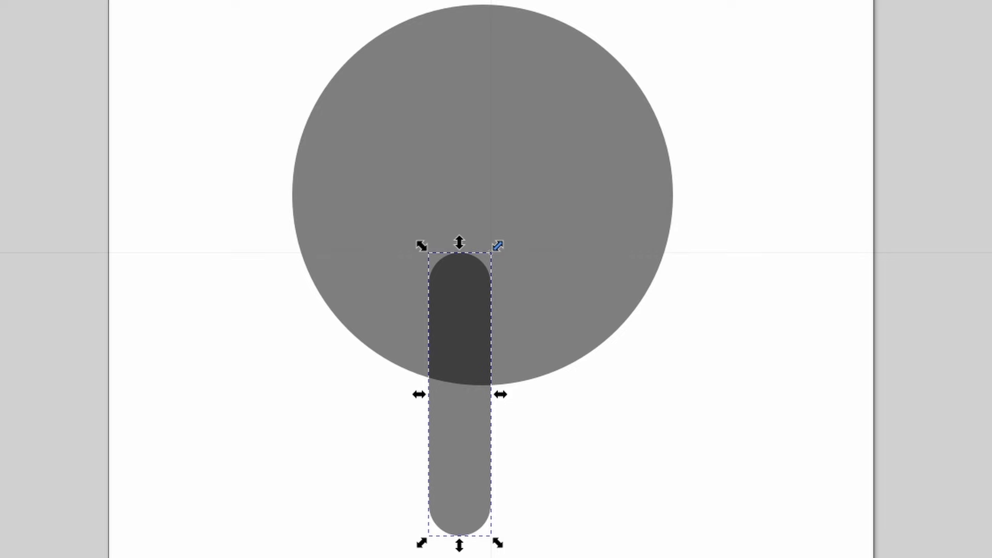
mouse_move(397, 448)
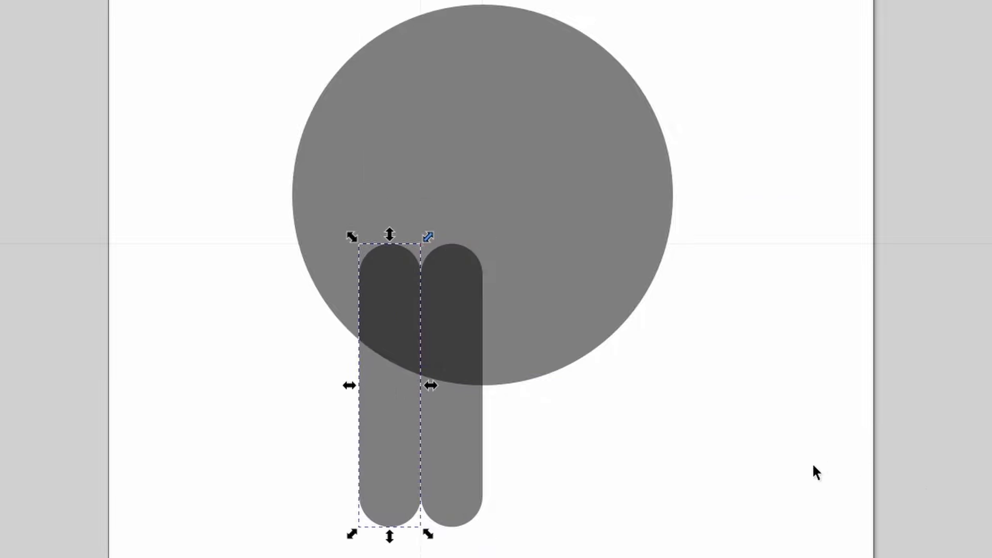
mouse_move(468, 376)
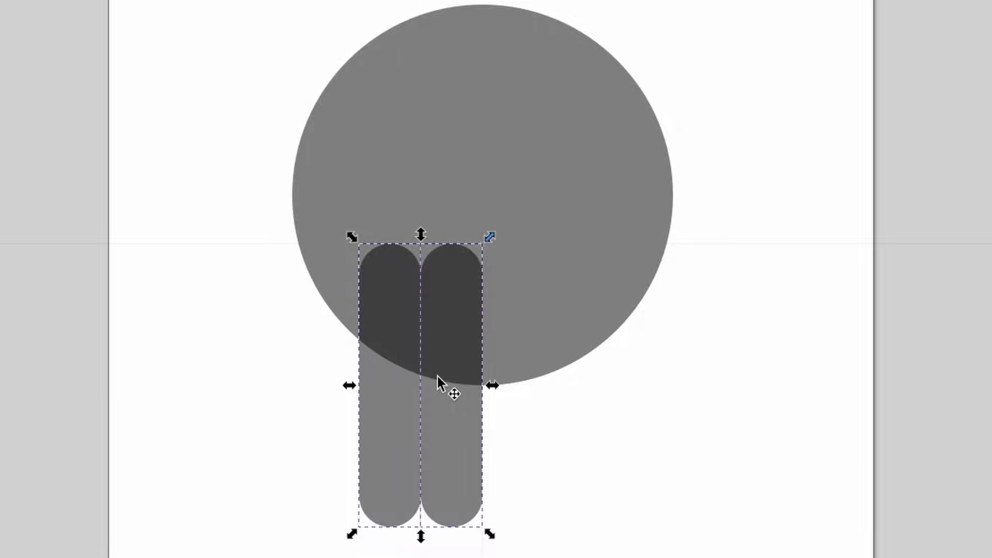
Step: Duplicate the pill into four identical upright pills side by side below the circle
right_click(440, 392)
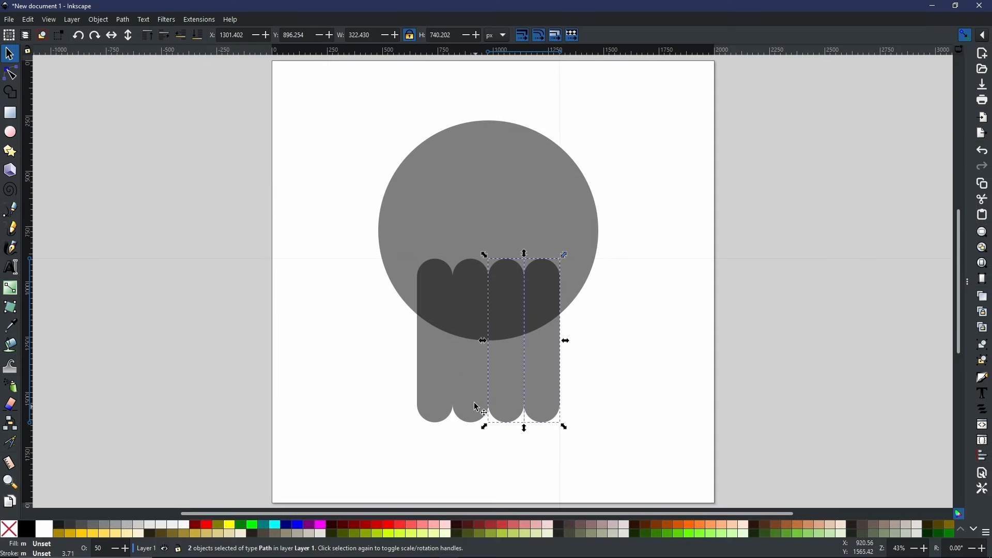
mouse_move(453, 383)
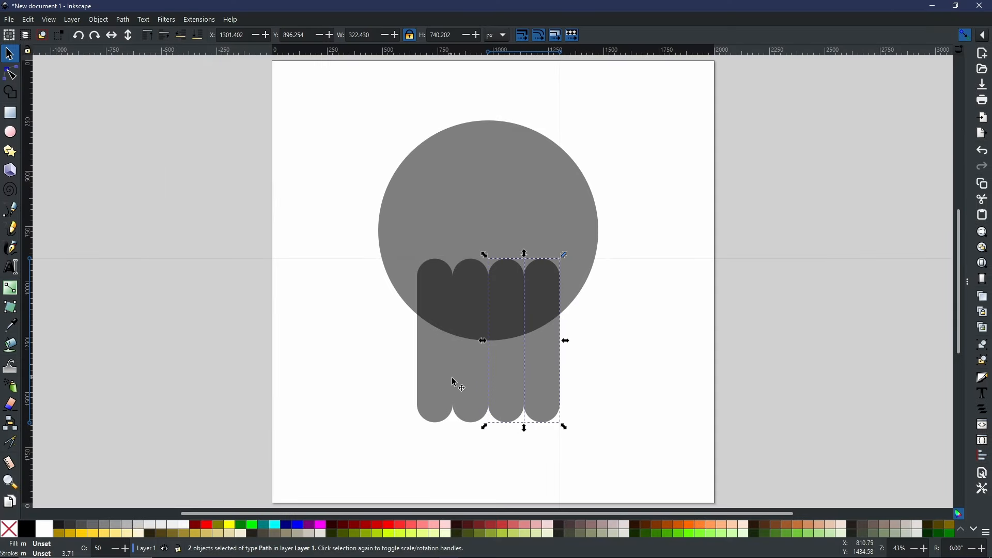
mouse_move(514, 342)
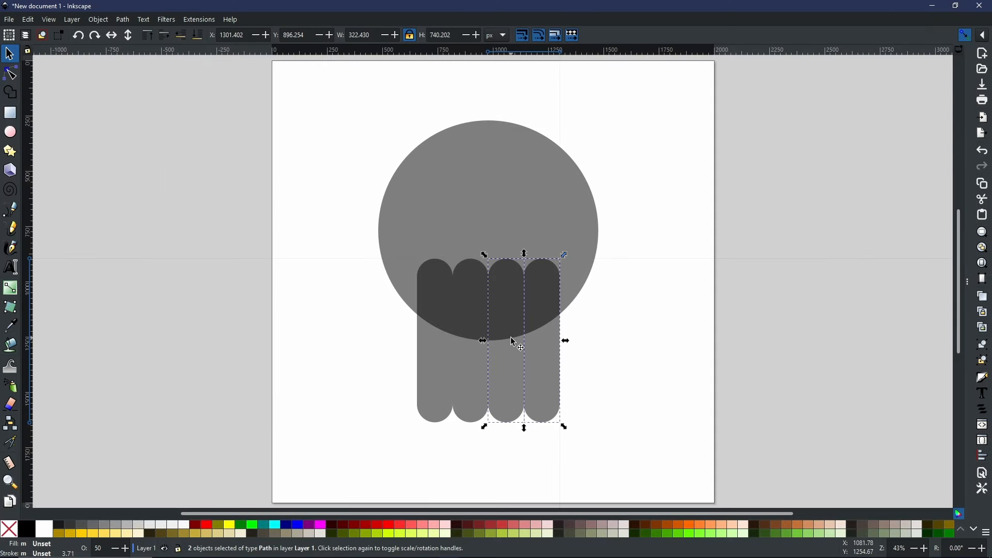
mouse_move(526, 345)
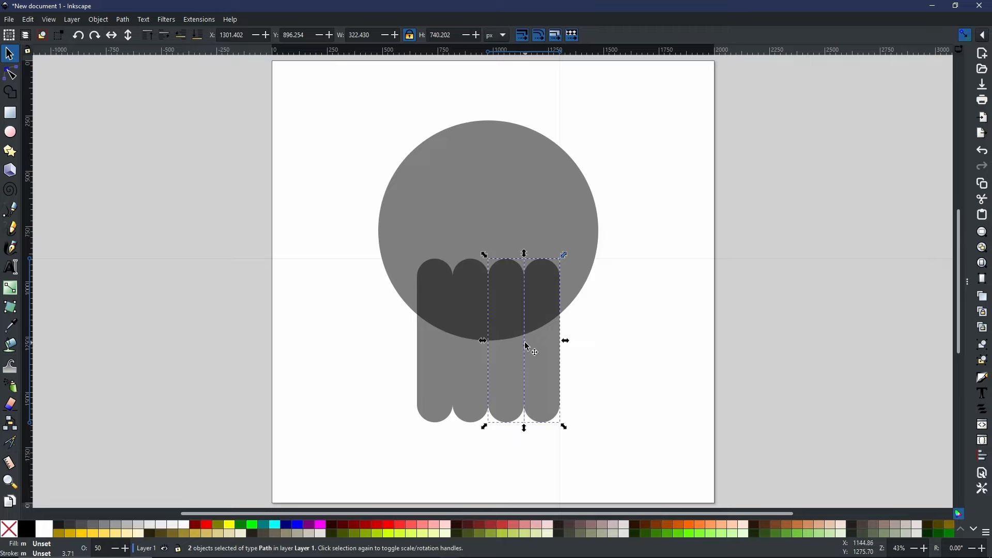
mouse_move(474, 285)
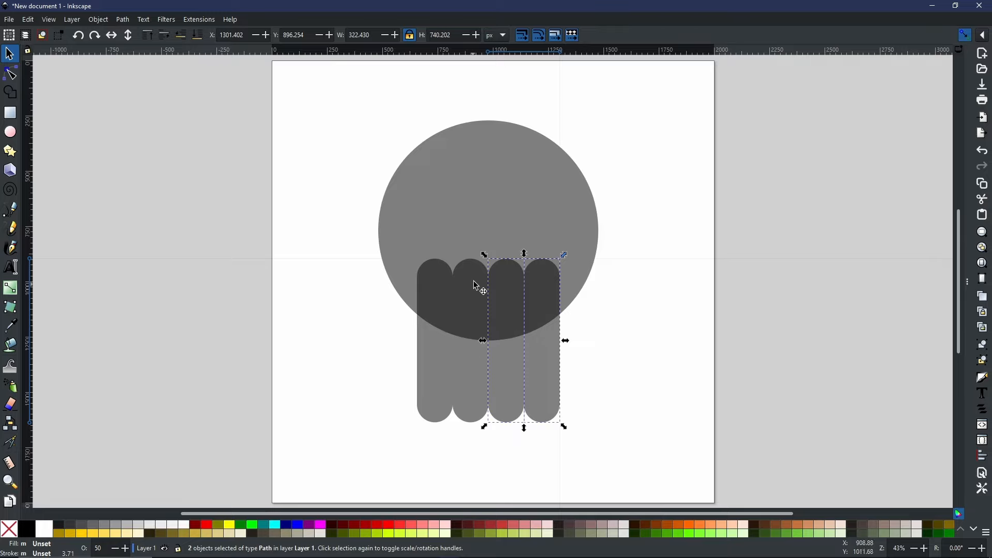
mouse_move(460, 372)
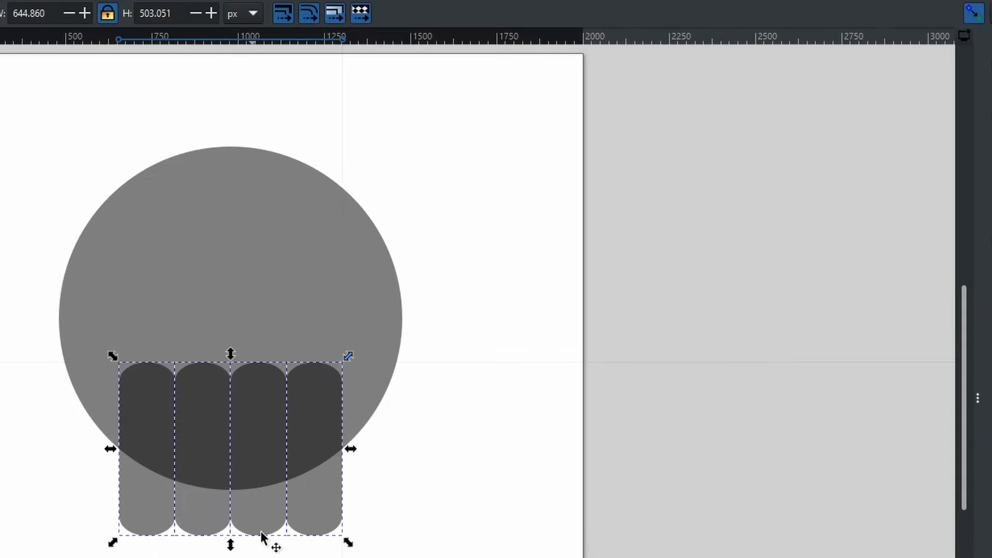
mouse_move(263, 494)
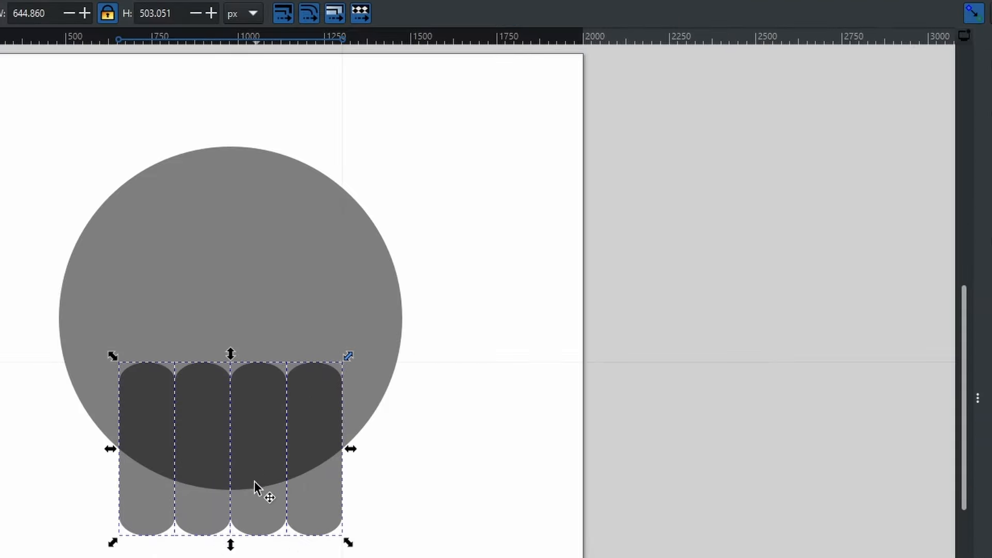
mouse_move(975, 37)
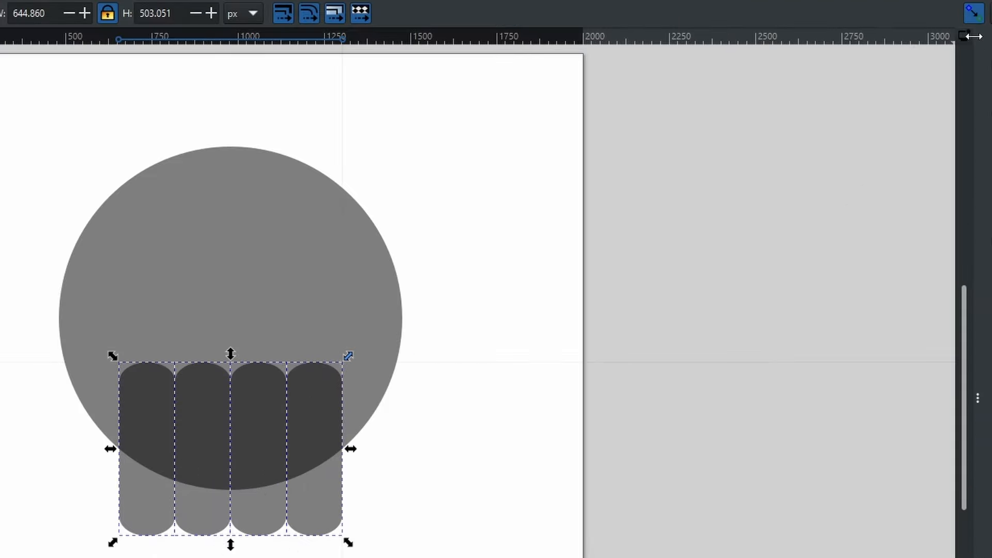
mouse_move(230, 546)
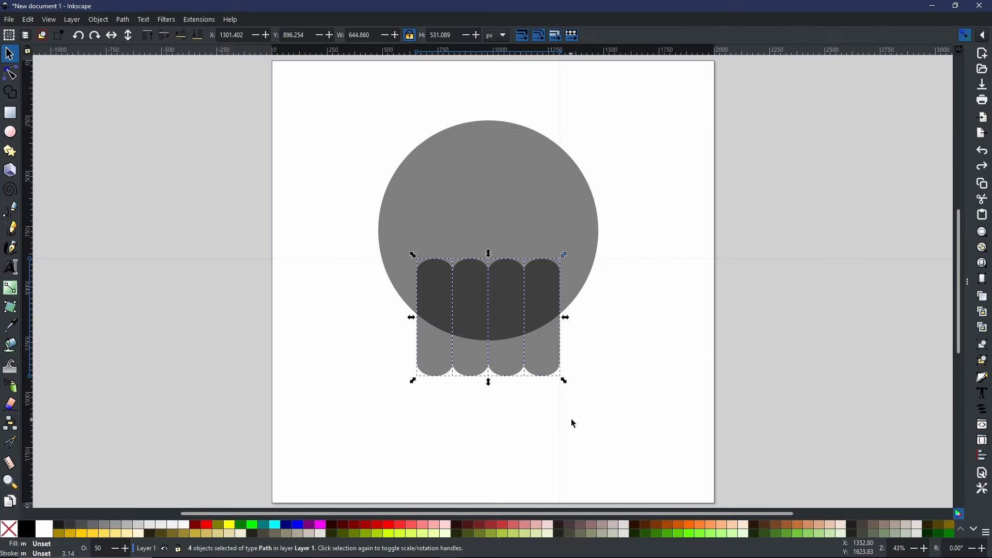
mouse_move(573, 403)
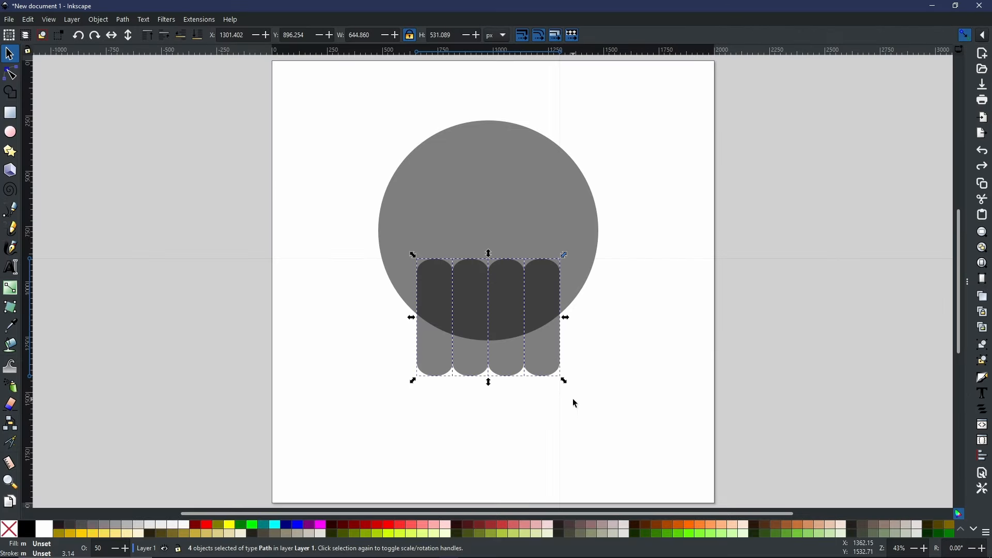
mouse_move(574, 401)
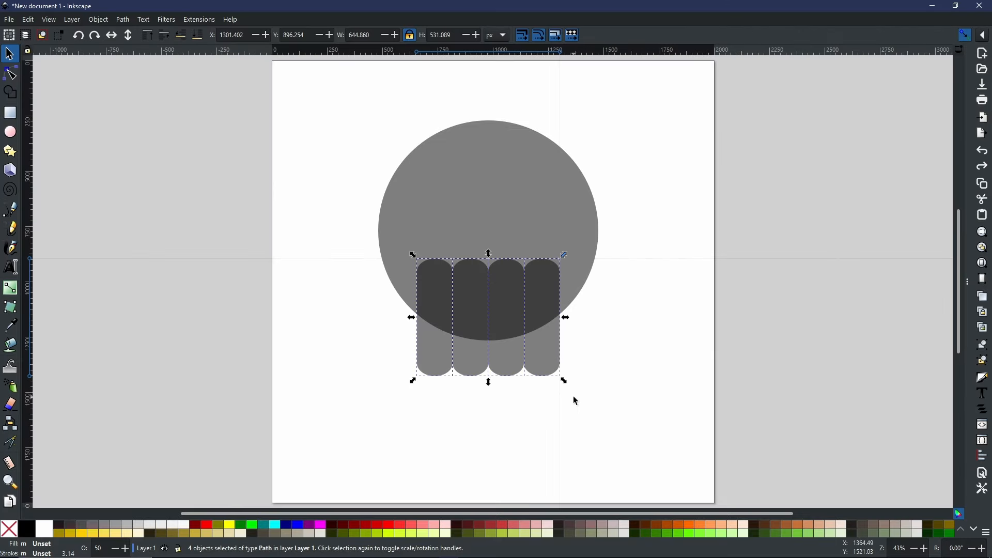
mouse_move(532, 168)
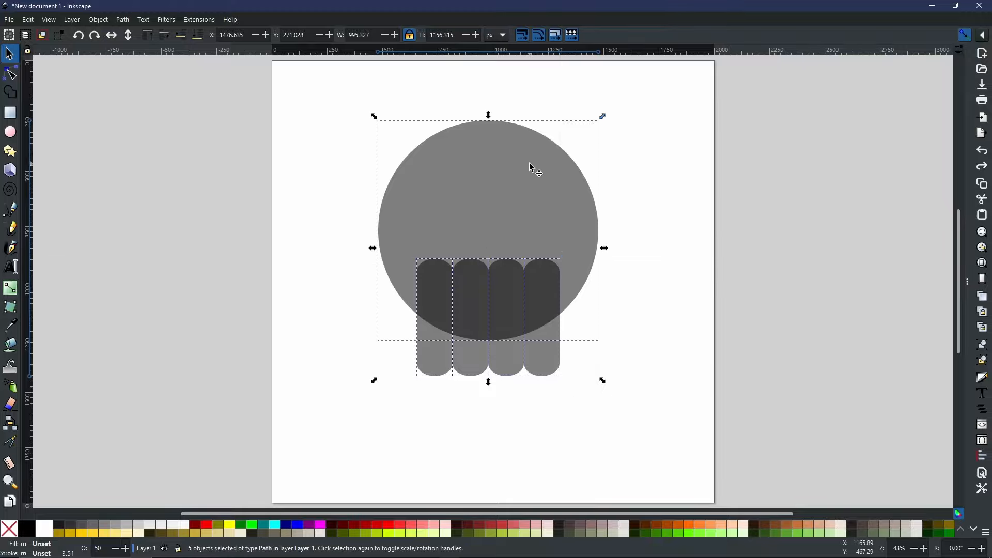
Step: Union the circle and four pills via Path > Union into one skull shape
left_click(122, 19)
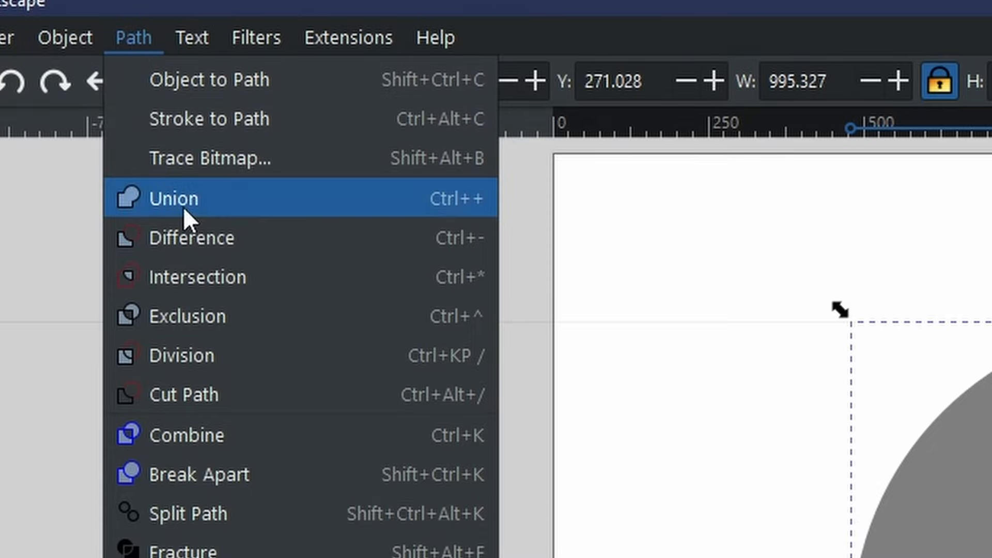
left_click(174, 198)
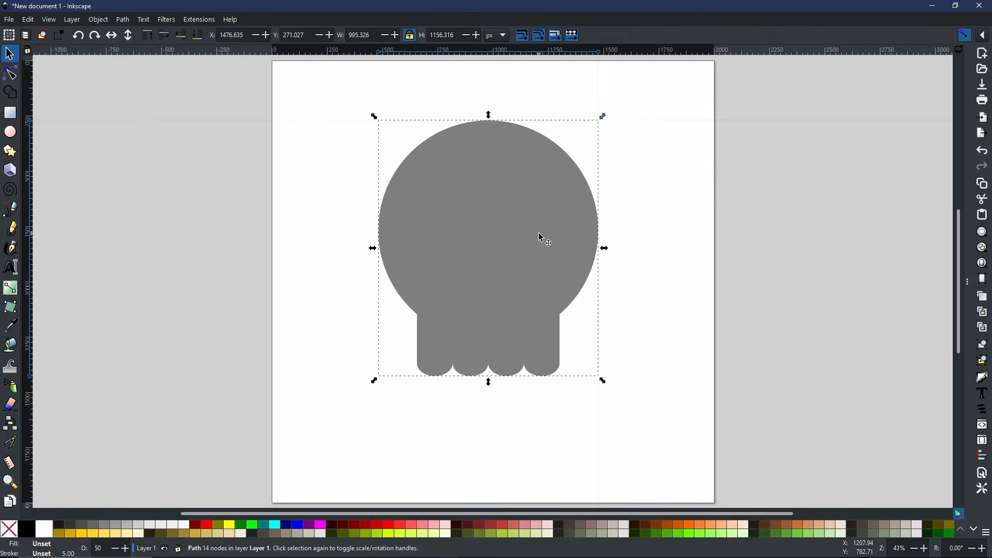
mouse_move(488, 348)
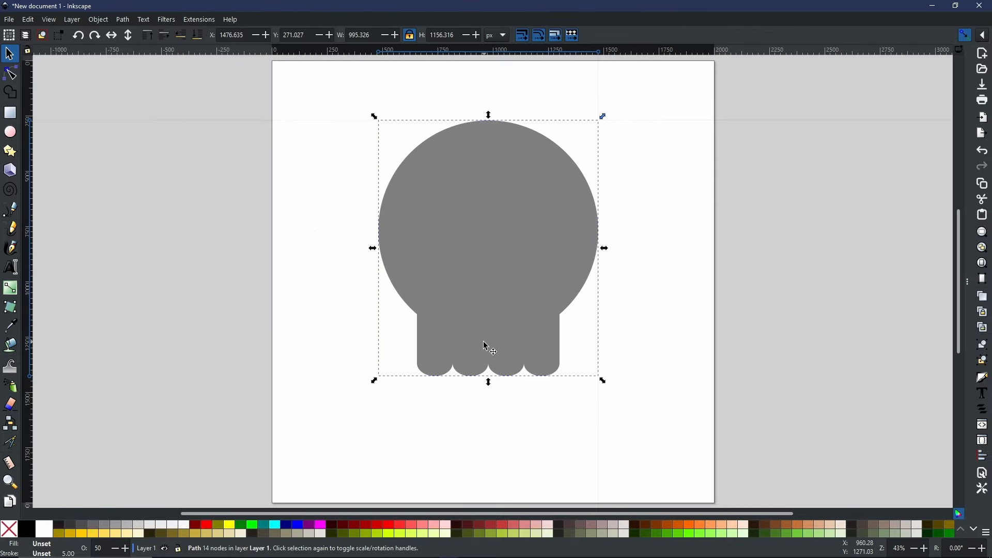
mouse_move(523, 328)
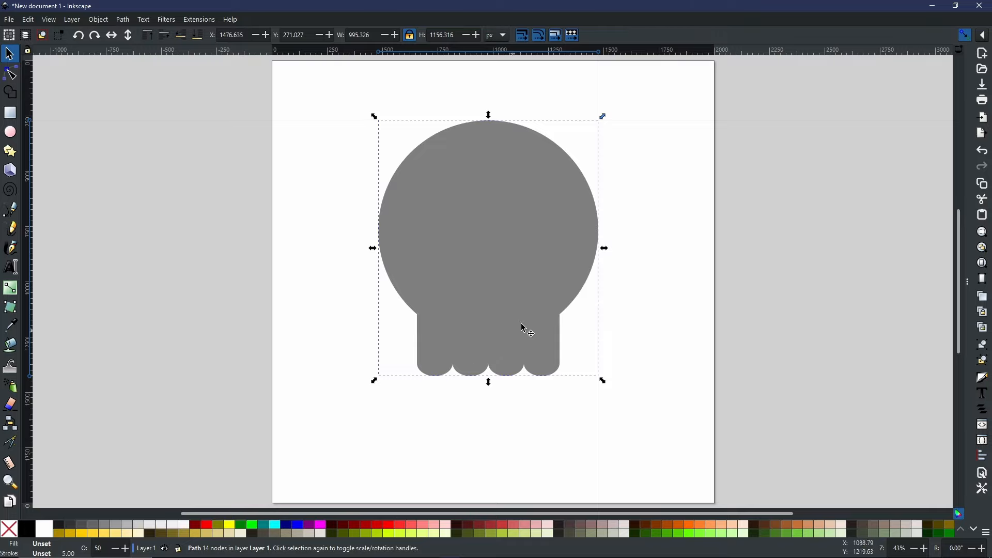
mouse_move(524, 269)
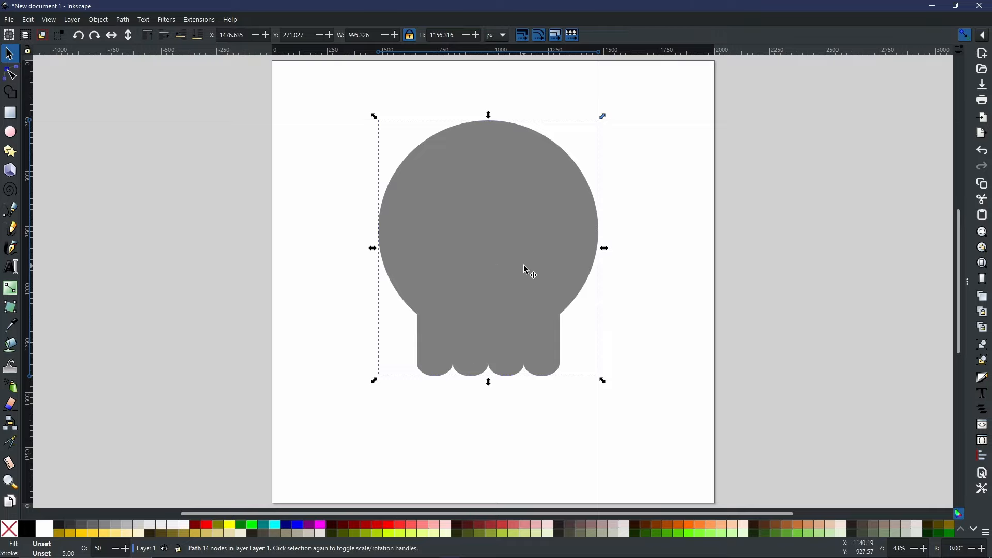
Step: Draw a dark circle at the left cheek and place a copy at the right cheek
left_click(11, 132)
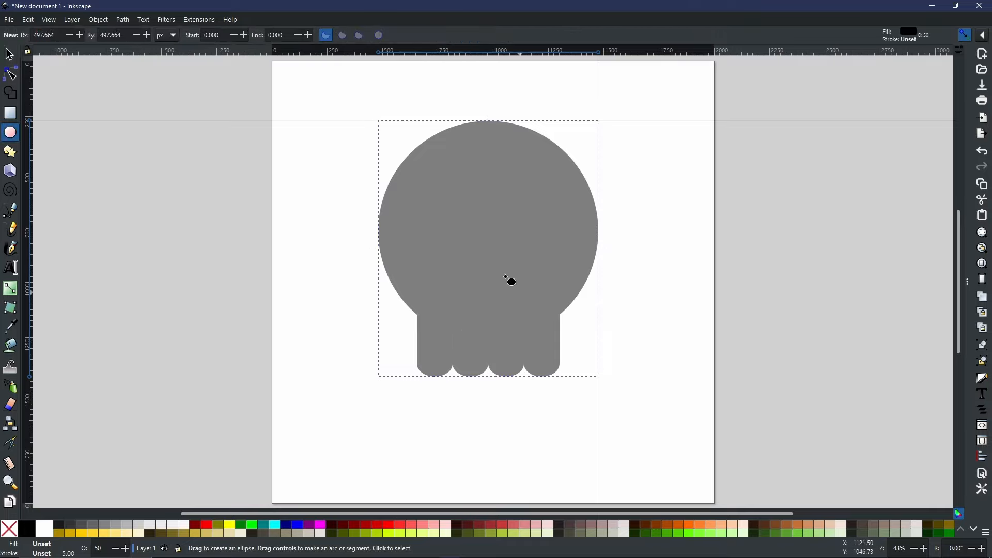
mouse_move(409, 311)
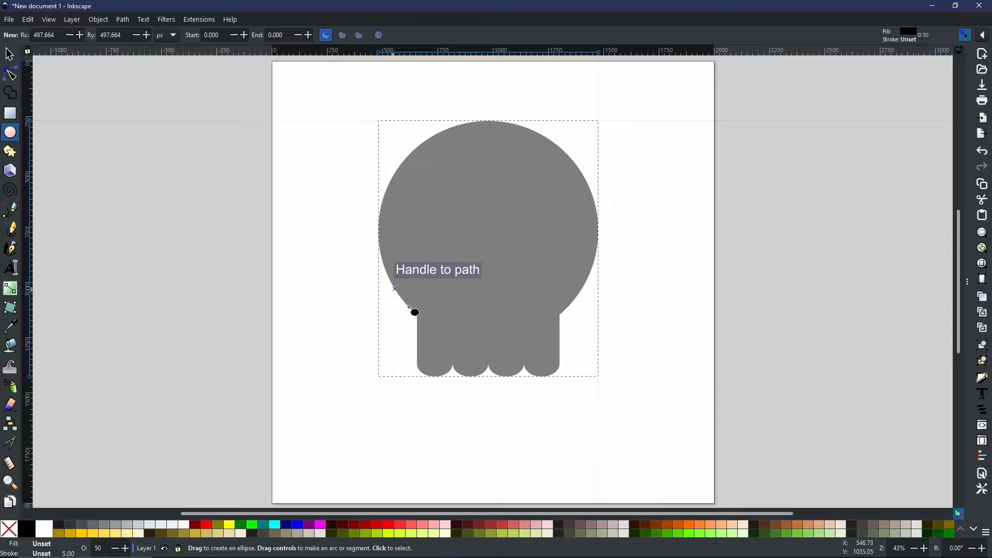
mouse_move(428, 201)
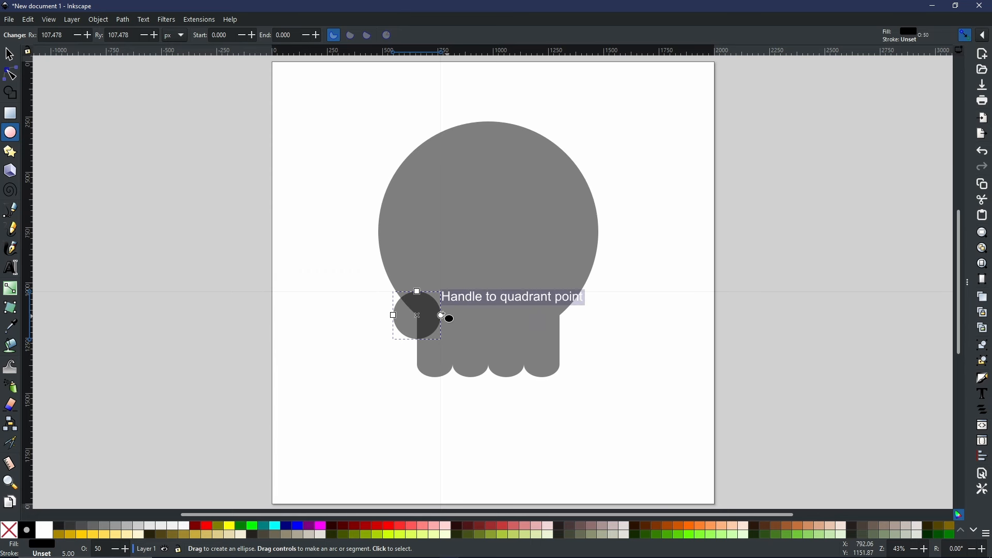
mouse_move(442, 331)
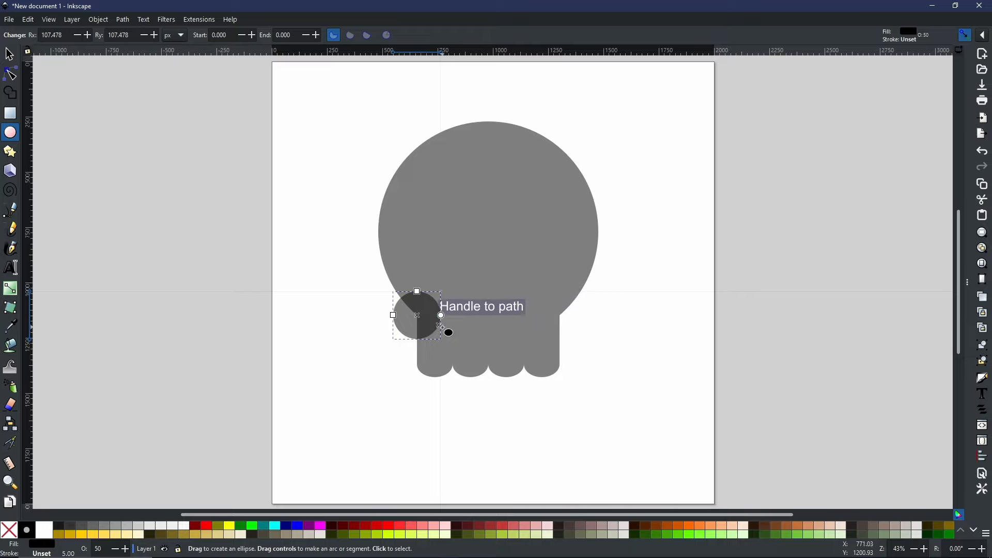
left_click(122, 19)
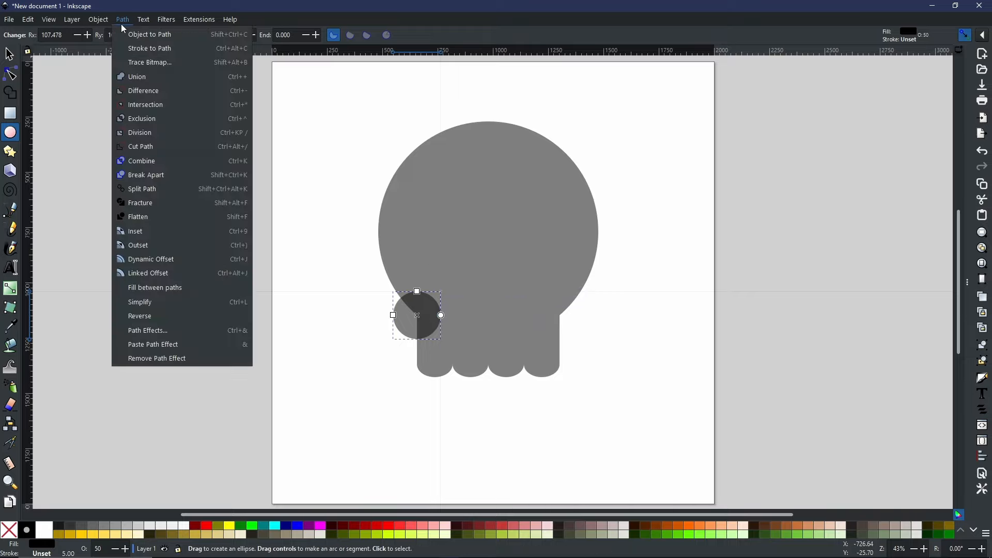
left_click(149, 34)
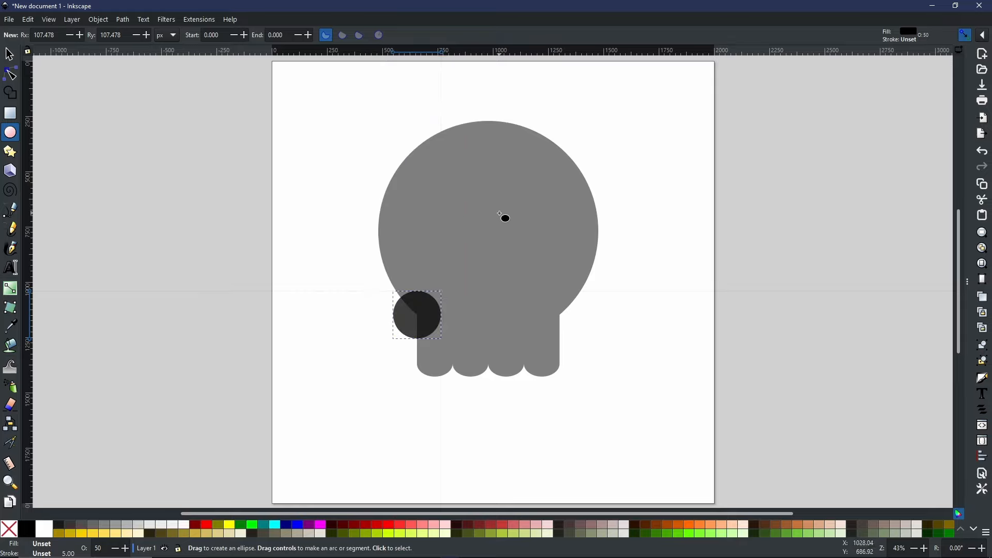
mouse_move(870, 143)
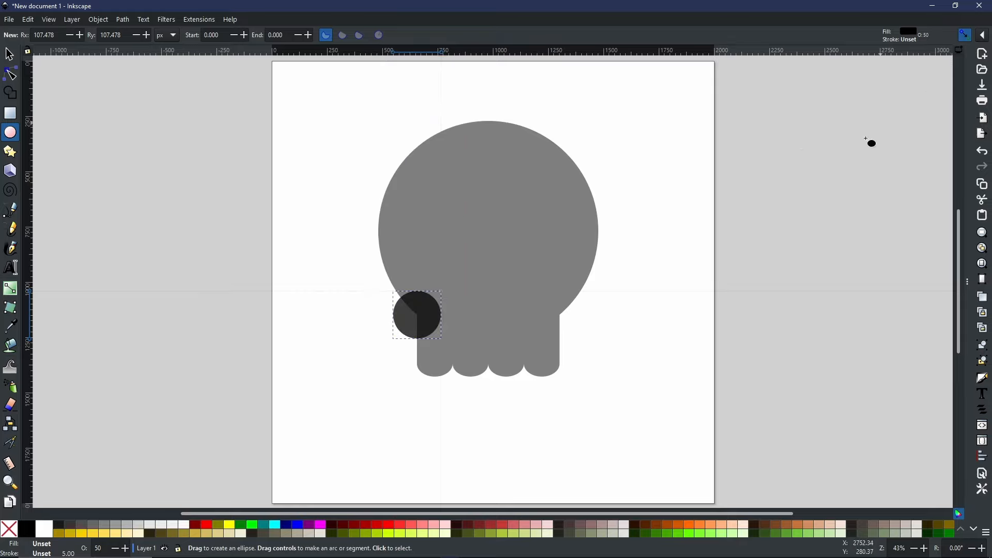
mouse_move(29, 92)
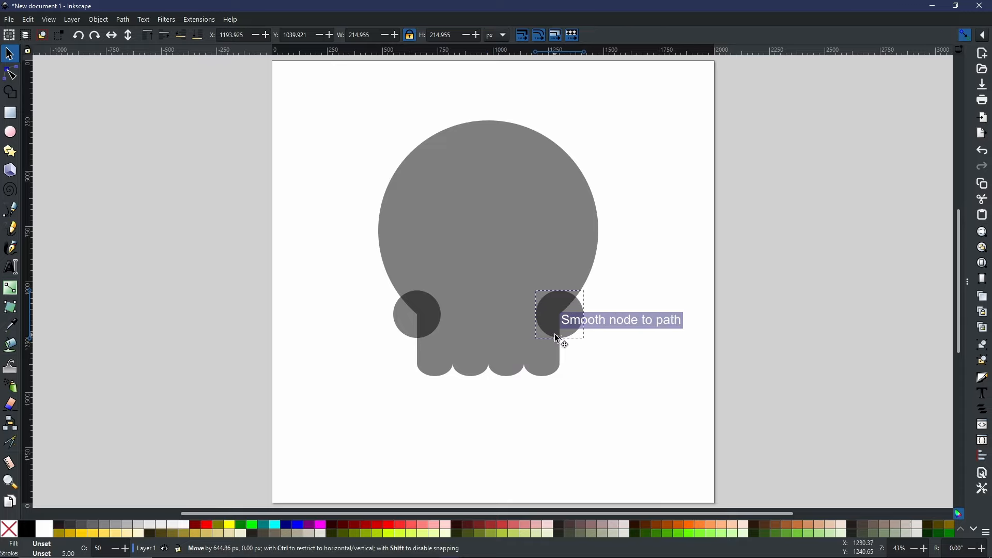
left_click(557, 314)
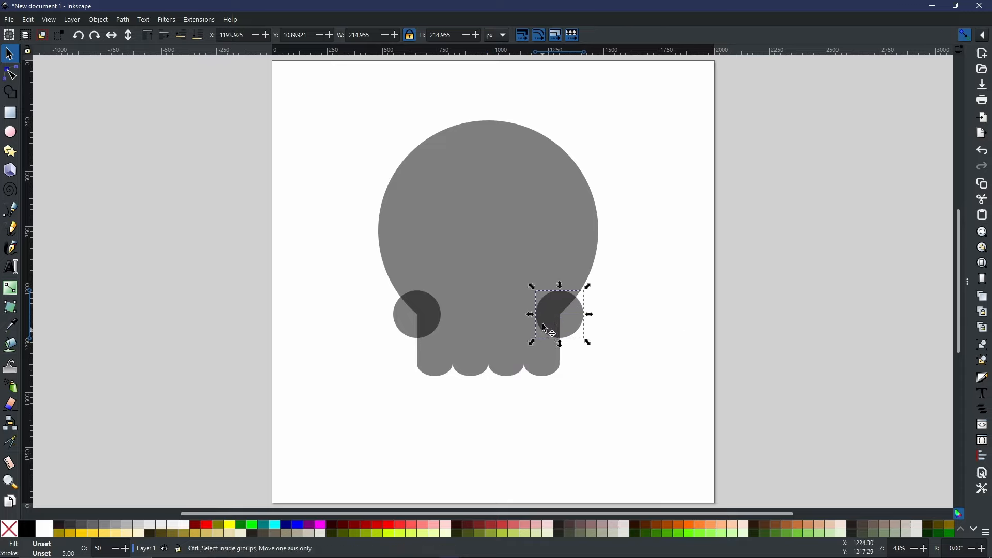
key("ctrl+a")
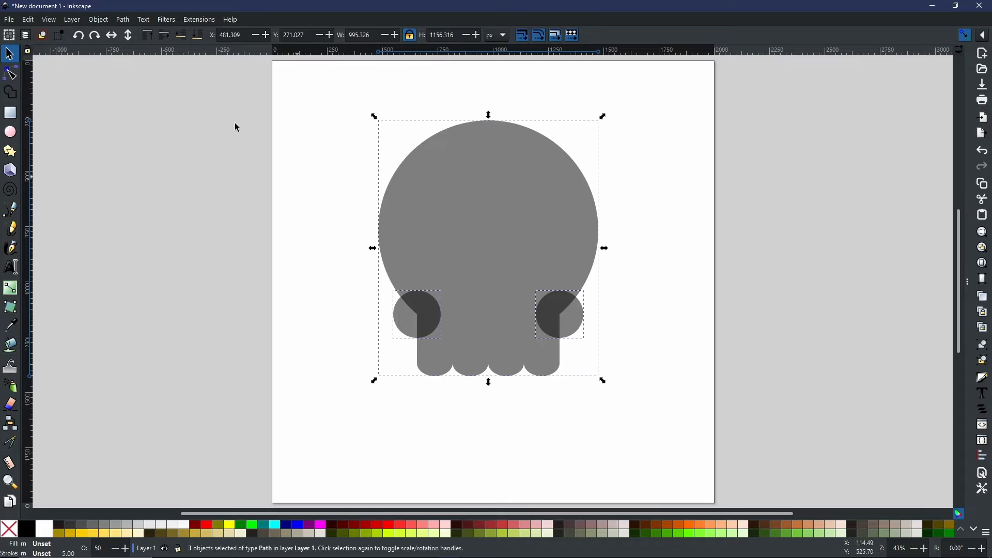
left_click(121, 19)
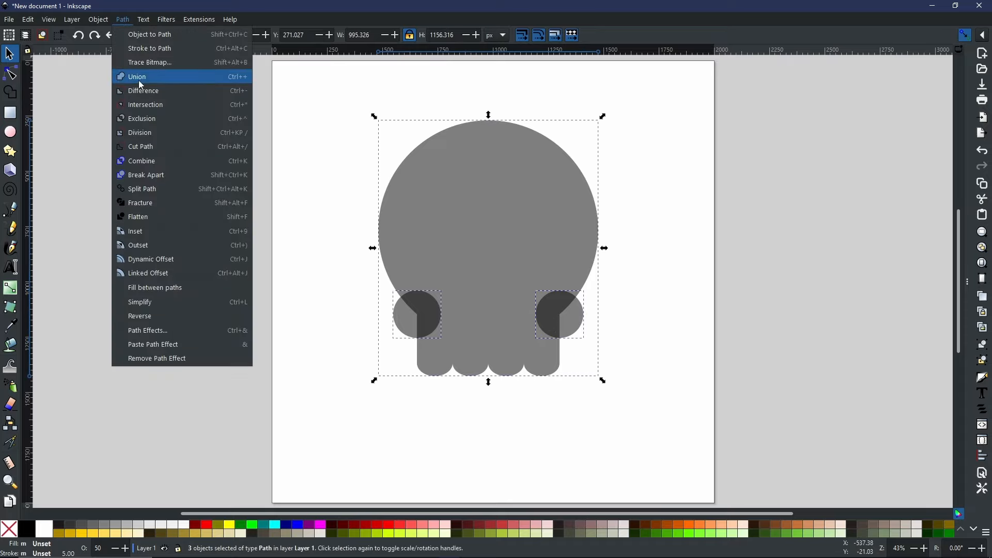
left_click(136, 76)
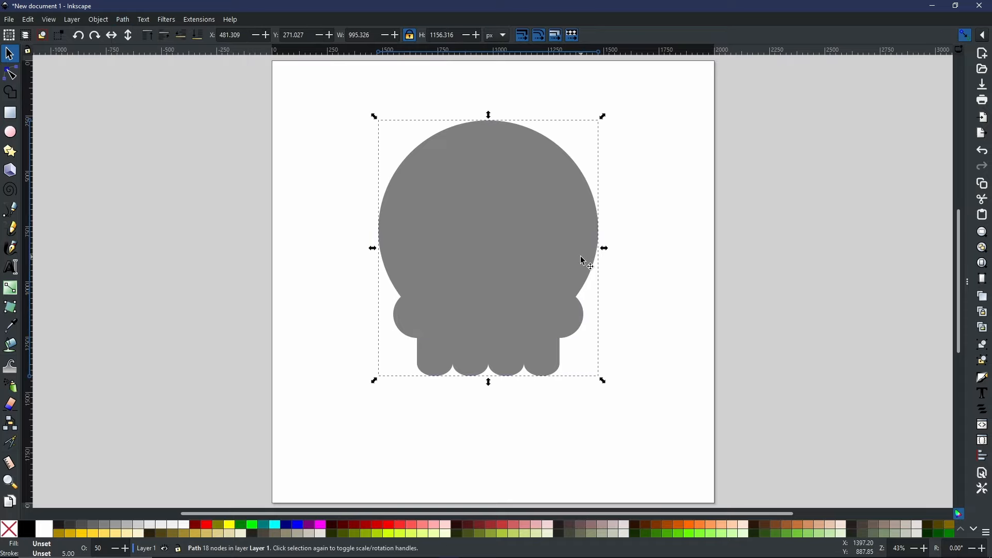
mouse_move(536, 259)
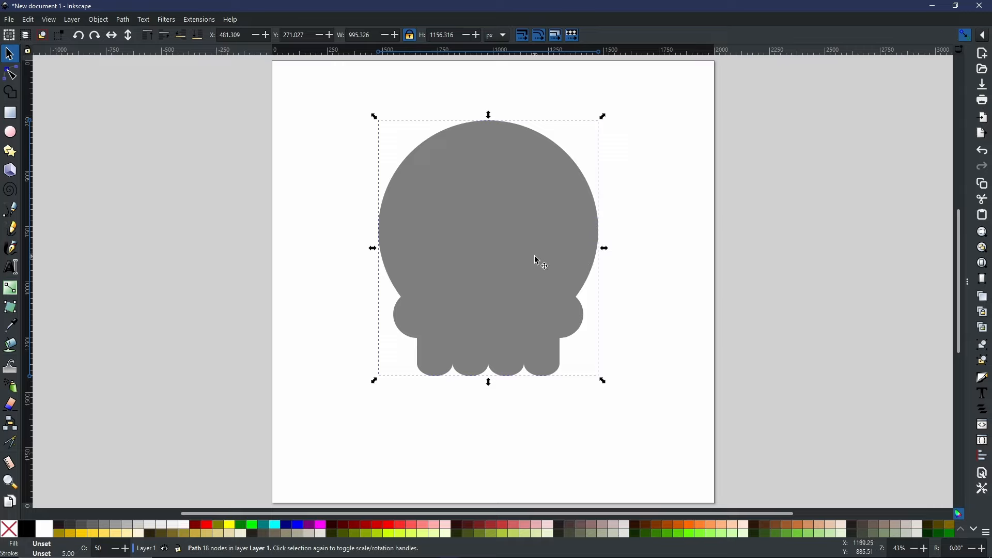
mouse_move(538, 265)
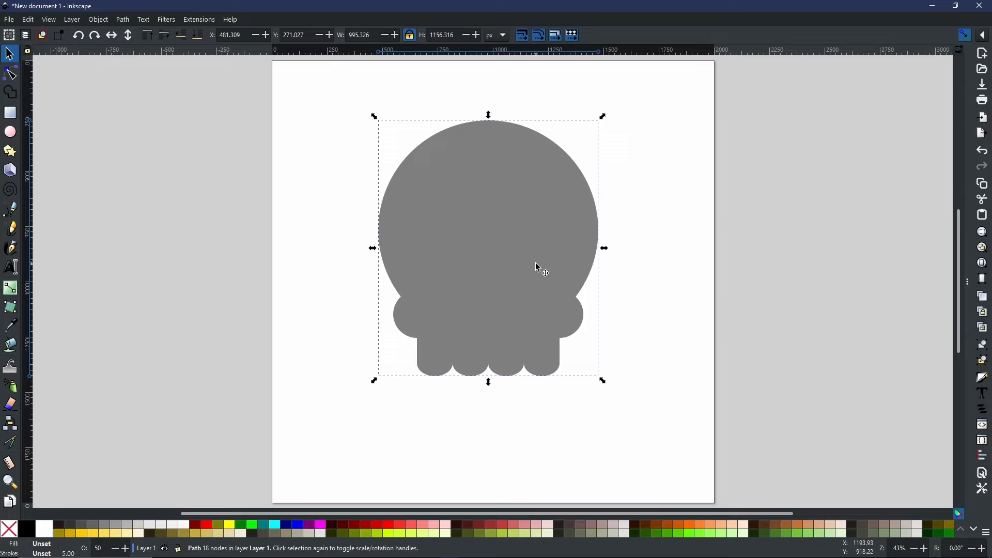
mouse_move(541, 279)
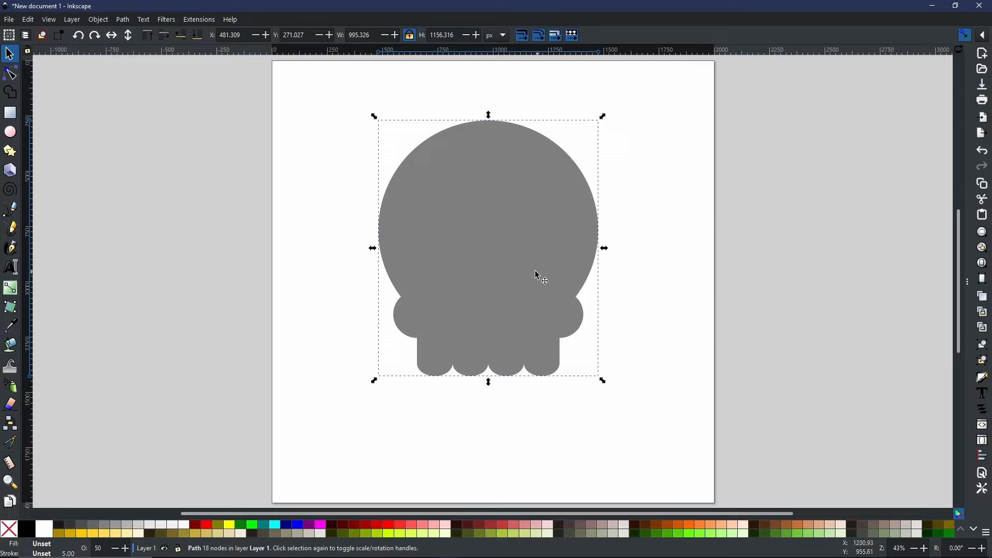
mouse_move(543, 253)
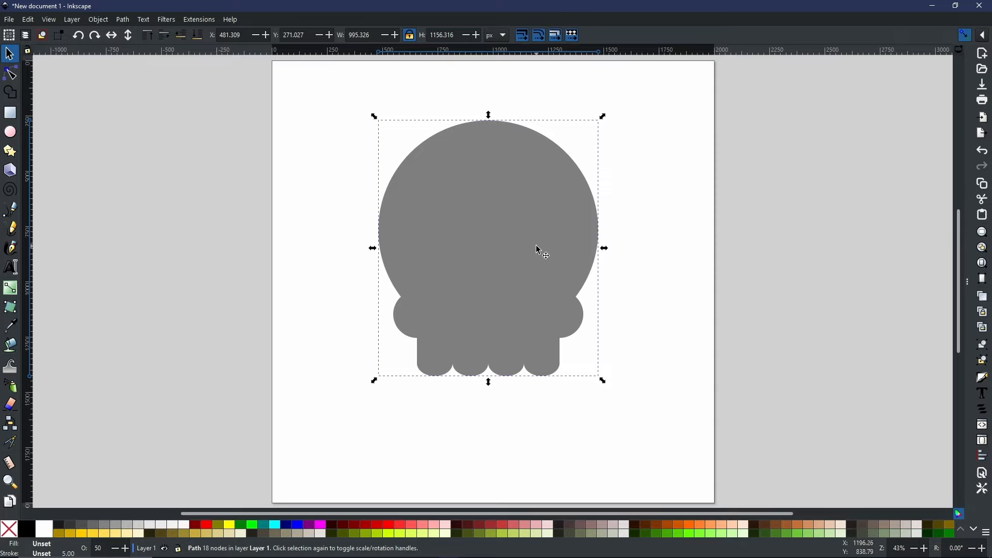
mouse_move(533, 249)
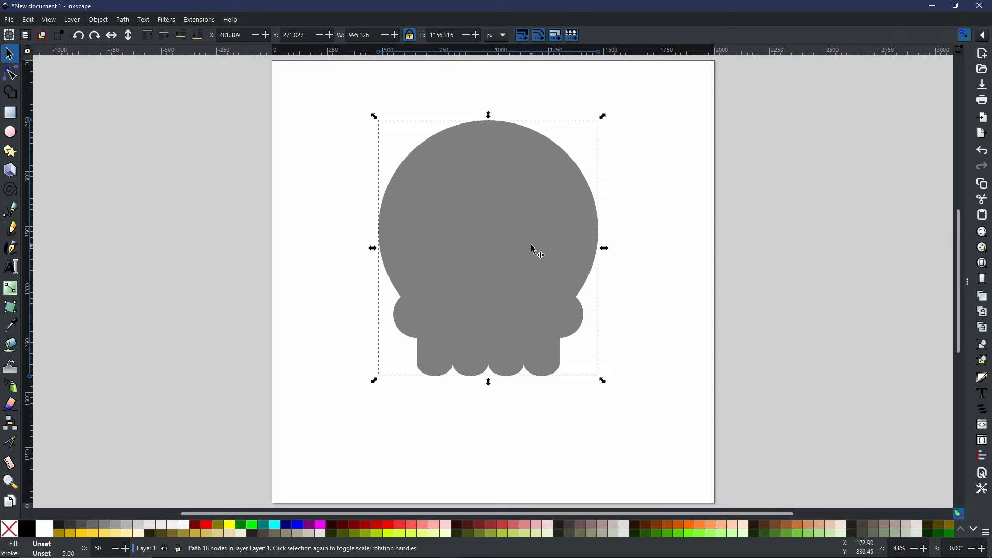
mouse_move(539, 271)
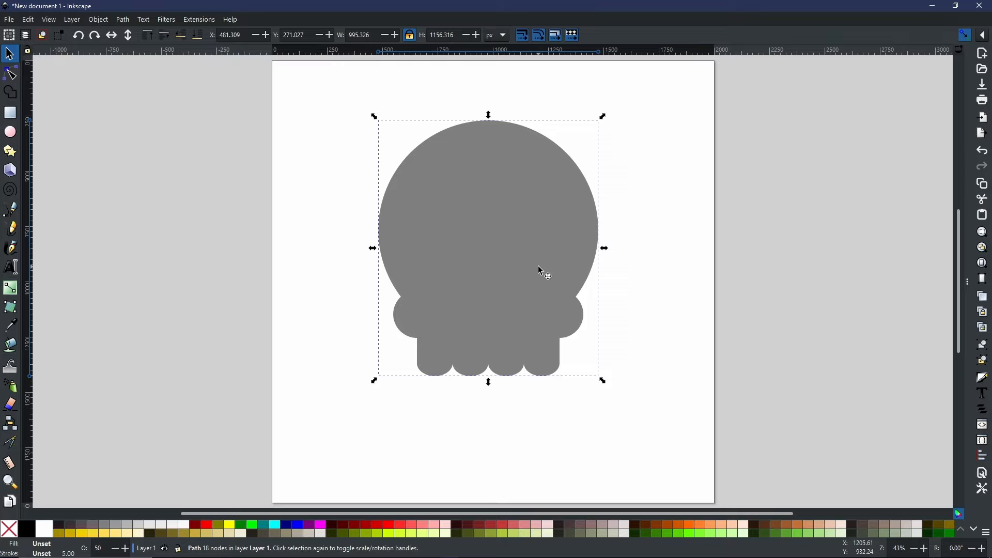
mouse_move(538, 269)
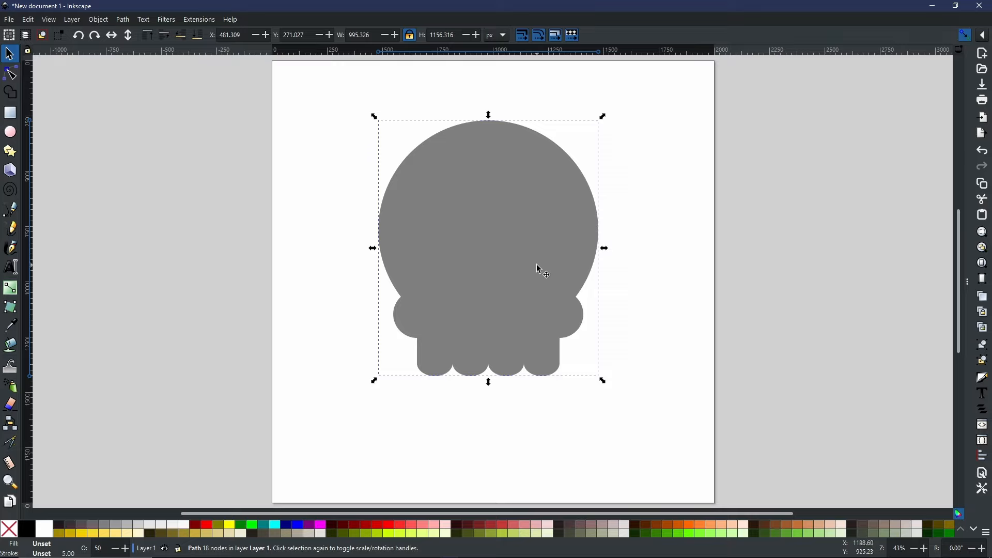
mouse_move(518, 298)
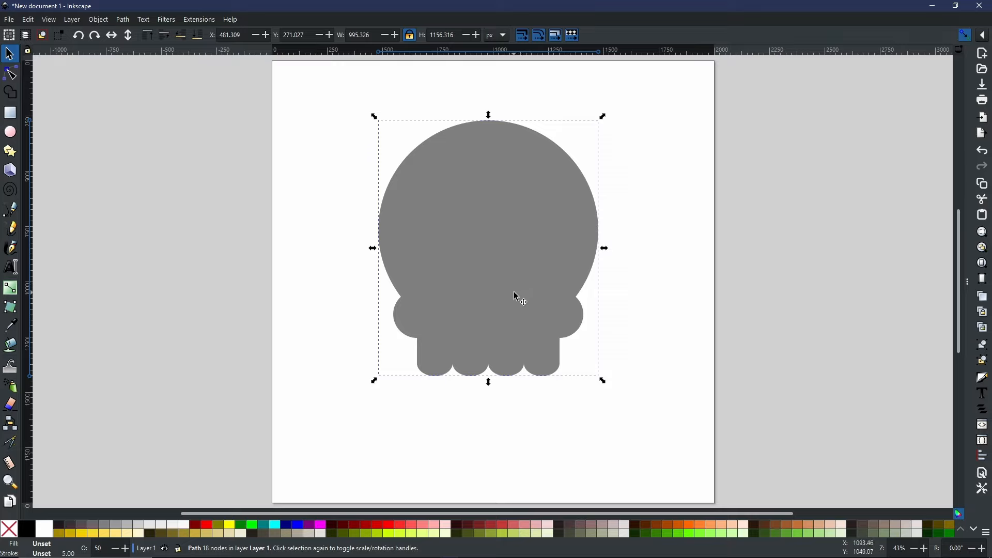
mouse_move(594, 310)
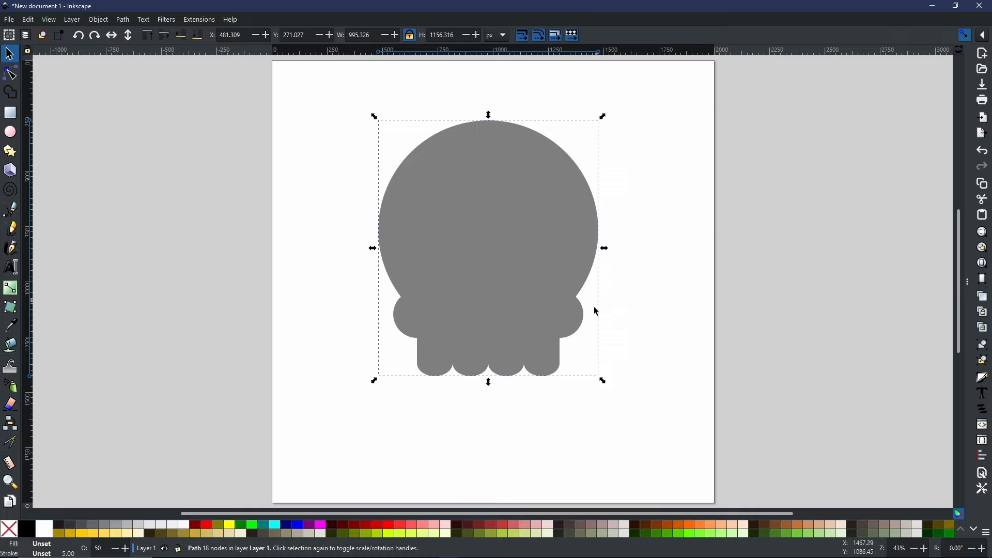
mouse_move(522, 214)
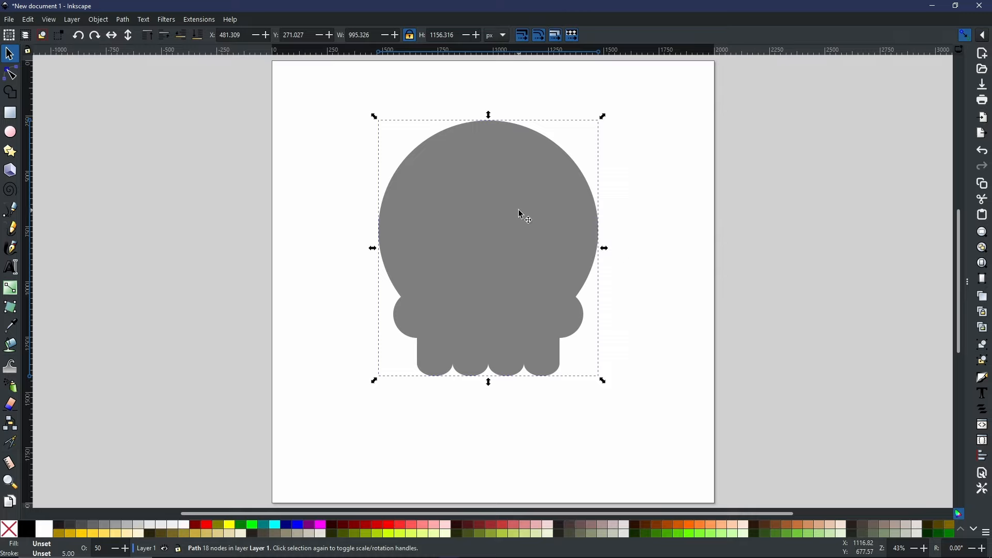
mouse_move(516, 218)
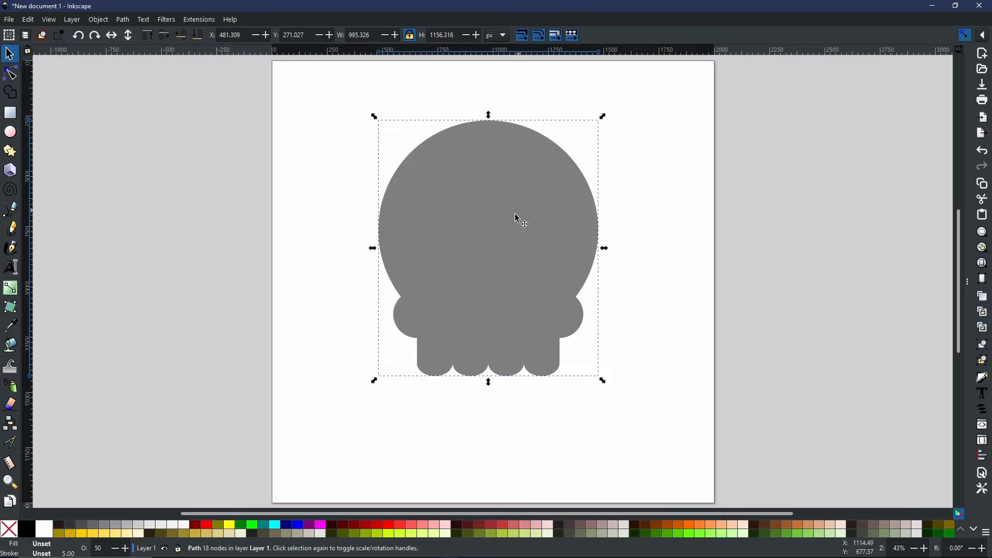
mouse_move(503, 234)
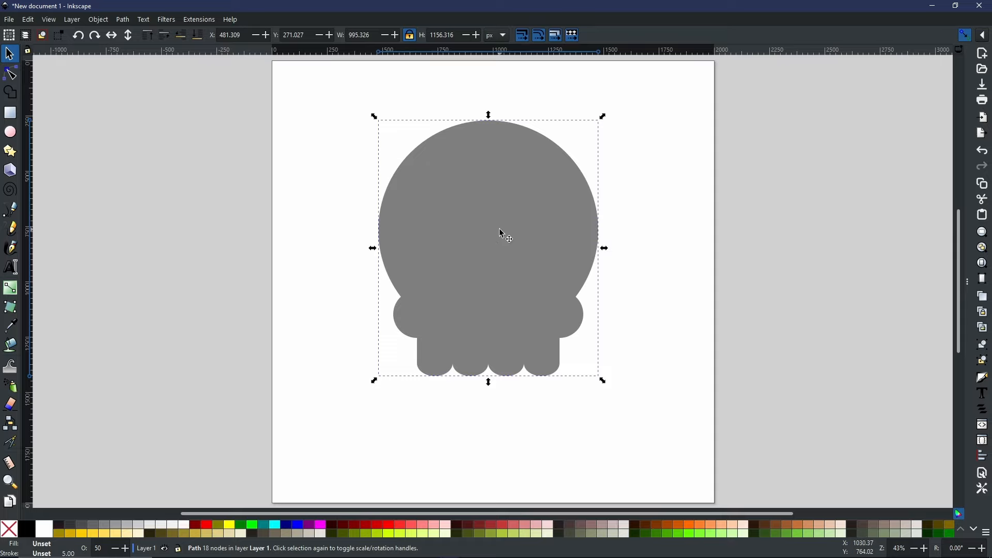
mouse_move(499, 233)
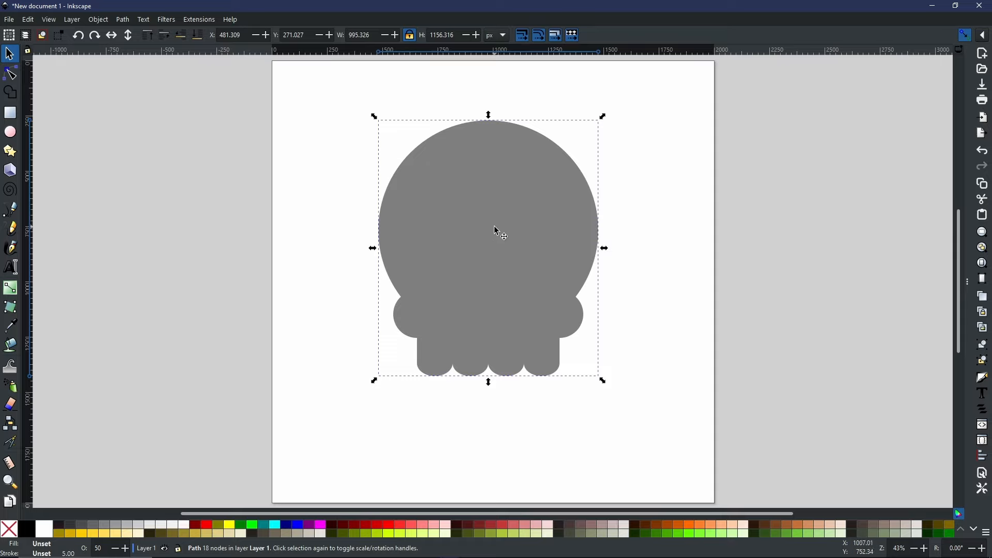
mouse_move(476, 257)
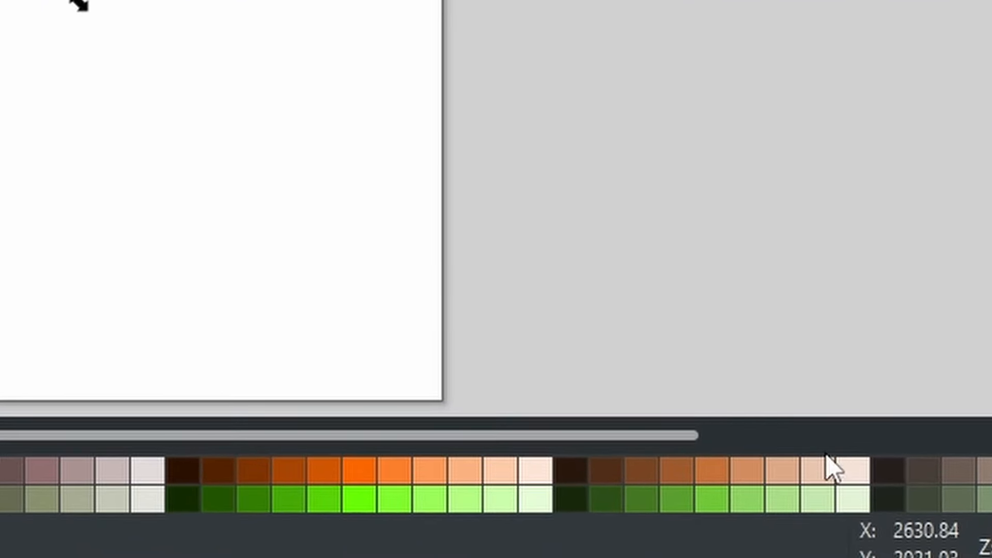
mouse_move(816, 516)
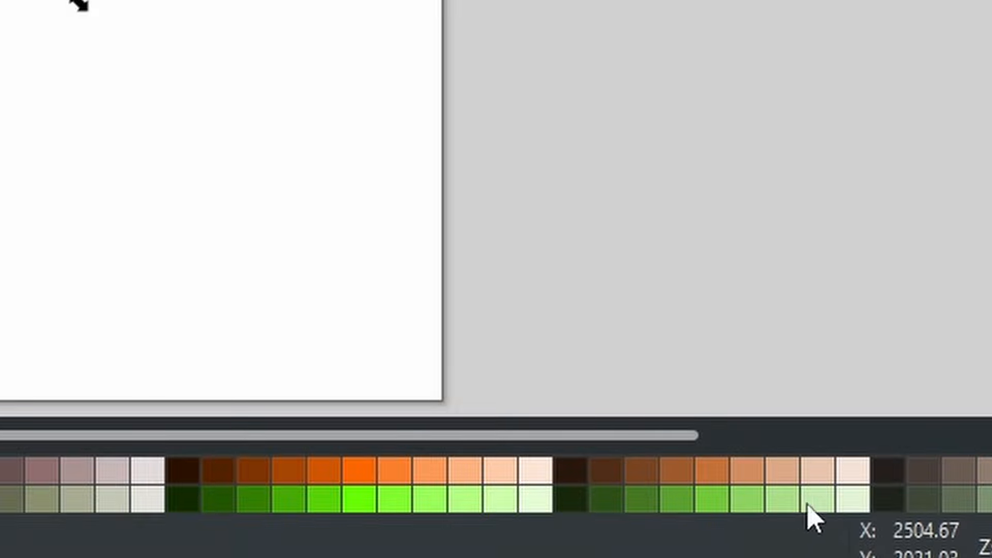
mouse_move(715, 490)
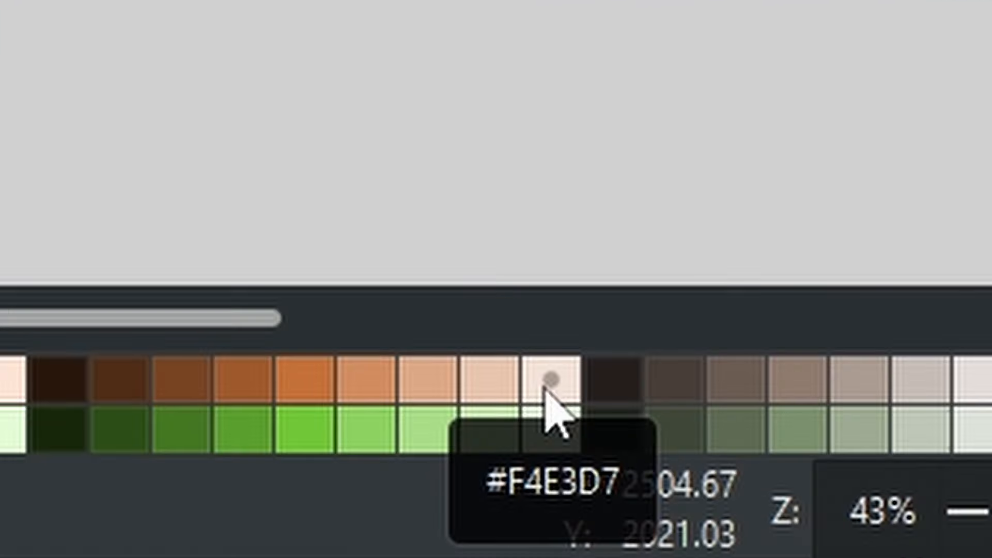
mouse_move(559, 408)
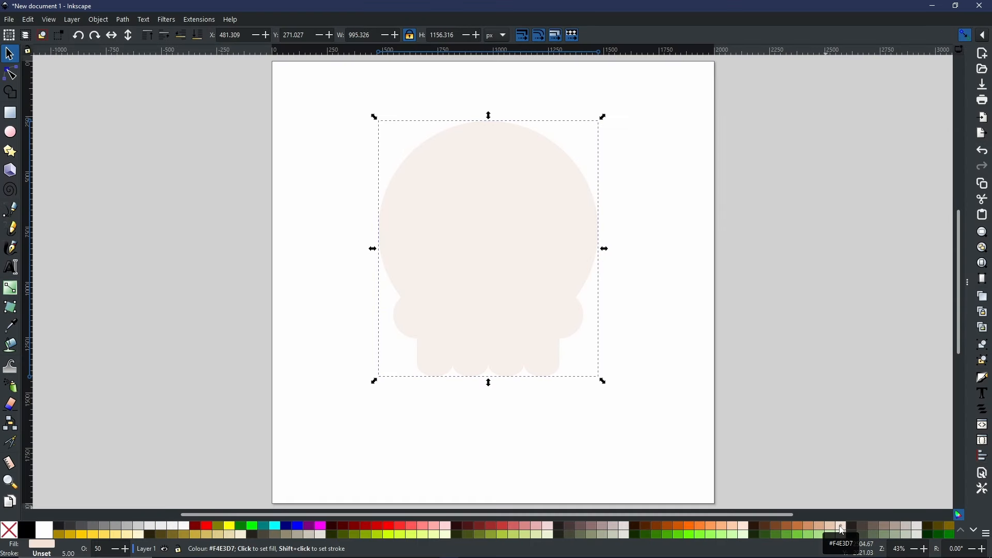
mouse_move(377, 302)
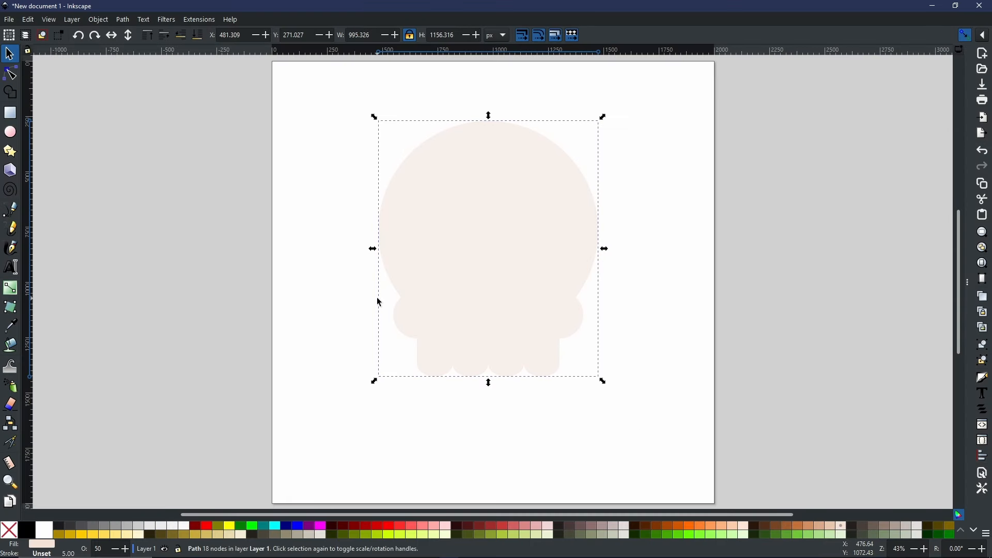
mouse_move(493, 291)
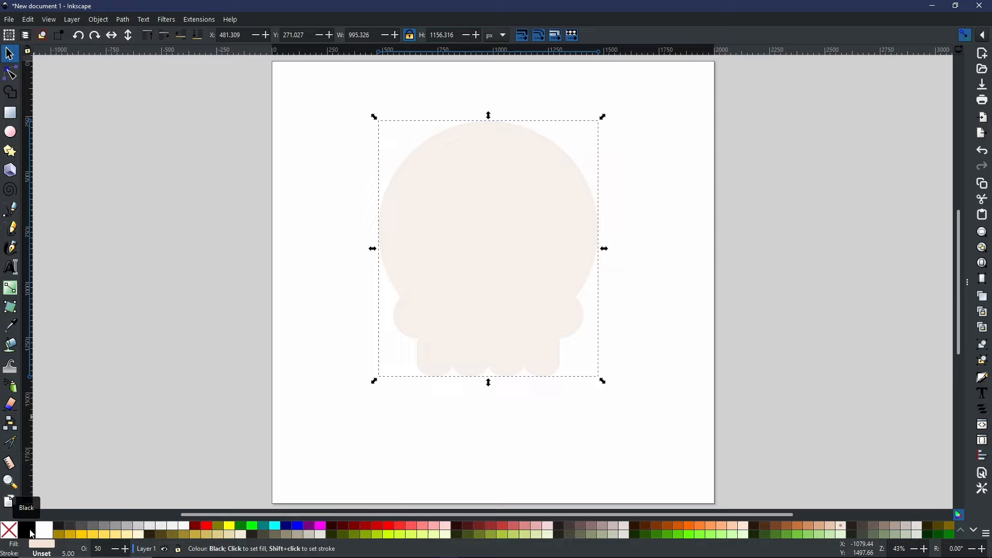
Step: Set the skull's stroke to black with the black swatch
left_click(30, 533)
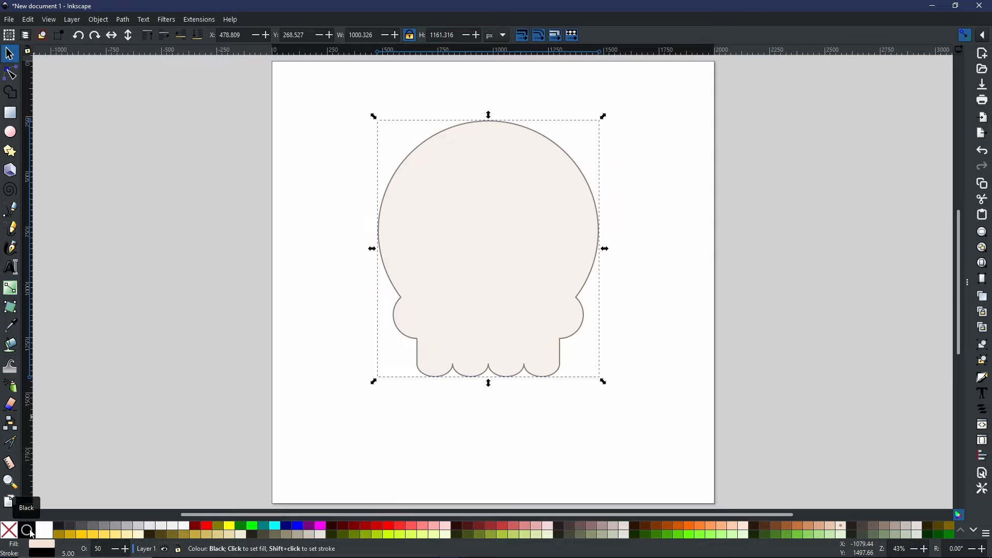
mouse_move(217, 533)
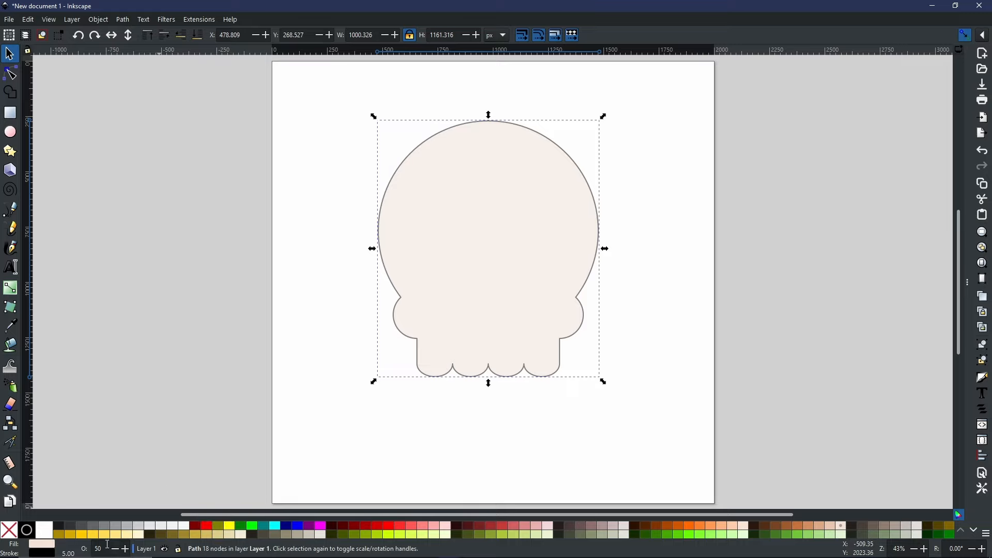
mouse_move(66, 536)
type("100")
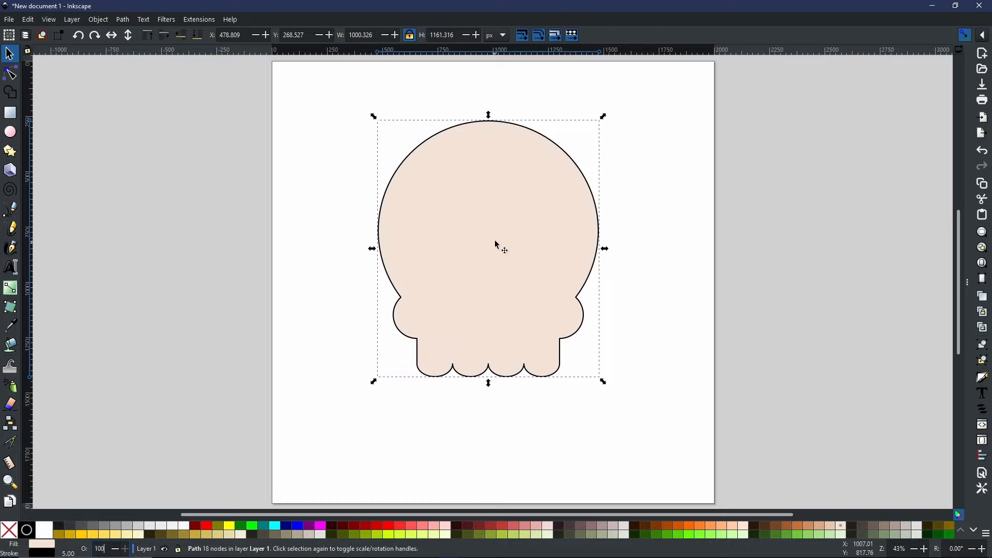
mouse_move(536, 141)
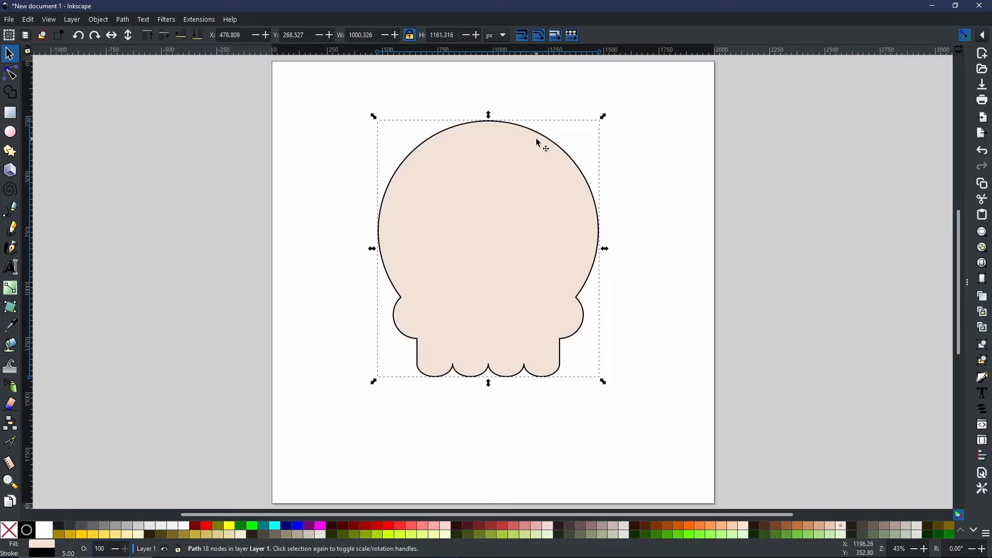
mouse_move(485, 201)
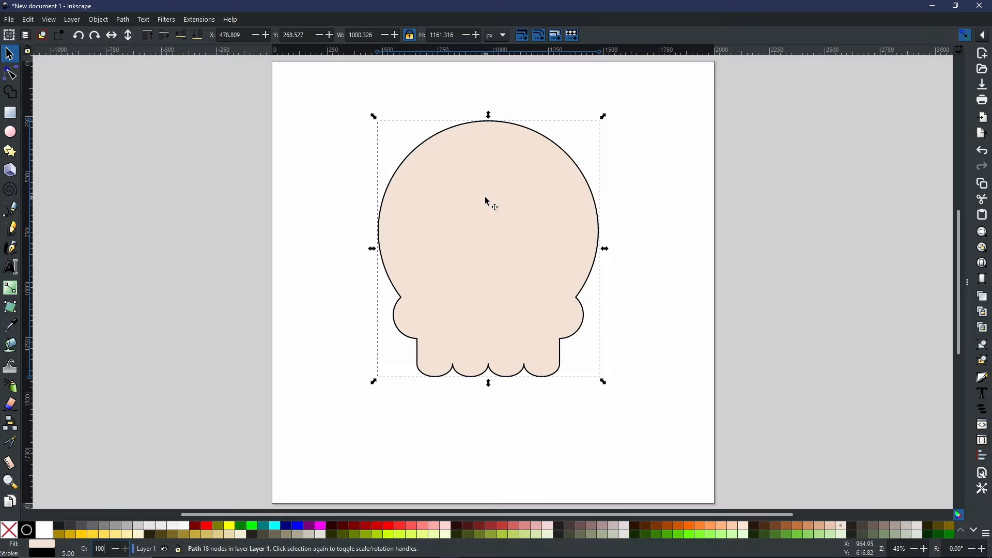
mouse_move(784, 319)
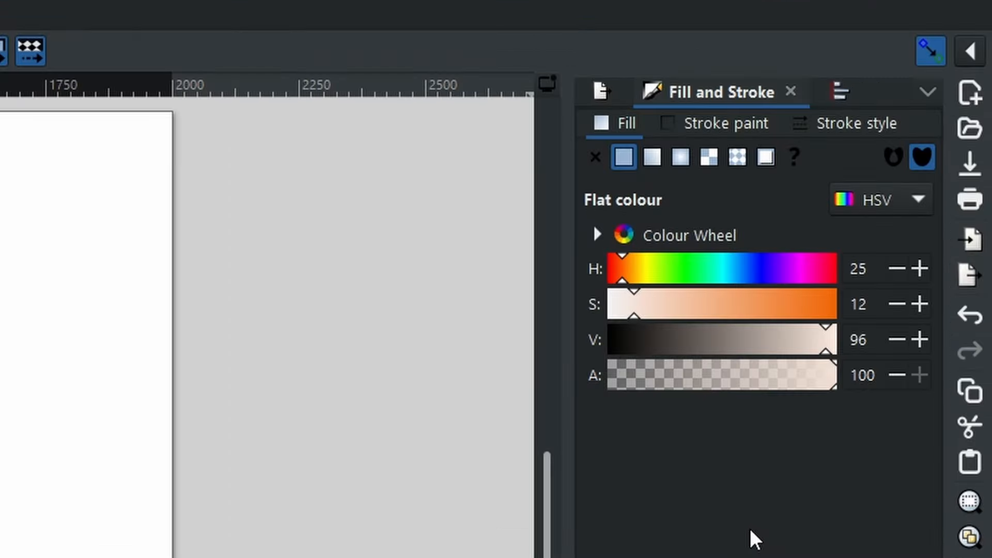
Step: Show the Stroke style tab and select the 5 px outline width value
left_click(857, 123)
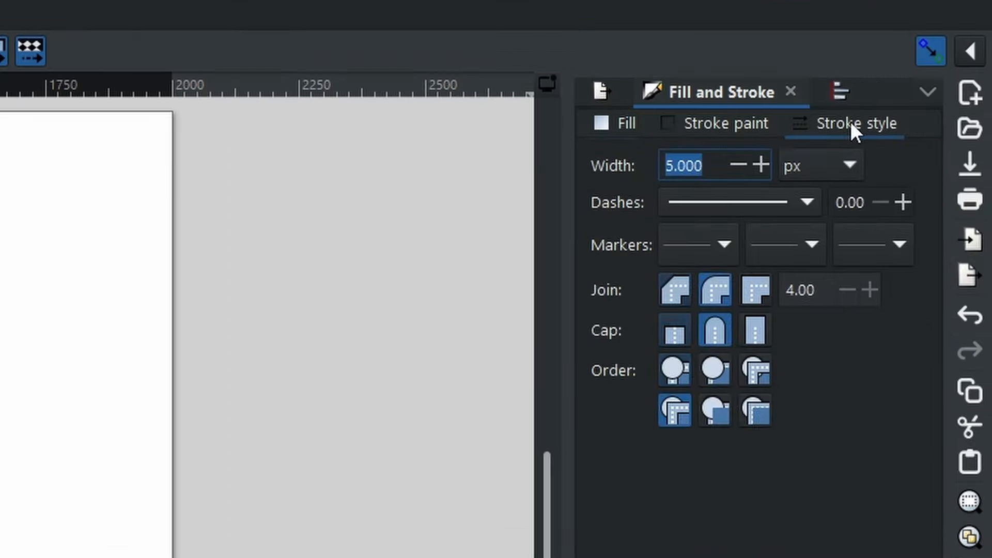
left_click(714, 165)
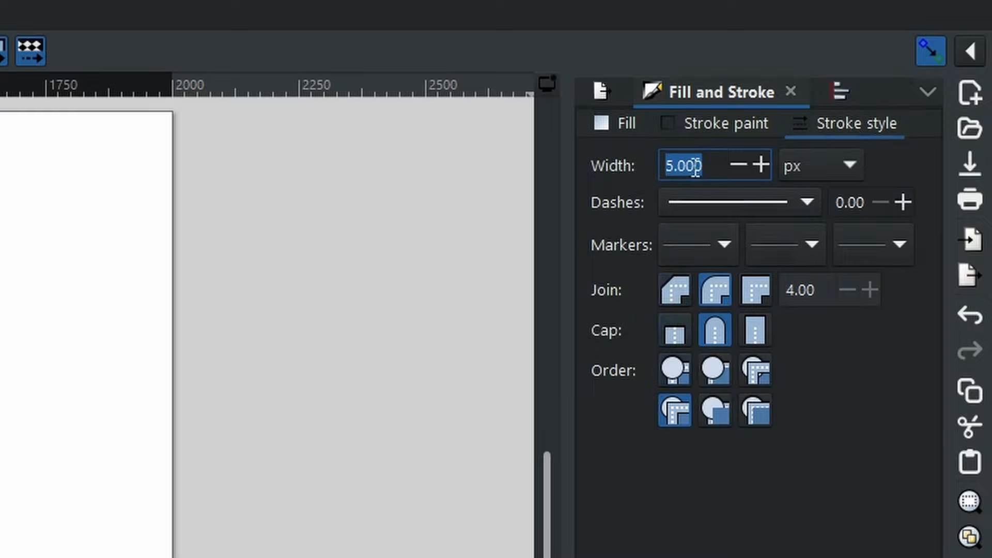
mouse_move(712, 165)
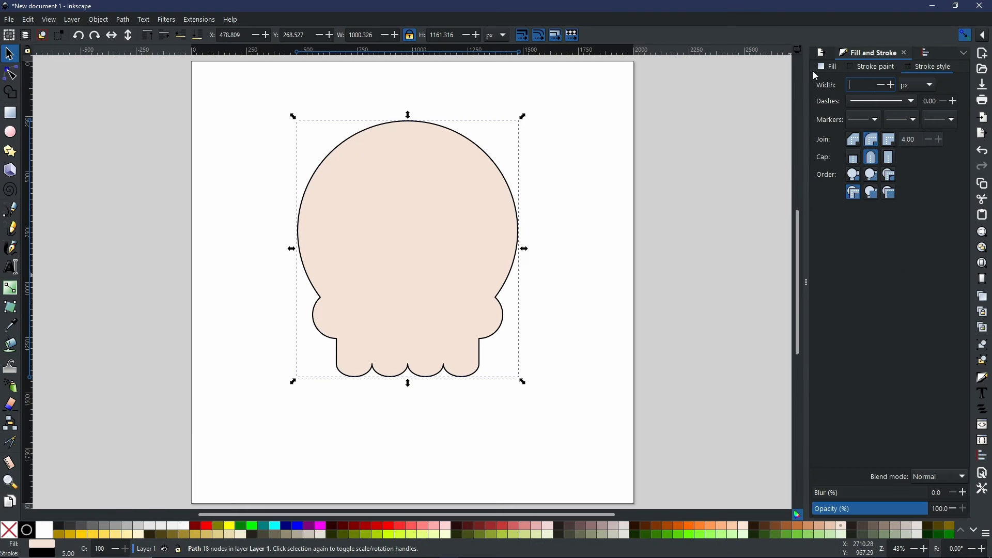
Step: Set the outline width to 20 px with round join and round cap
type("20.000")
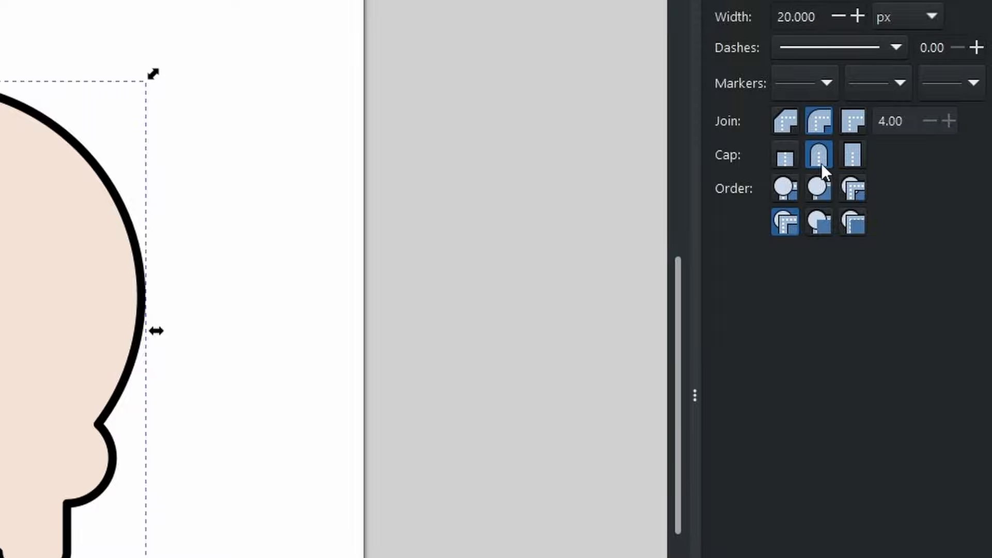
mouse_move(364, 338)
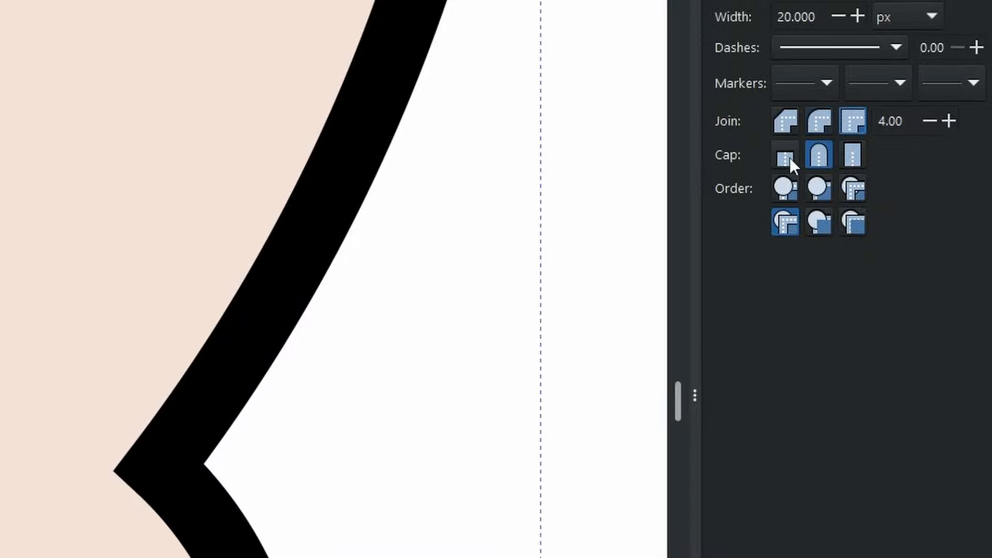
left_click(784, 155)
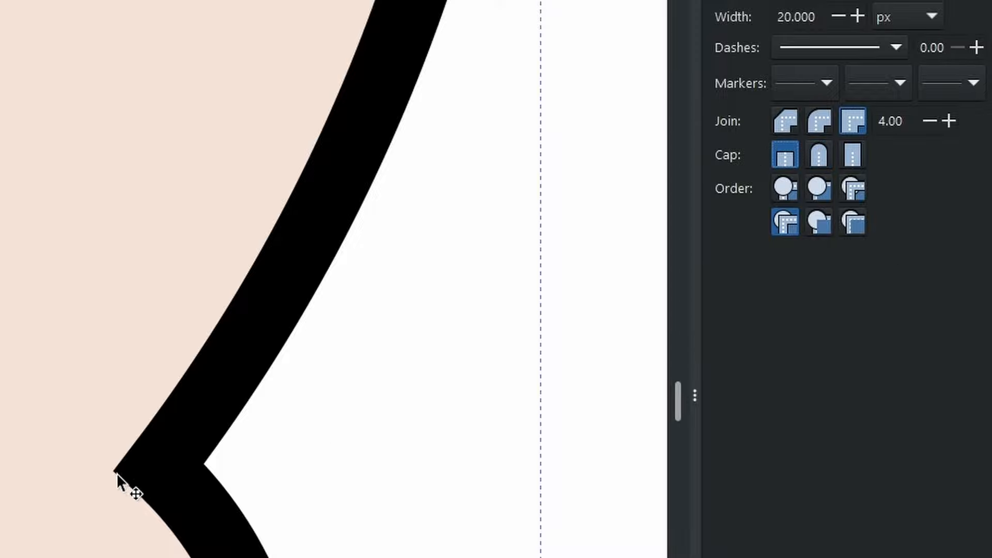
mouse_move(193, 543)
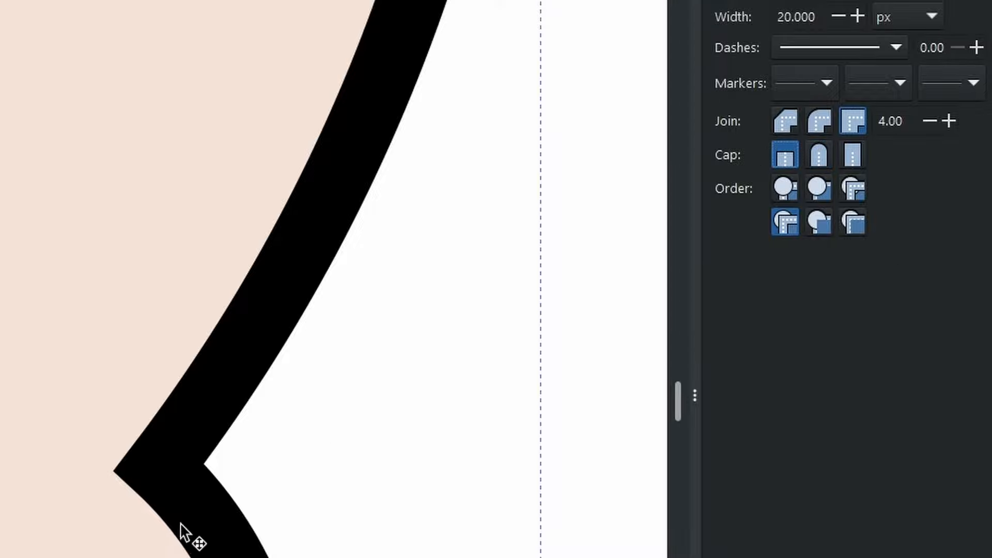
mouse_move(105, 491)
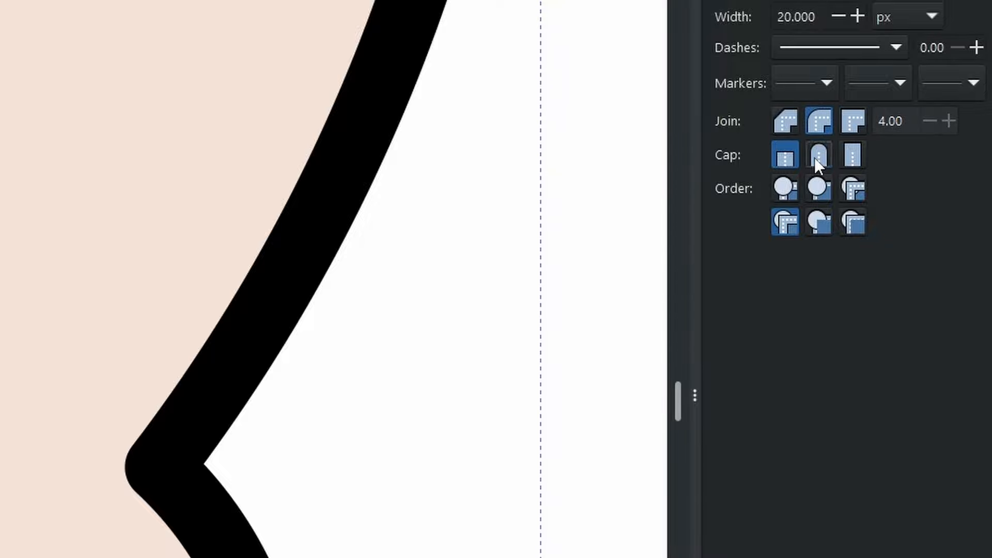
left_click(818, 154)
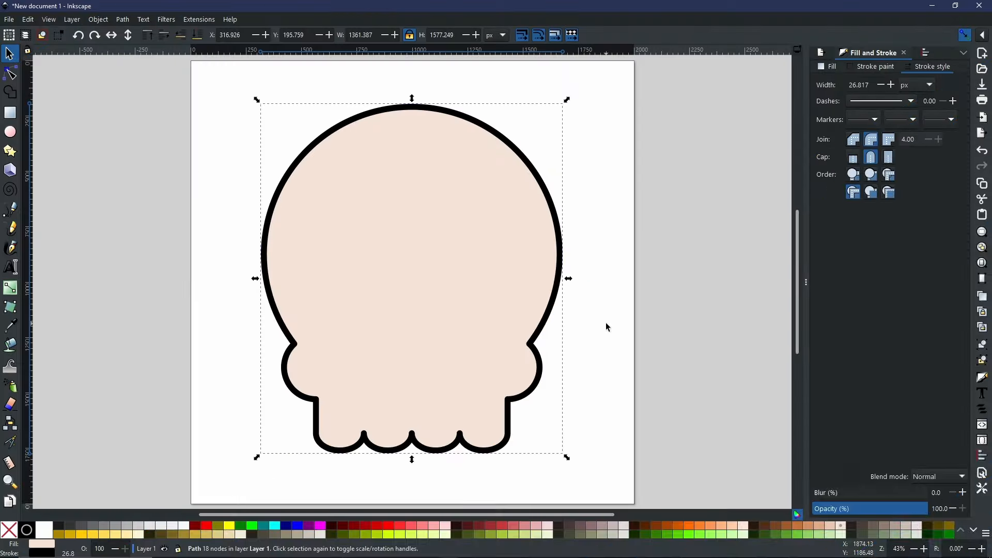
mouse_move(477, 297)
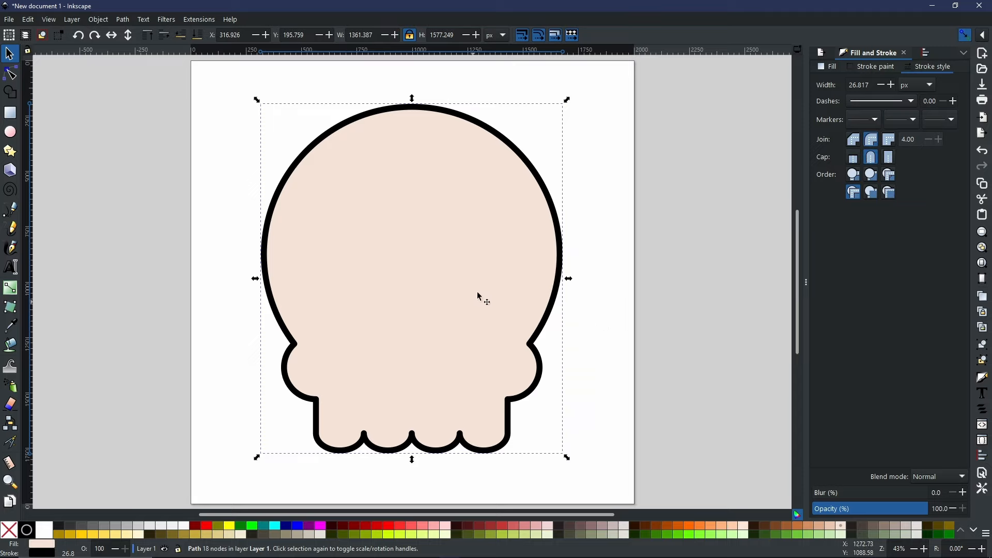
mouse_move(392, 228)
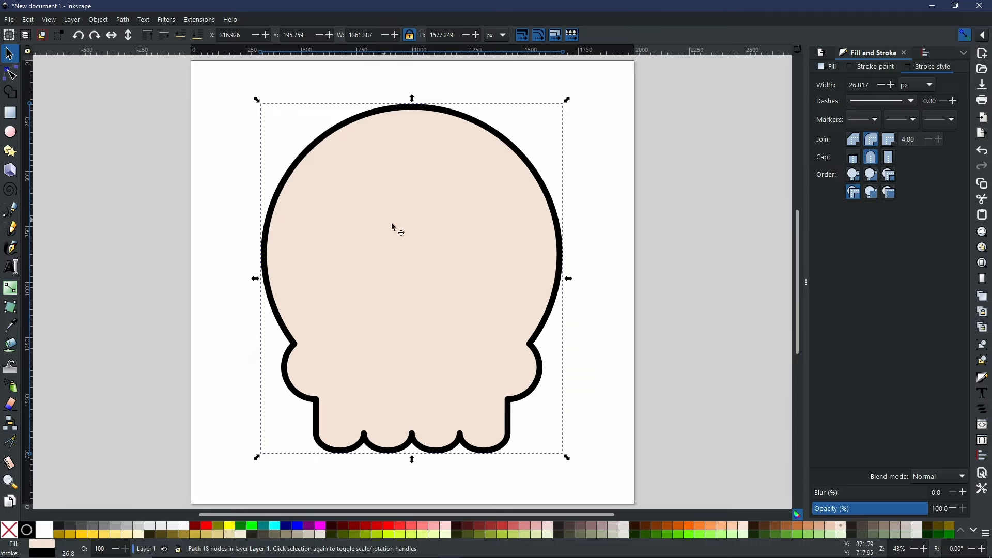
mouse_move(454, 244)
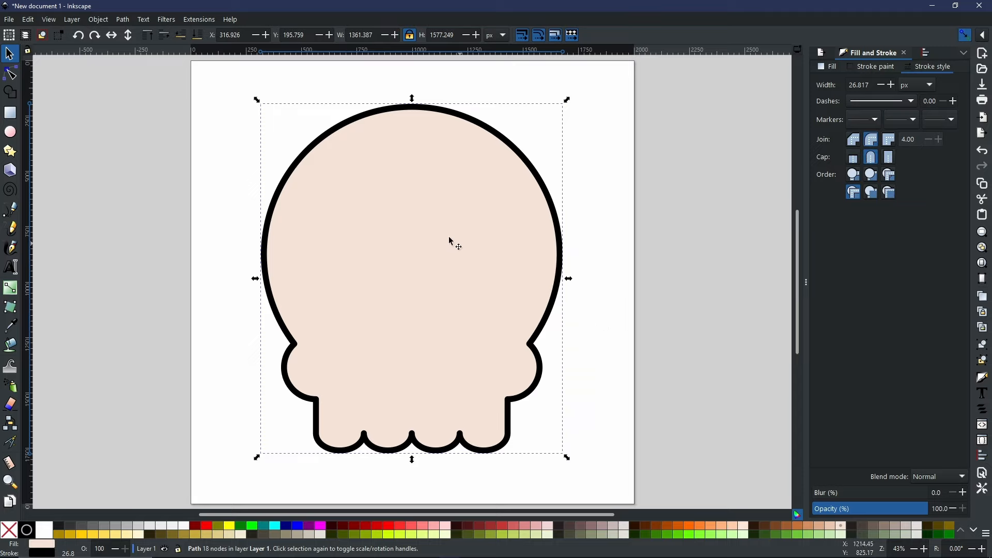
mouse_move(430, 362)
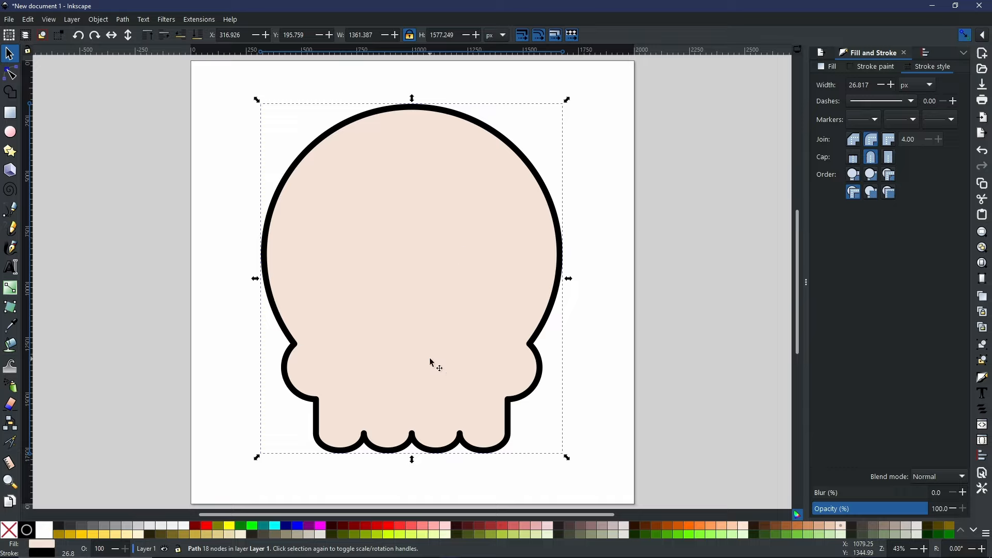
mouse_move(435, 329)
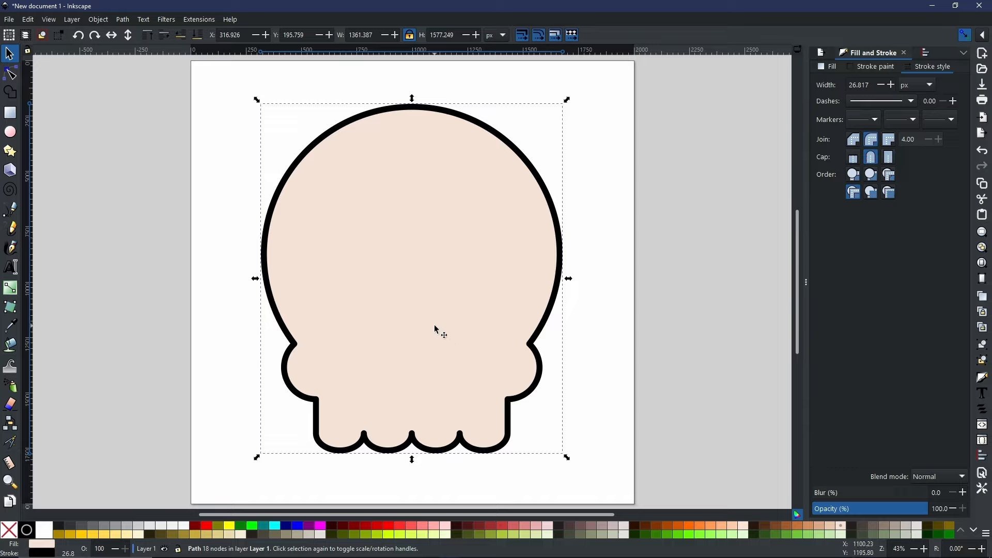
mouse_move(442, 304)
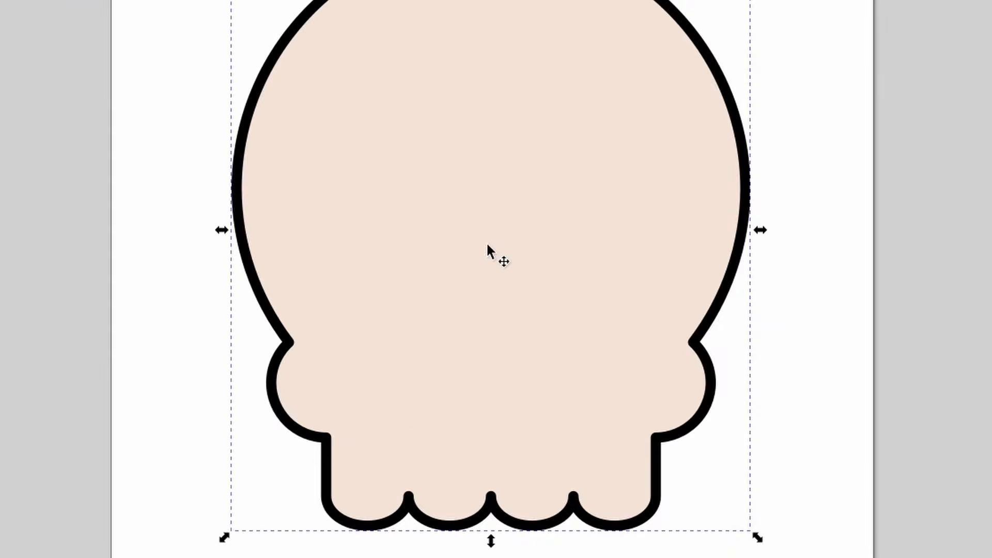
mouse_move(402, 497)
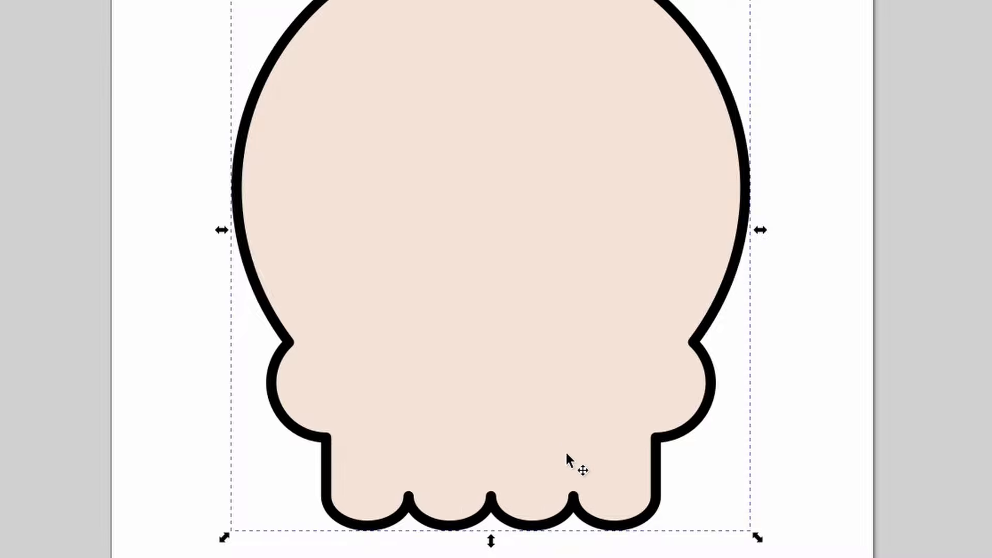
mouse_move(587, 484)
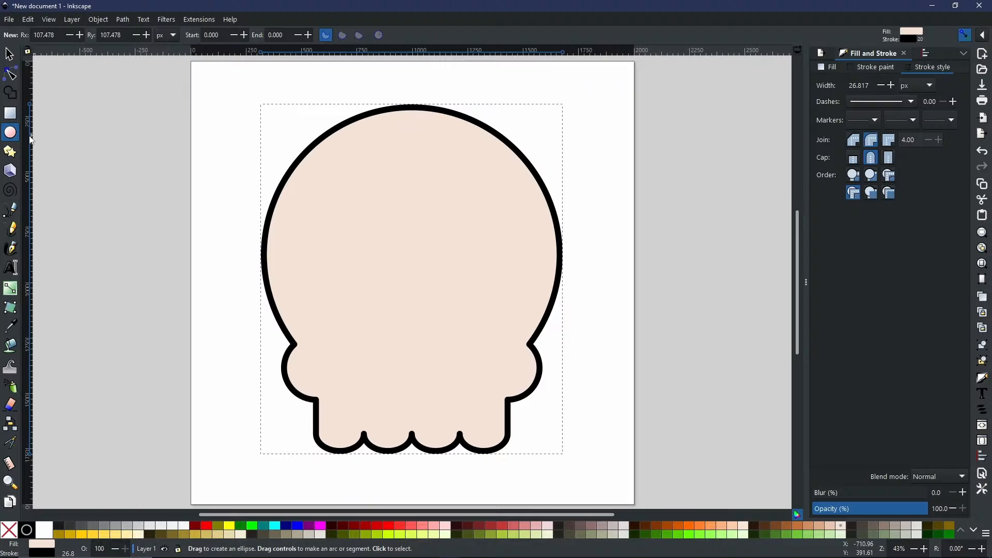
mouse_move(364, 281)
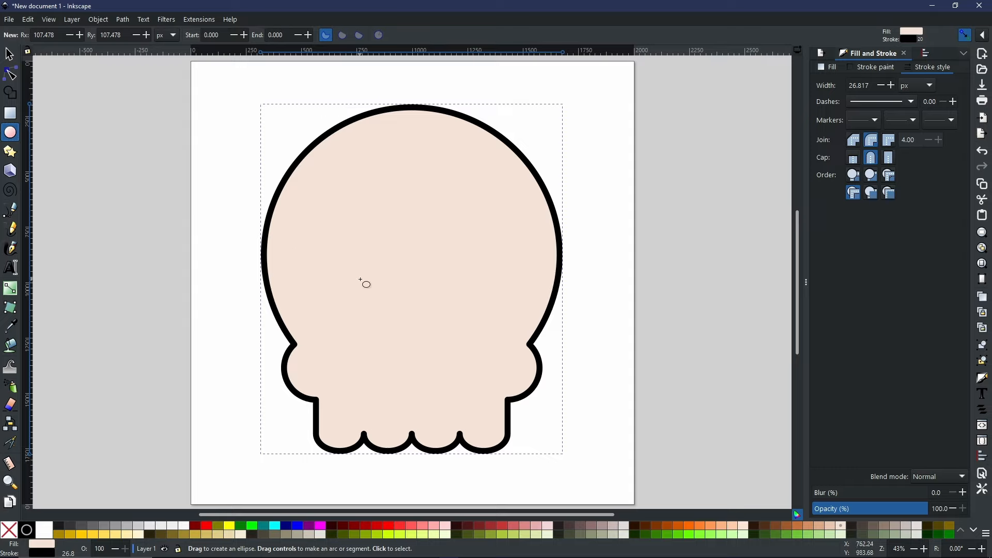
mouse_move(369, 289)
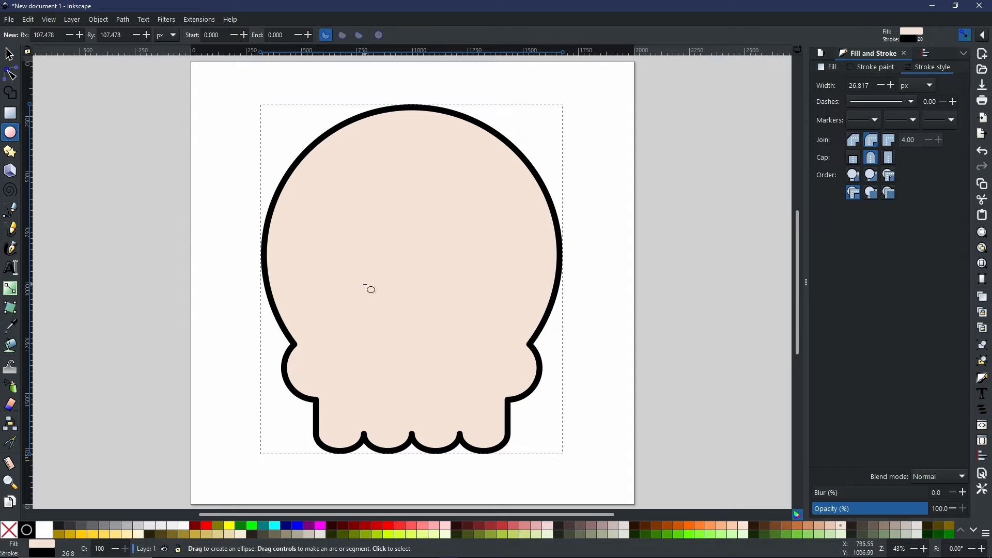
mouse_move(367, 290)
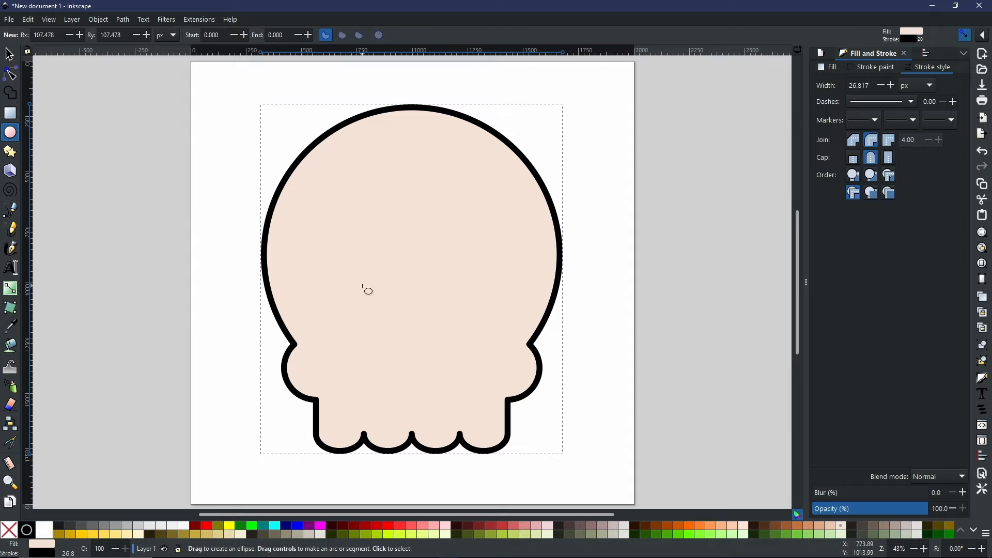
mouse_move(369, 289)
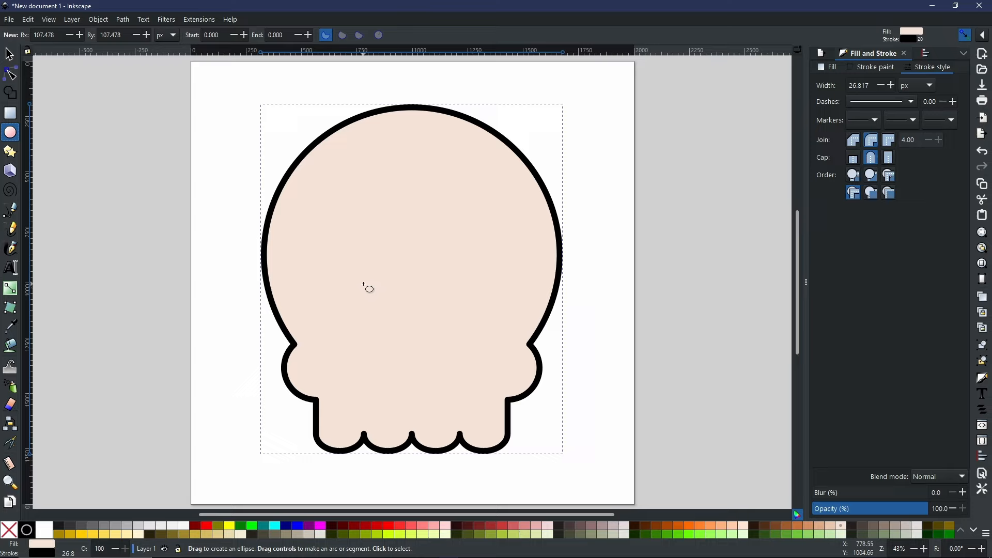
mouse_move(371, 277)
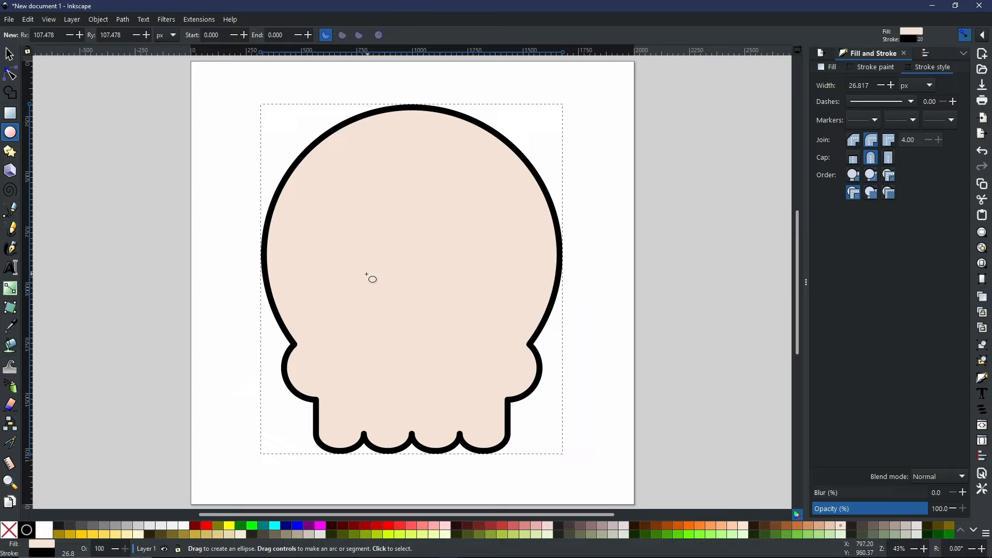
mouse_move(376, 285)
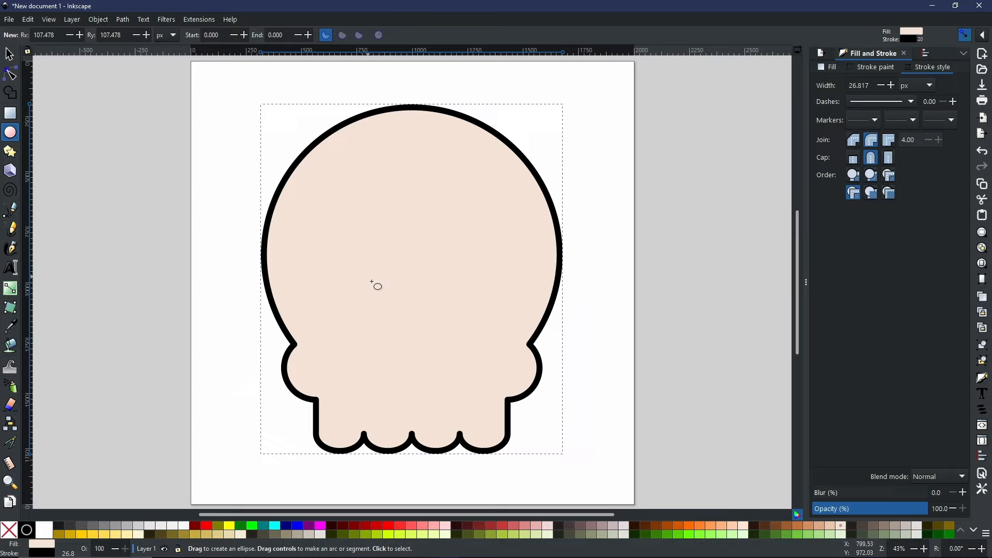
mouse_move(388, 289)
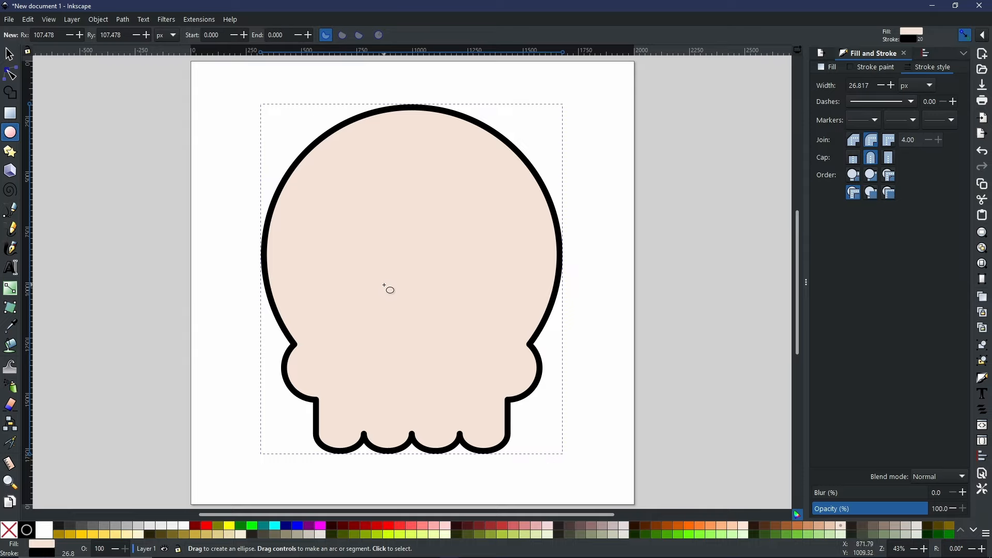
mouse_move(366, 282)
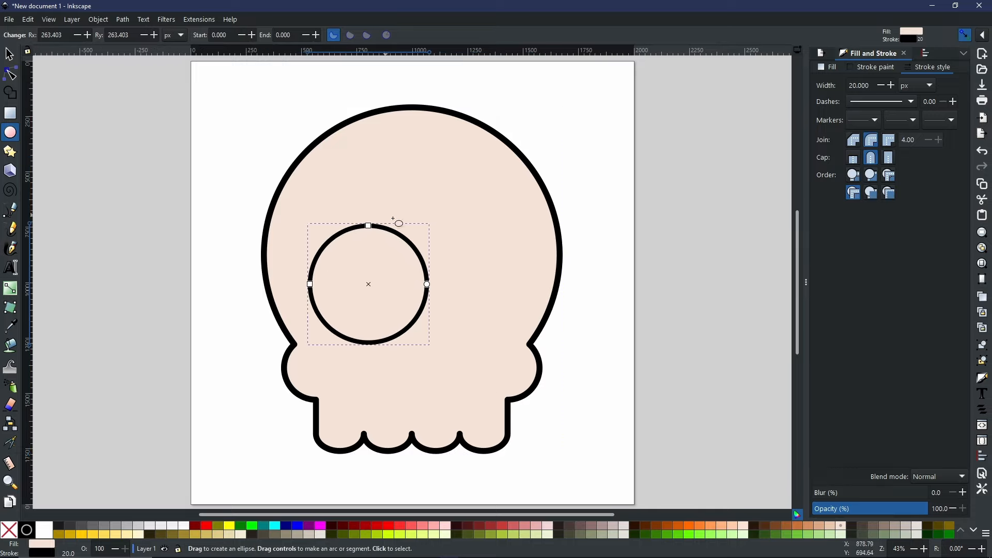
mouse_move(157, 71)
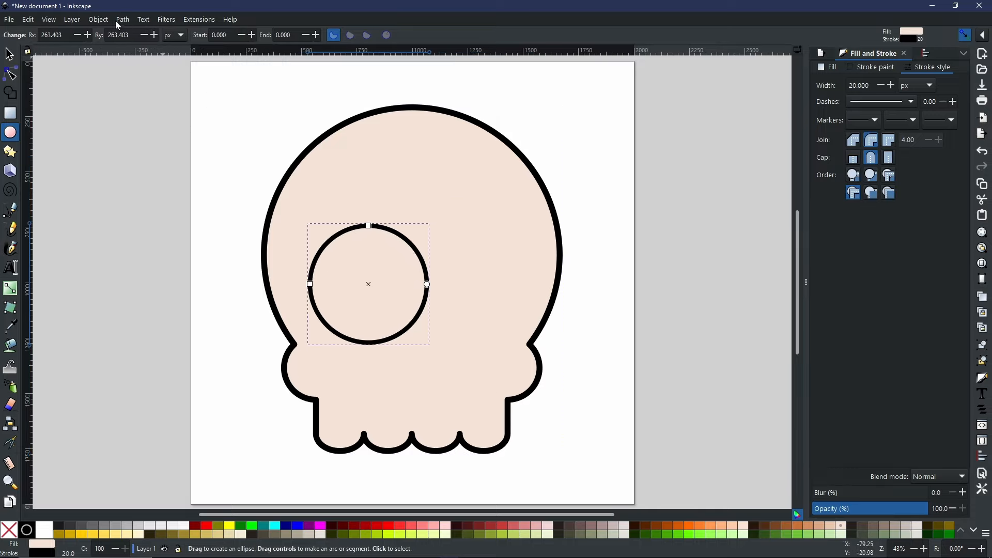
Step: Convert the left eye circle to a path with Path > Object to Path
left_click(122, 19)
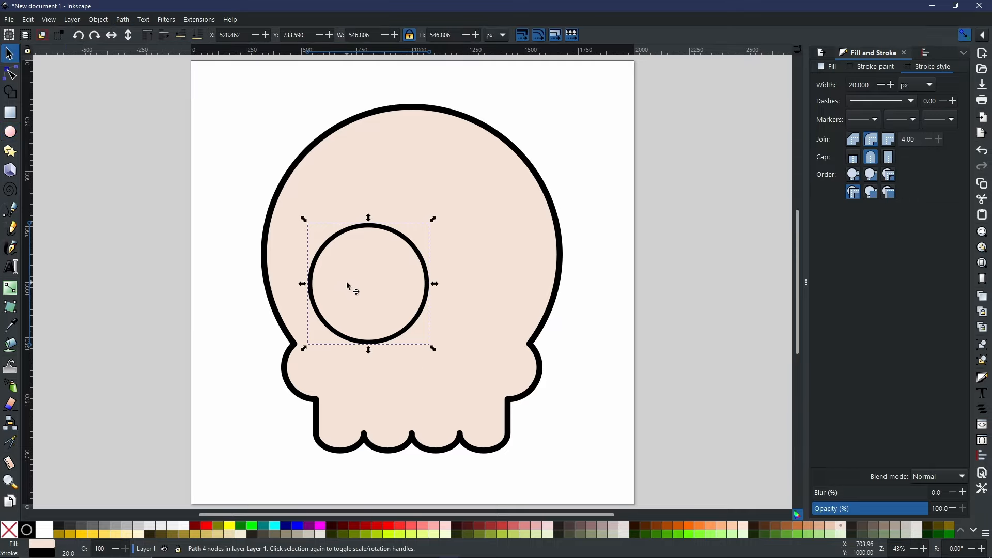
mouse_move(118, 361)
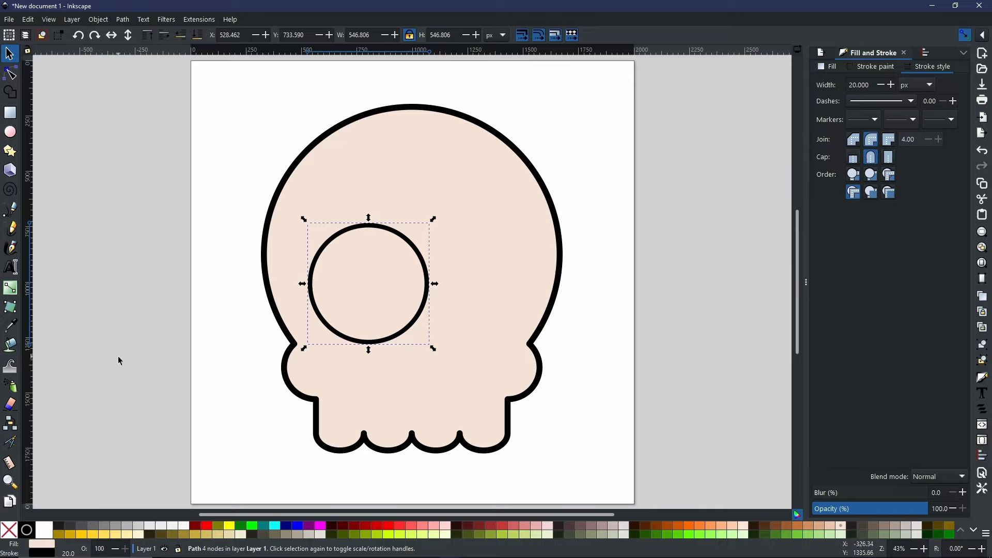
mouse_move(26, 530)
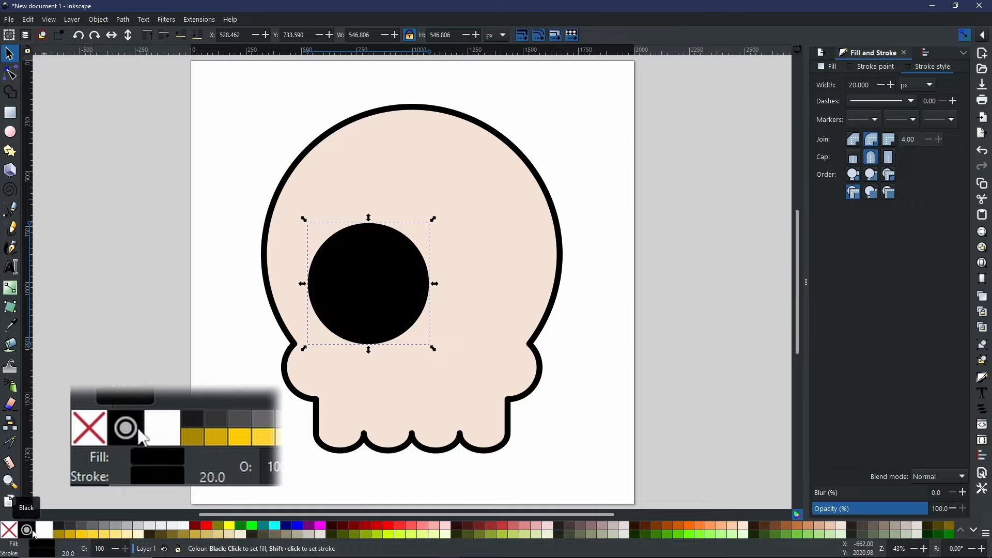
mouse_move(117, 433)
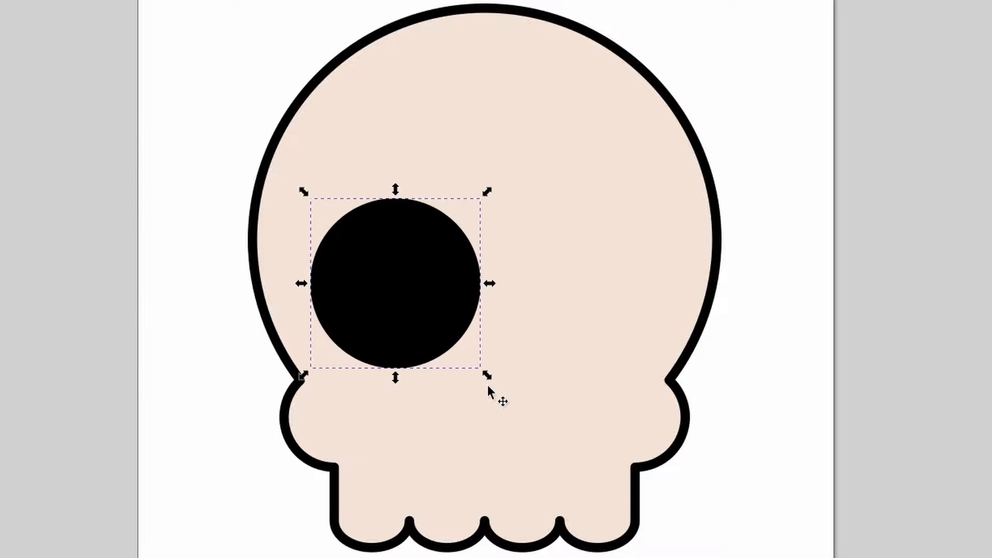
mouse_move(488, 379)
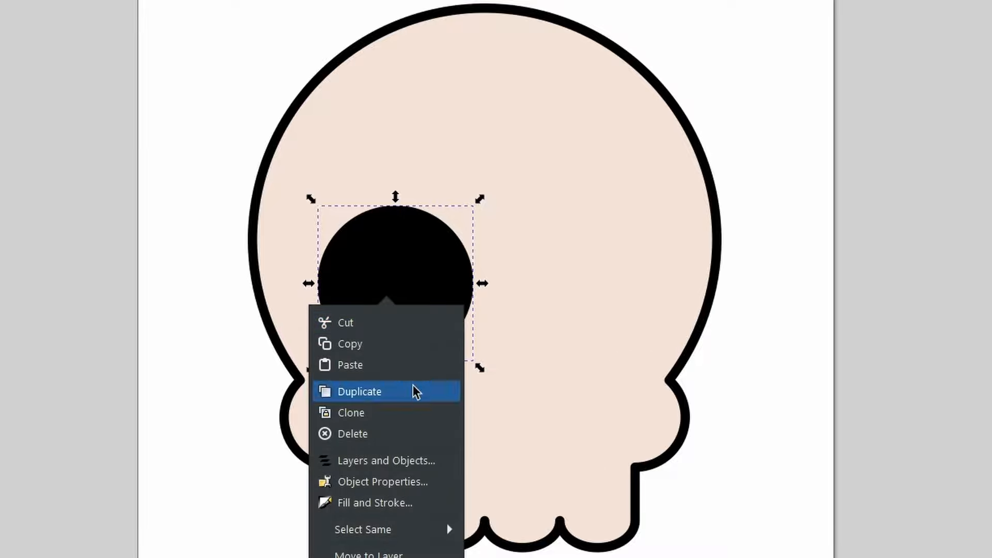
Step: Duplicate the left black eye and move the copy to the skull's right side
left_click(359, 391)
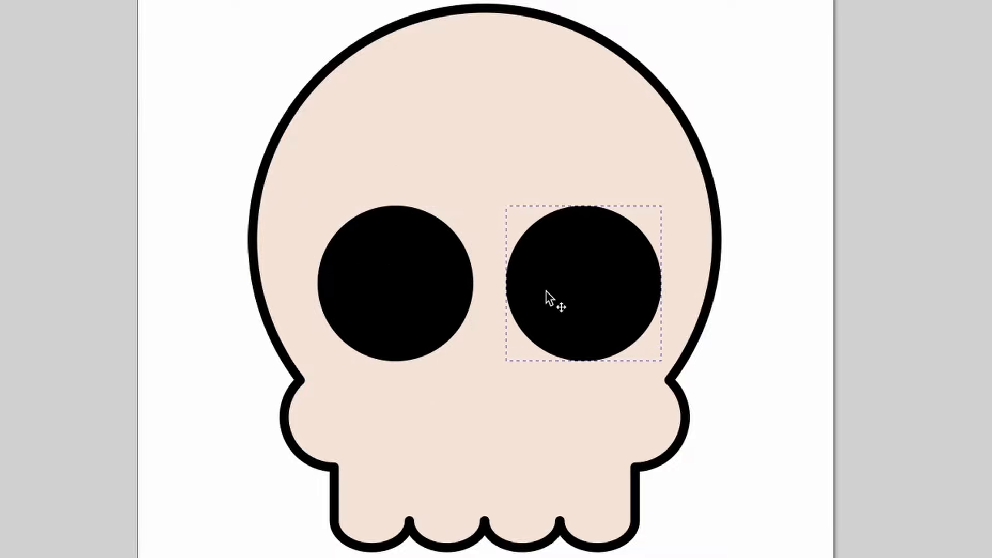
left_click_drag(563, 284, 550, 282)
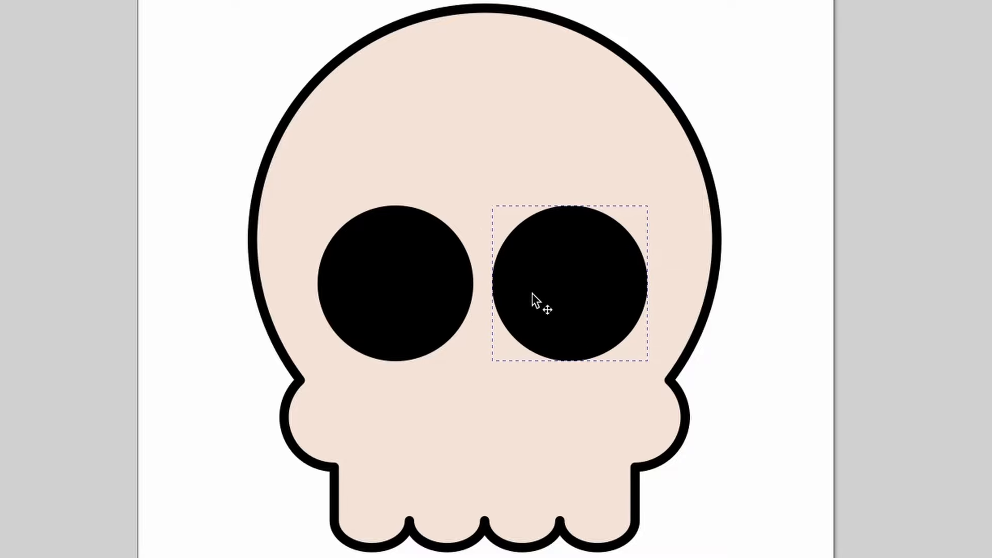
left_click(541, 306)
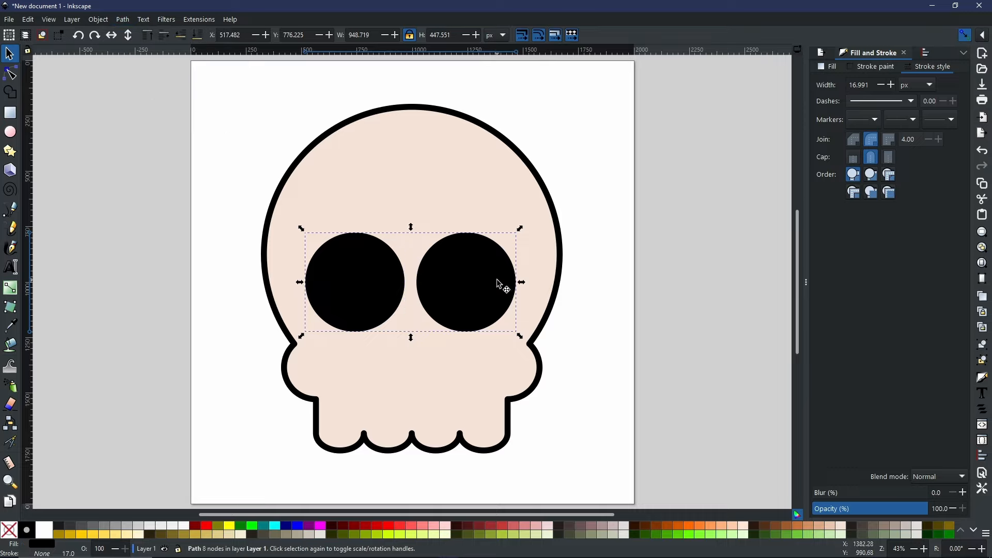
mouse_move(441, 194)
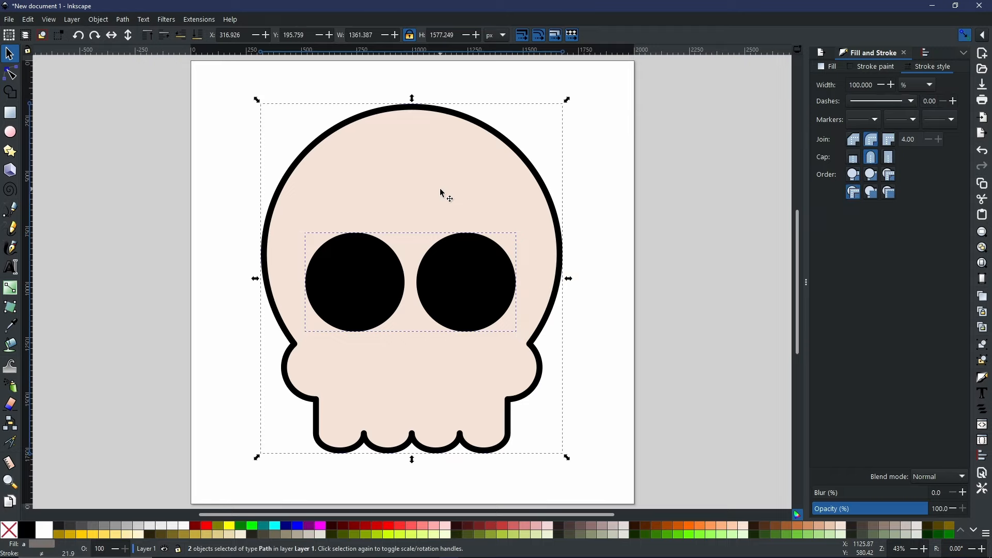
mouse_move(450, 182)
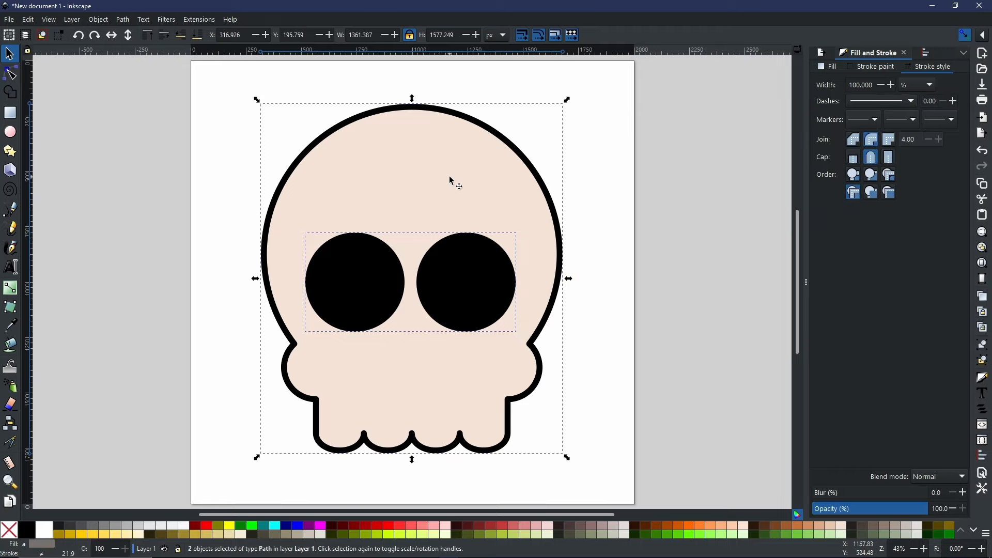
mouse_move(408, 149)
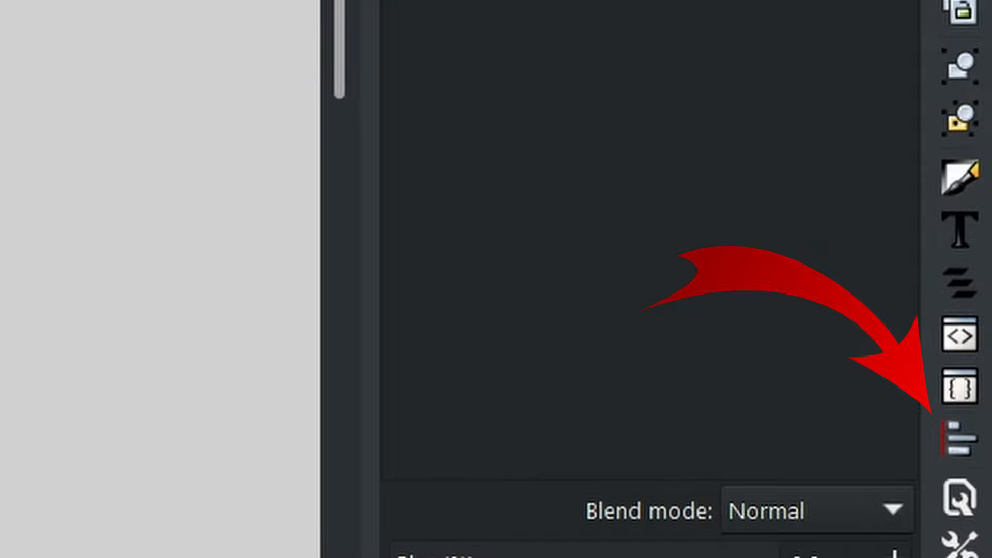
mouse_move(975, 481)
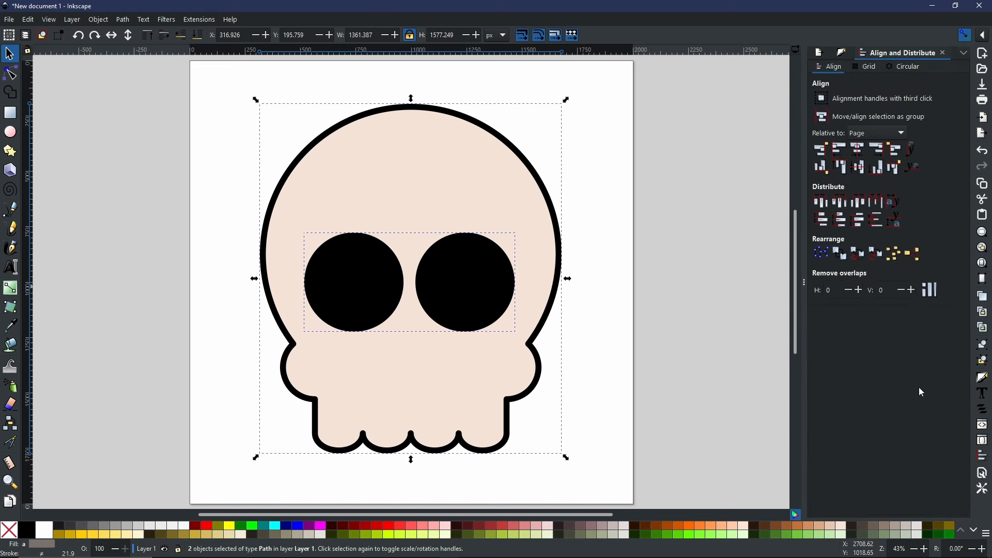
mouse_move(947, 181)
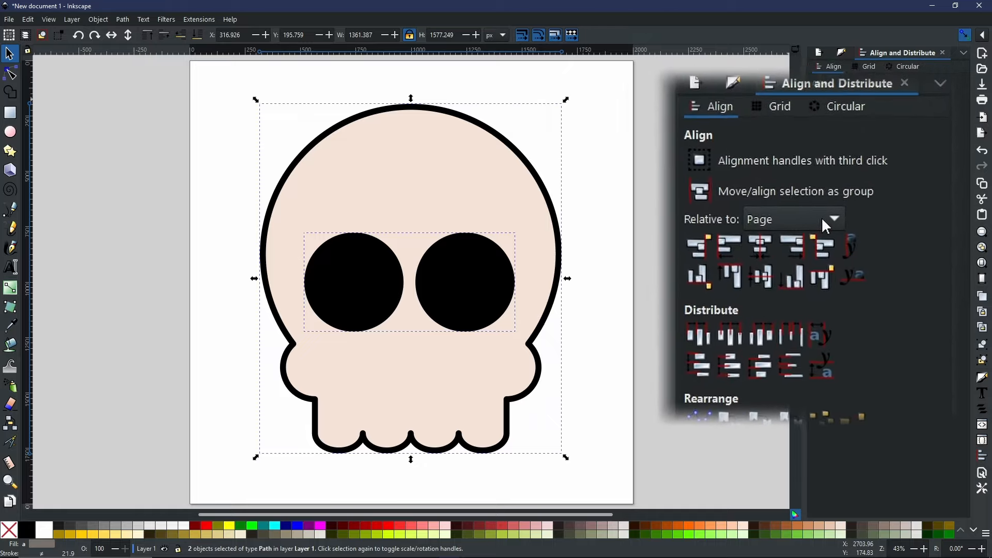
Step: Set Align and Distribute's Relative to option to Last selected
left_click(792, 219)
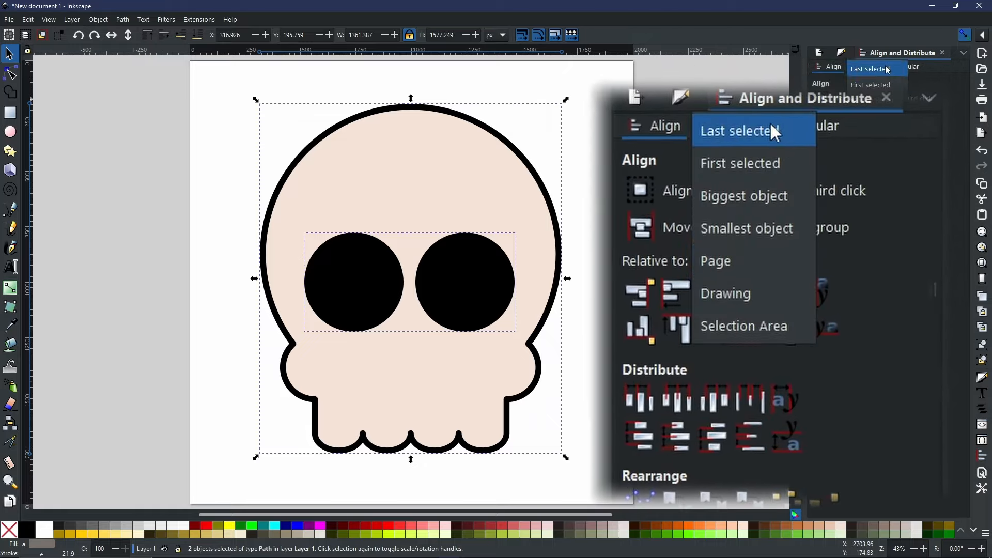
left_click(737, 131)
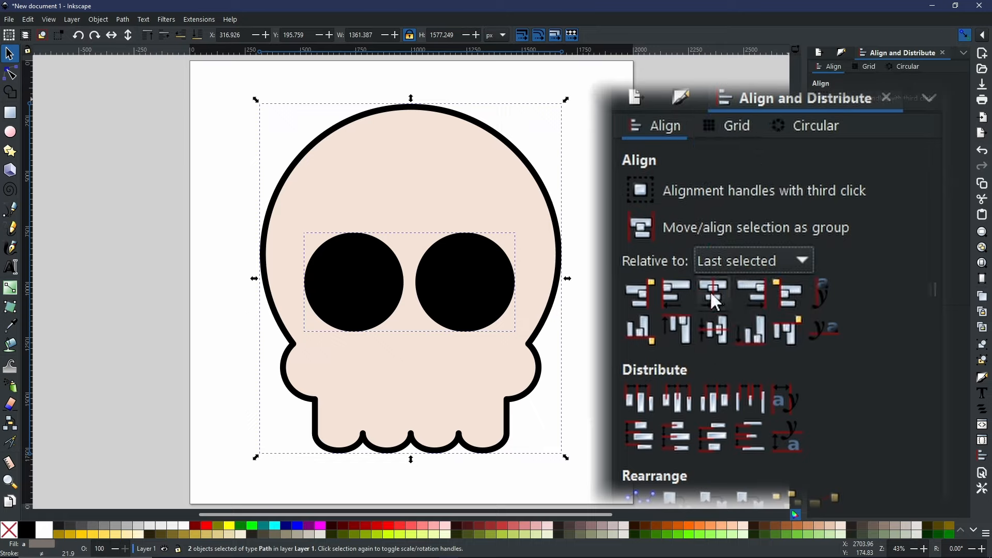
mouse_move(712, 293)
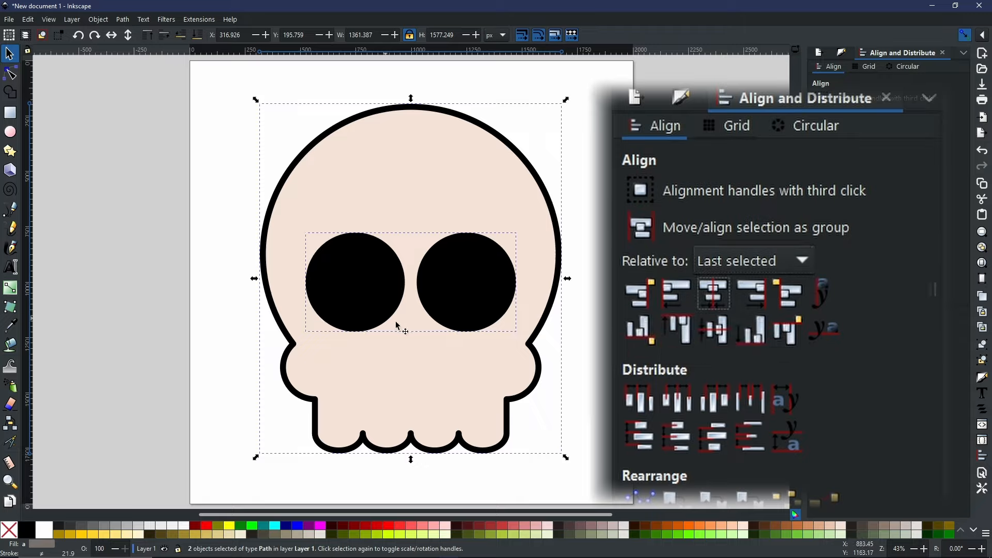
mouse_move(436, 330)
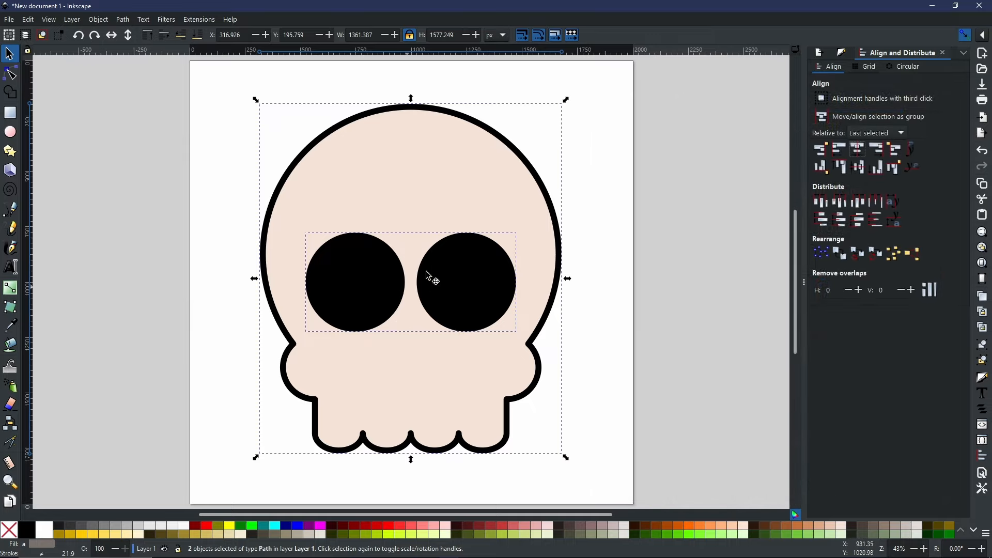
mouse_move(555, 296)
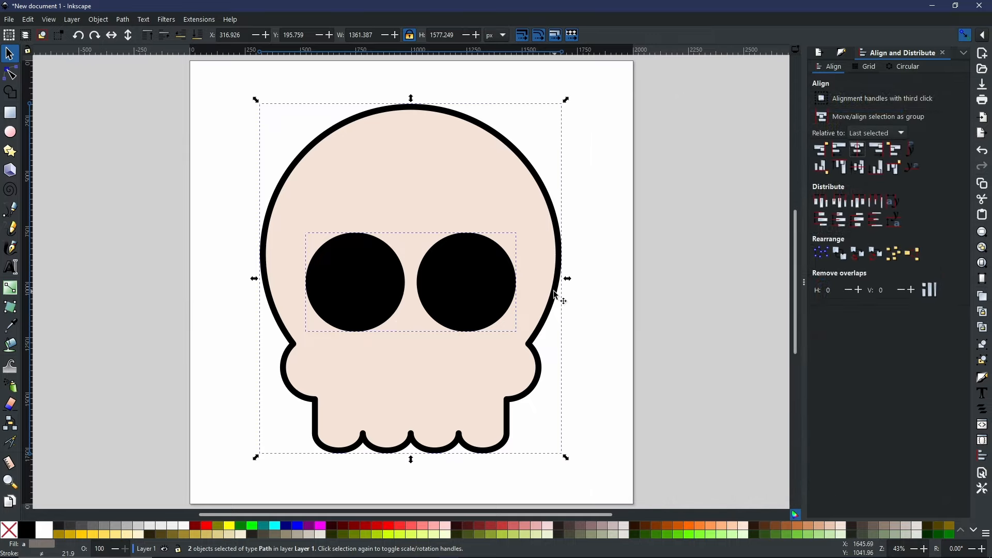
mouse_move(569, 308)
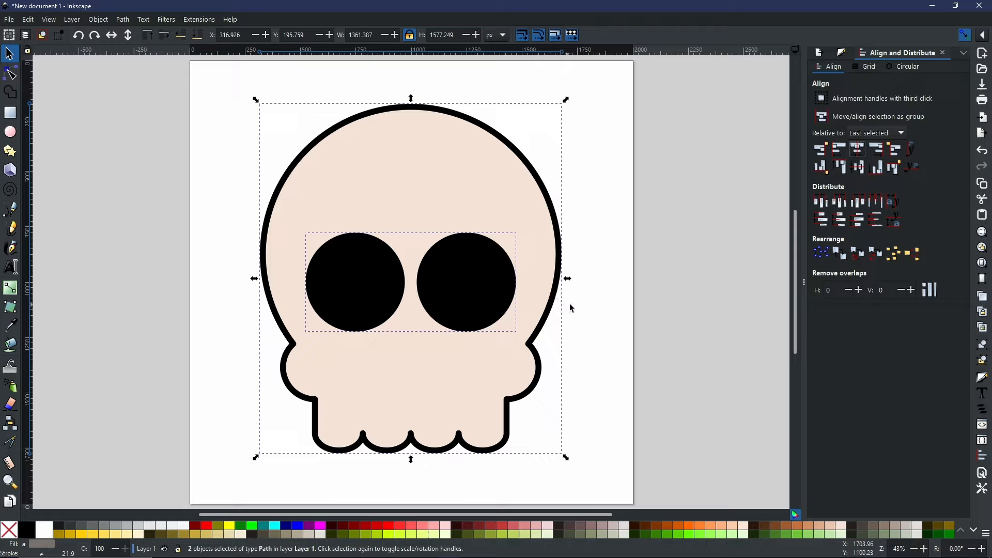
mouse_move(571, 303)
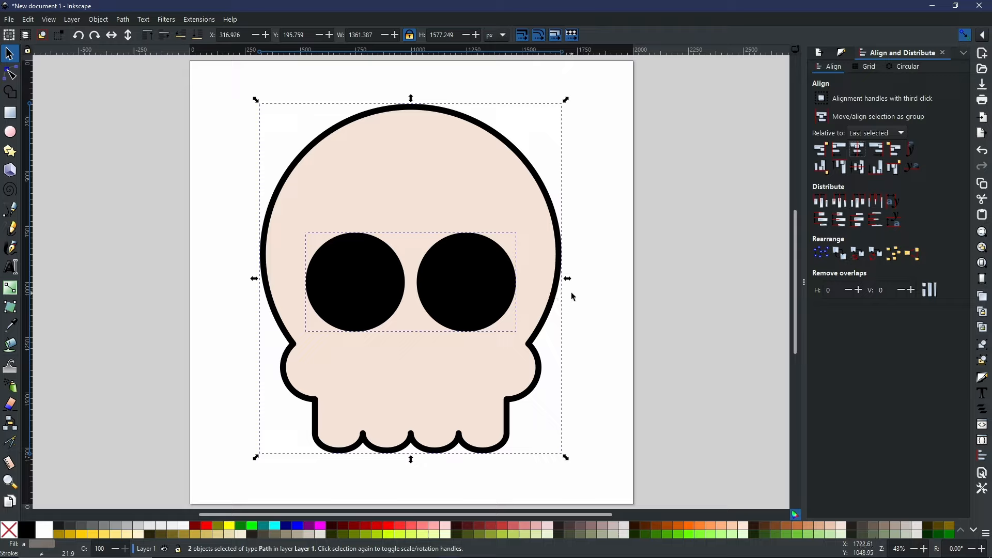
mouse_move(575, 282)
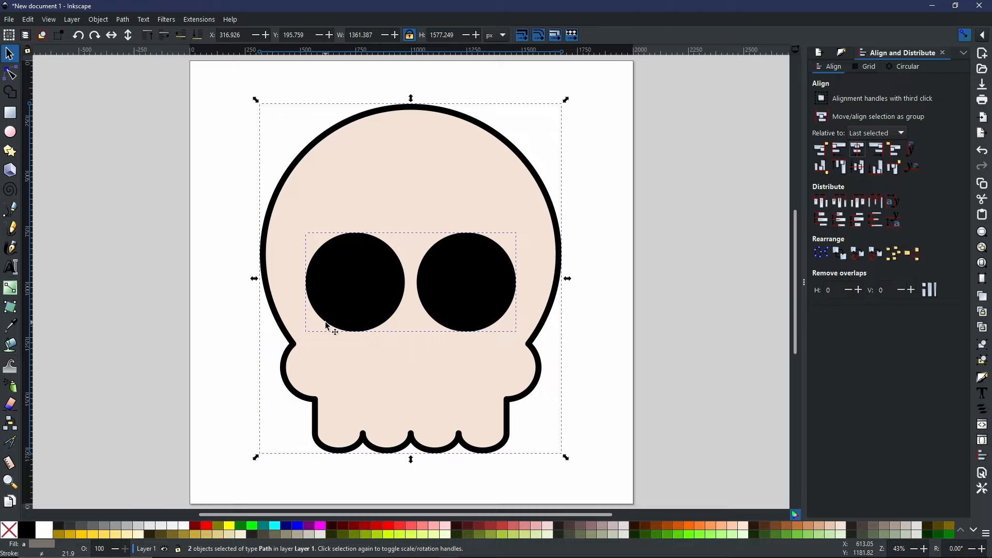
mouse_move(418, 243)
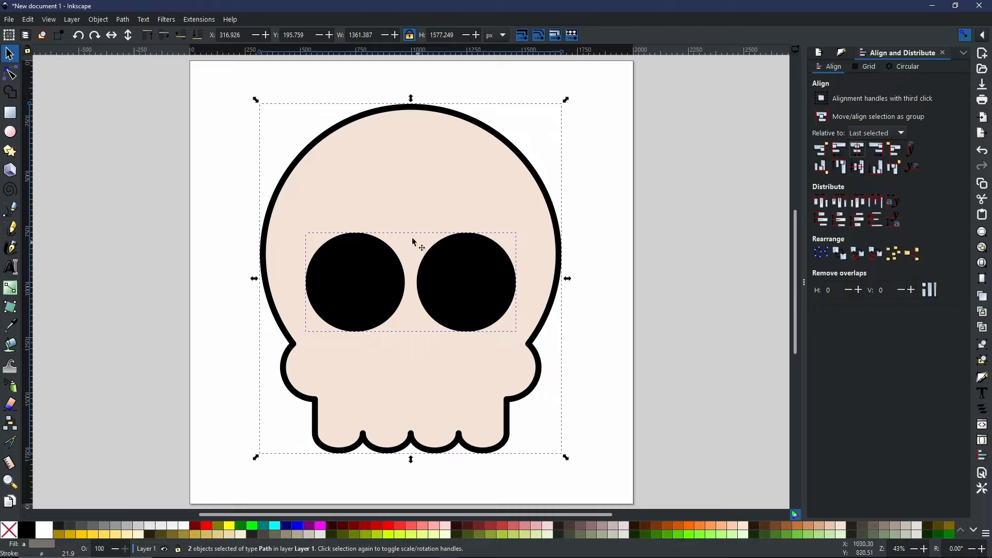
mouse_move(409, 256)
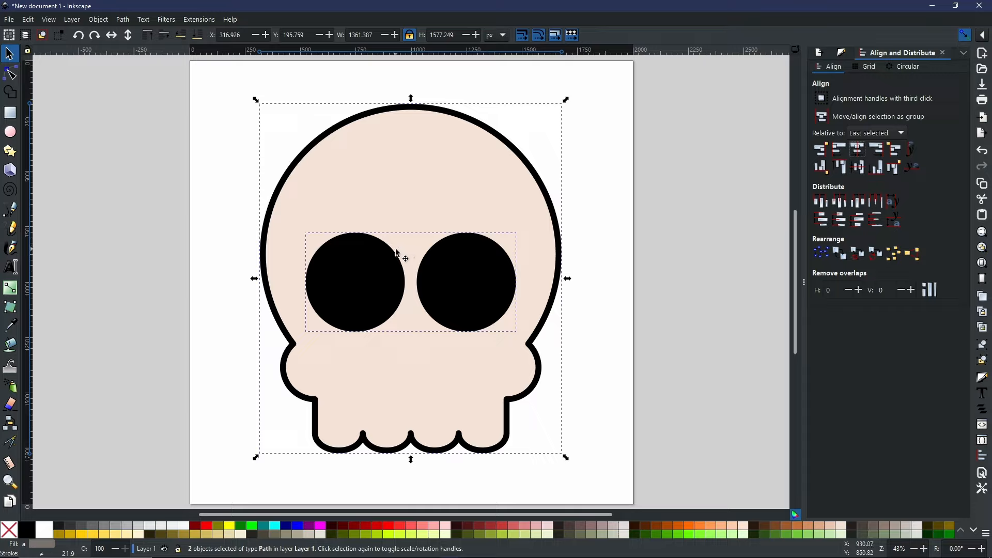
mouse_move(403, 208)
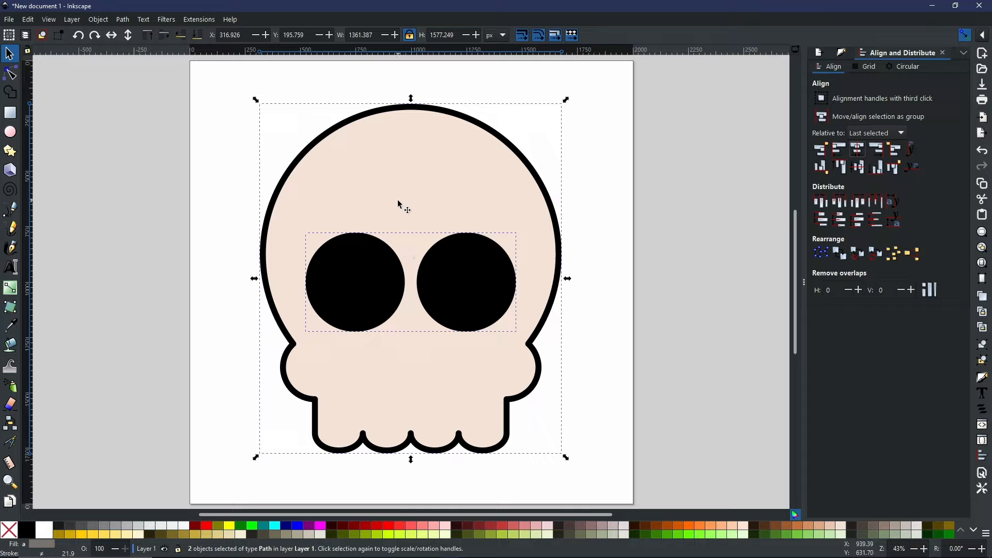
mouse_move(34, 150)
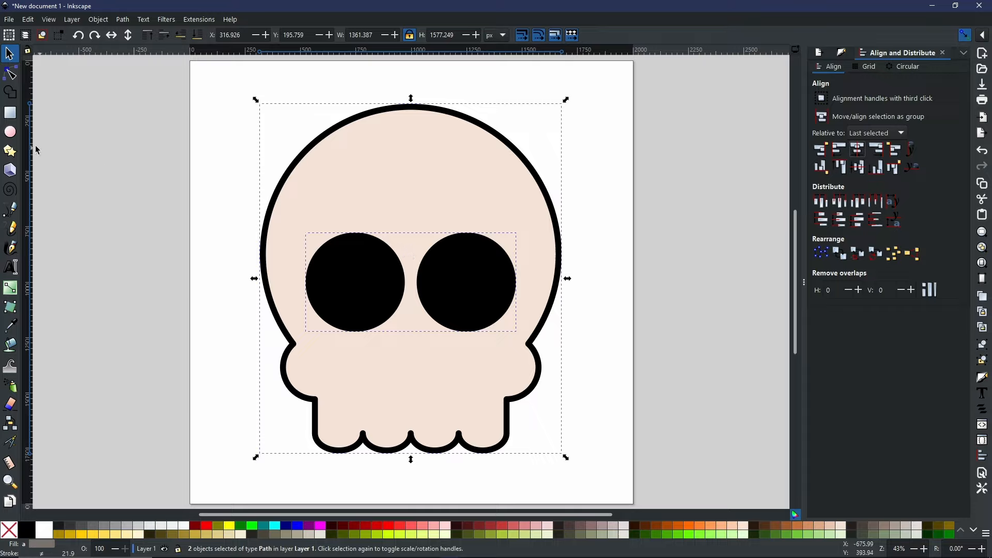
mouse_move(28, 150)
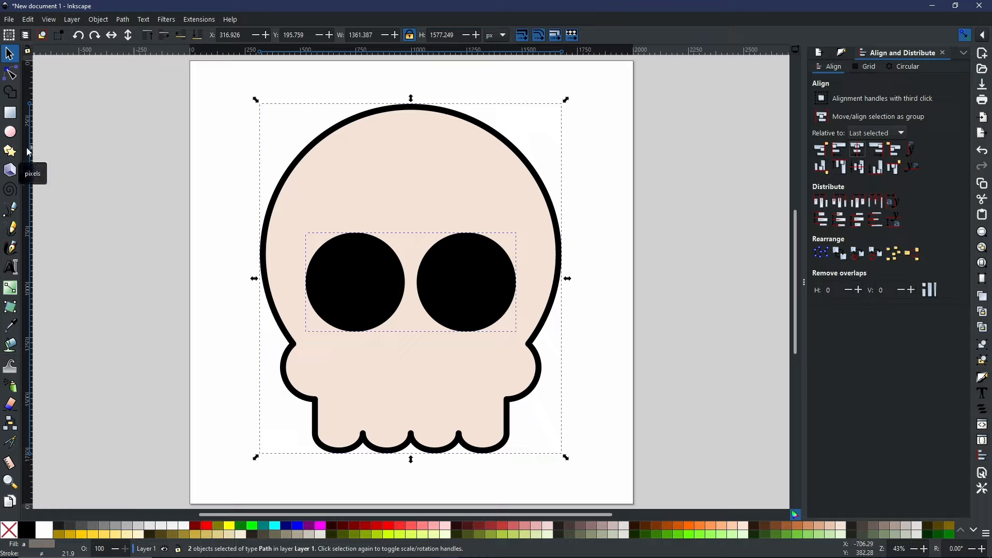
mouse_move(30, 141)
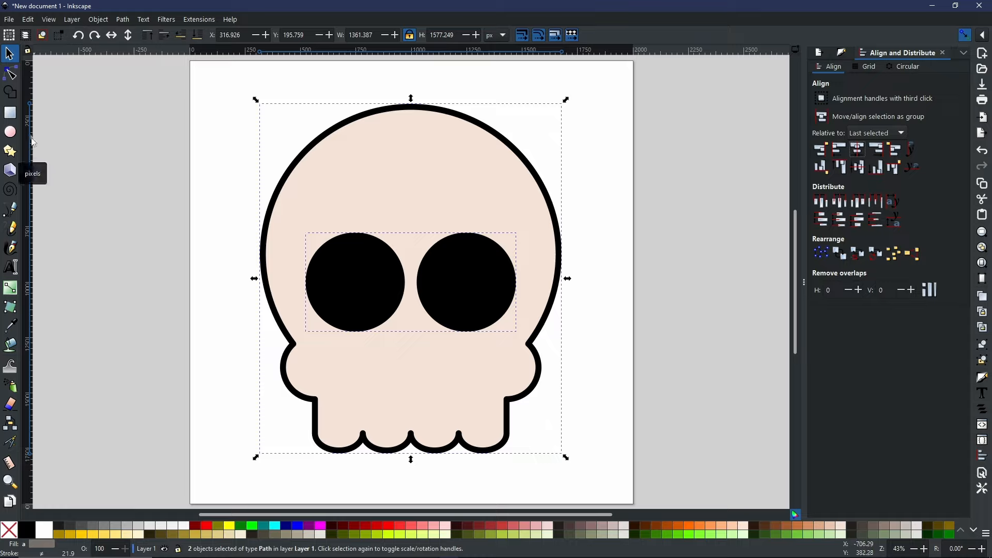
mouse_move(31, 82)
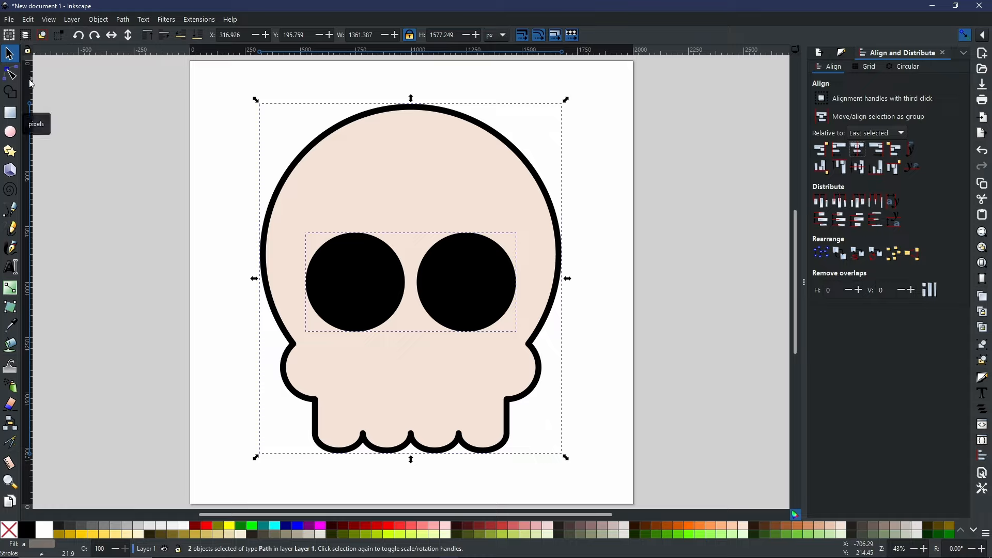
mouse_move(29, 155)
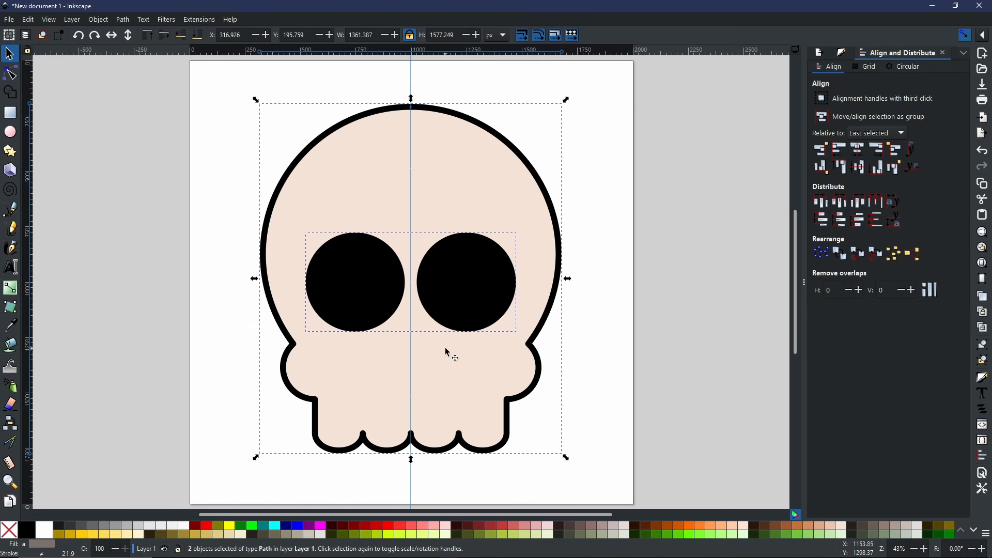
mouse_move(408, 342)
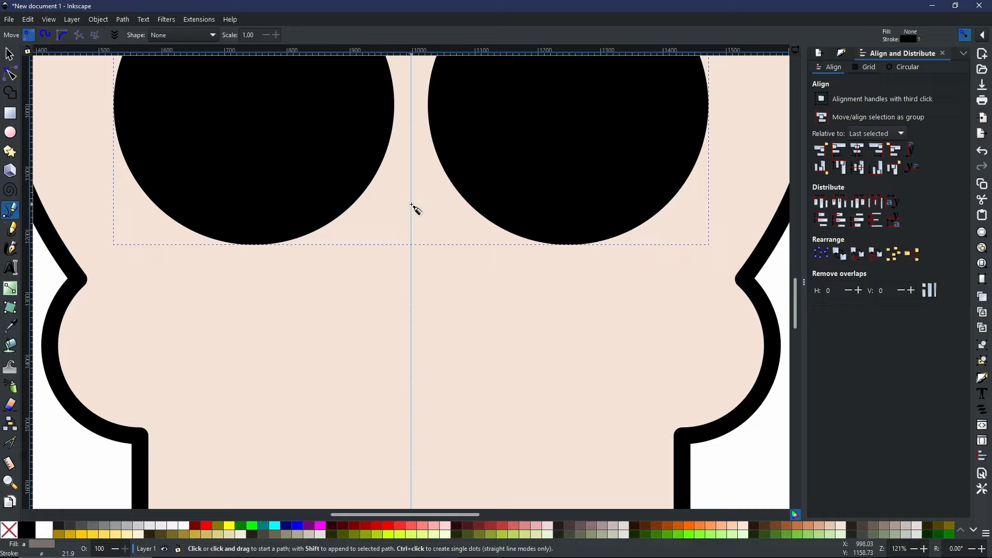
mouse_move(411, 290)
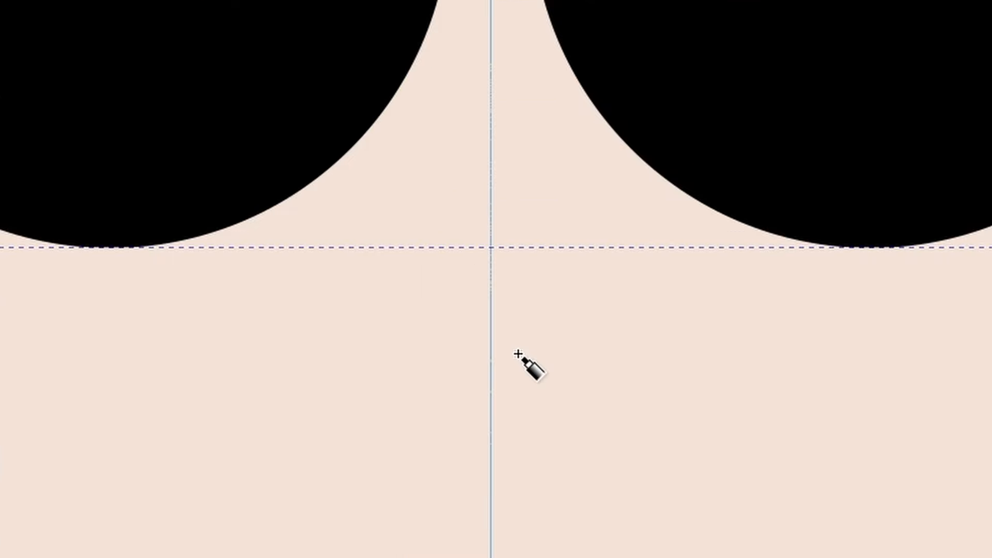
mouse_move(494, 138)
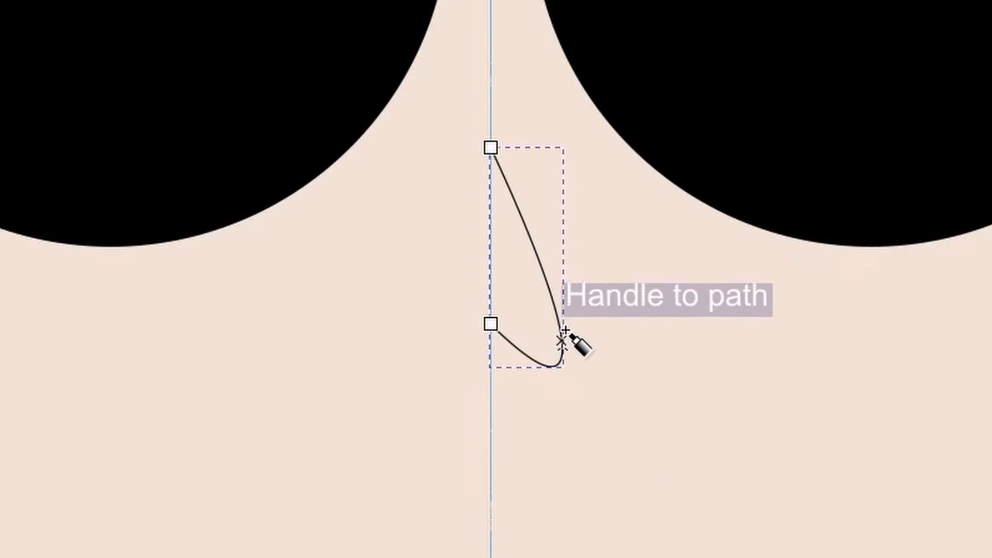
mouse_move(490, 326)
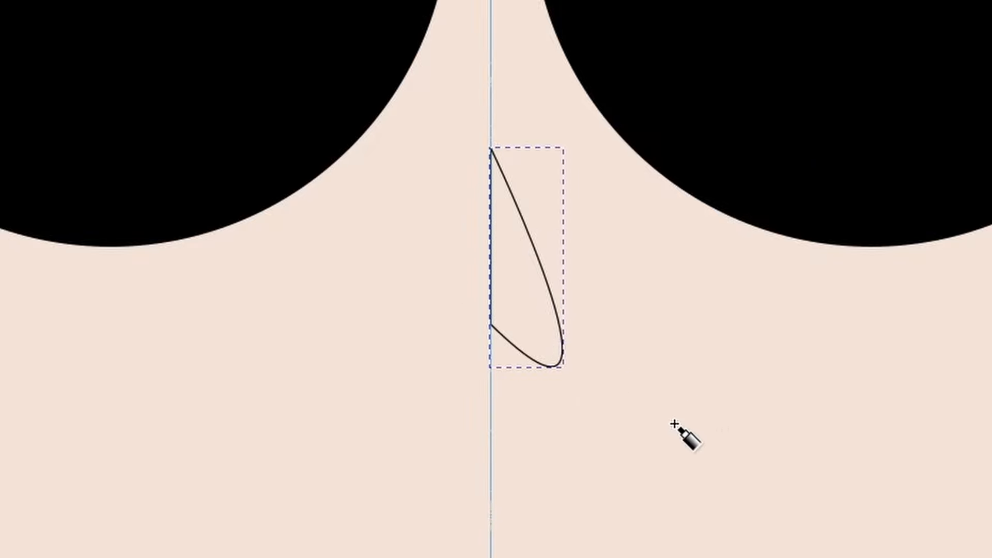
mouse_move(785, 443)
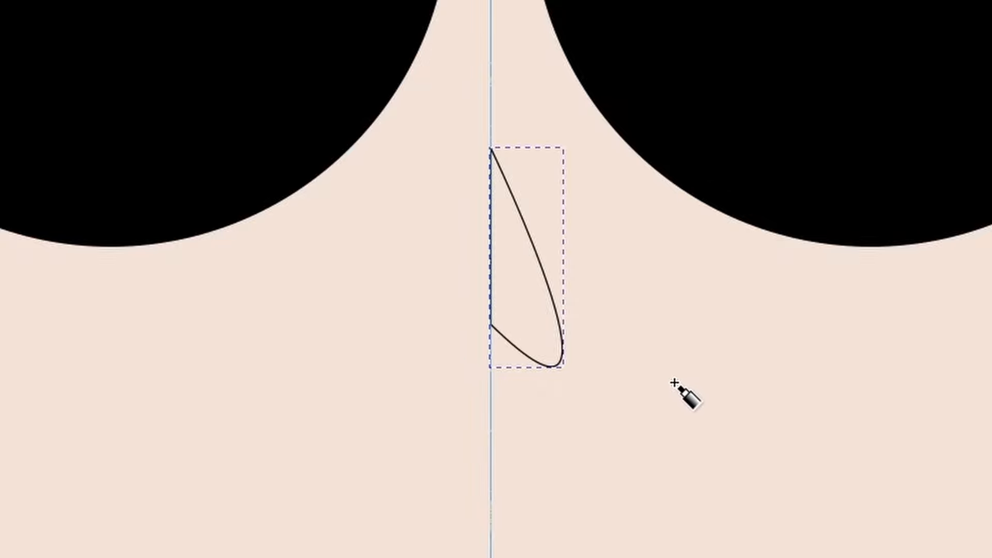
mouse_move(528, 222)
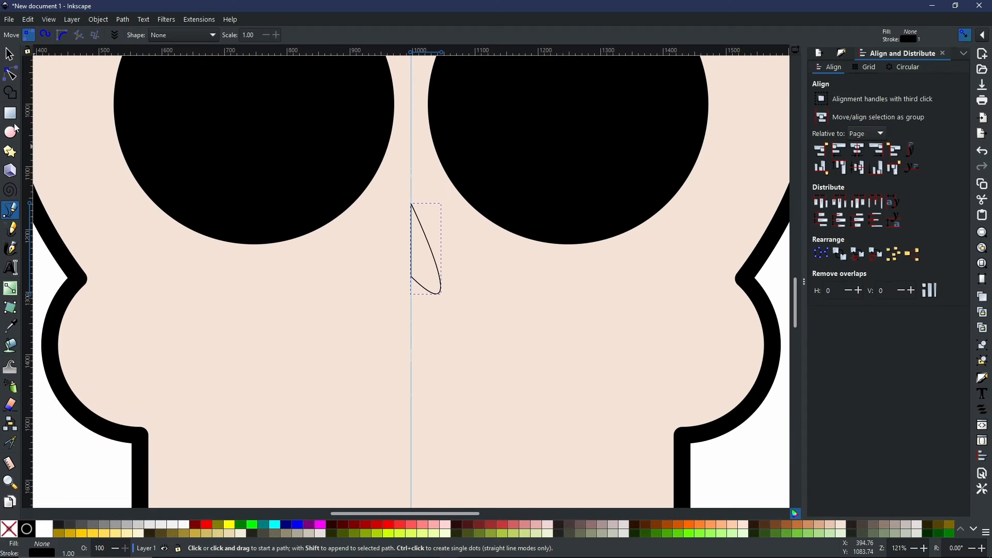
Step: Switch back to the selection tool after drawing the half-nose path
left_click(9, 54)
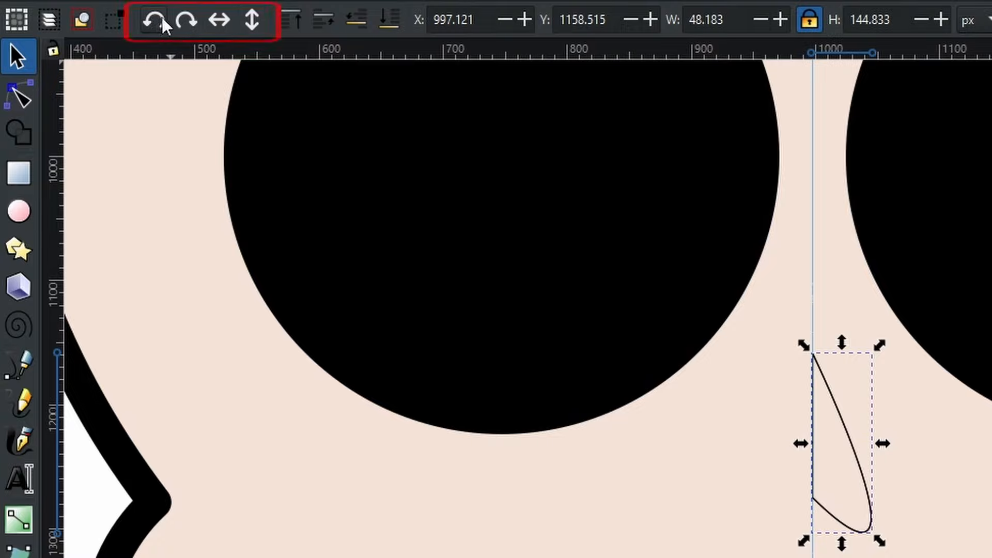
mouse_move(220, 19)
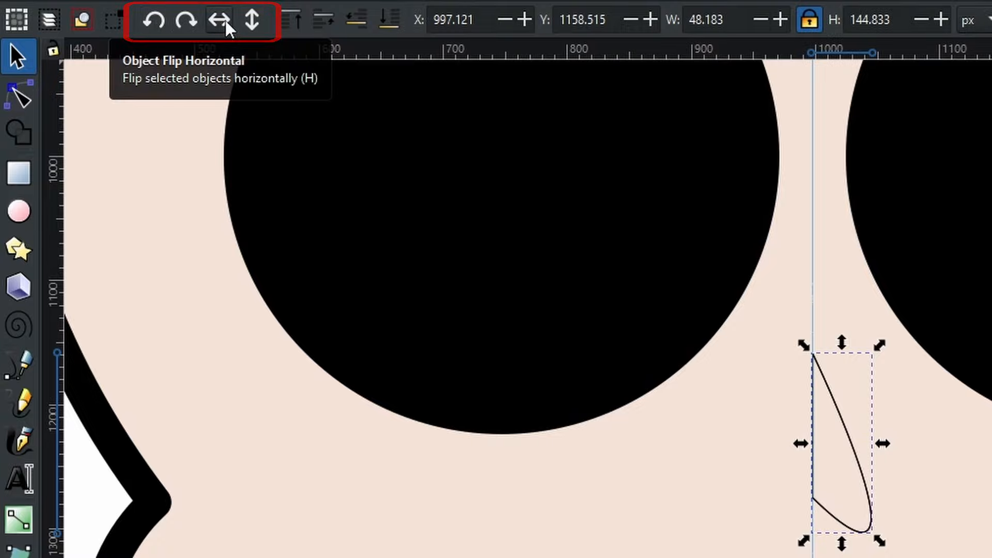
Step: Flip the duplicated nose half horizontally and select both nose halves
left_click(219, 19)
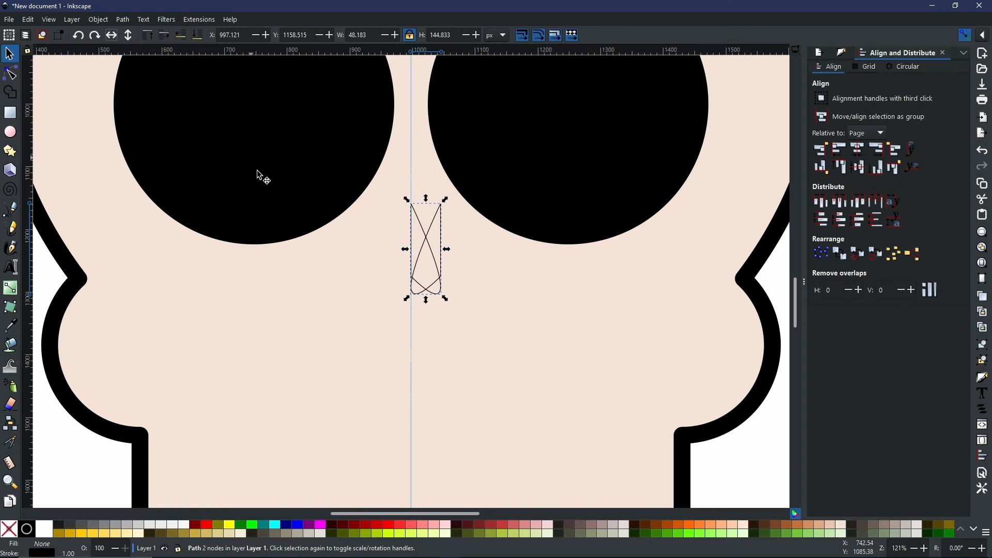
mouse_move(437, 307)
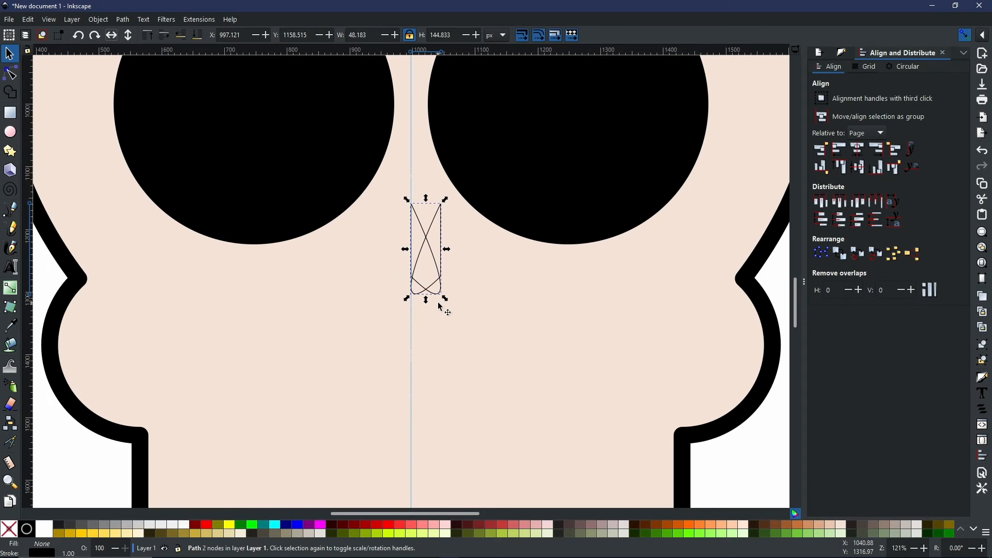
mouse_move(435, 225)
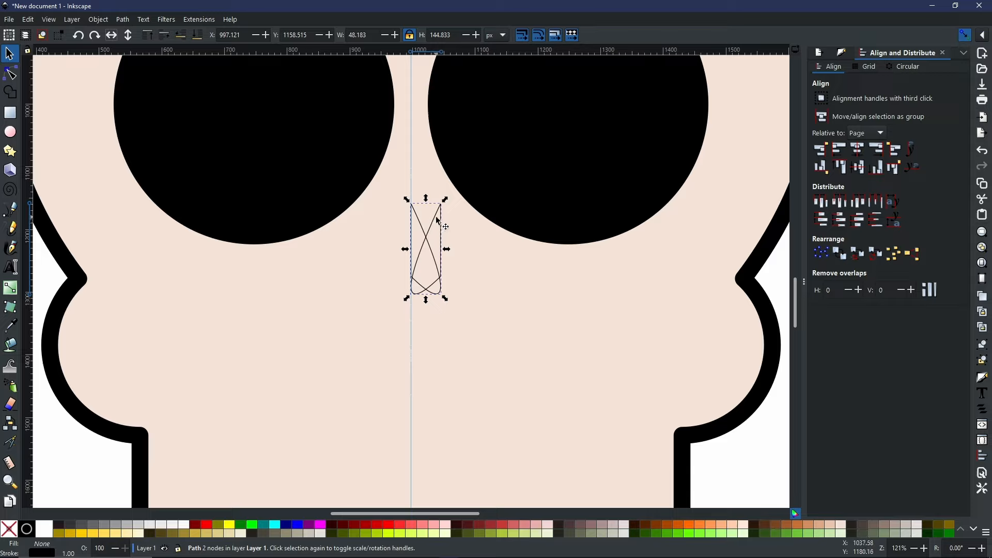
mouse_move(435, 221)
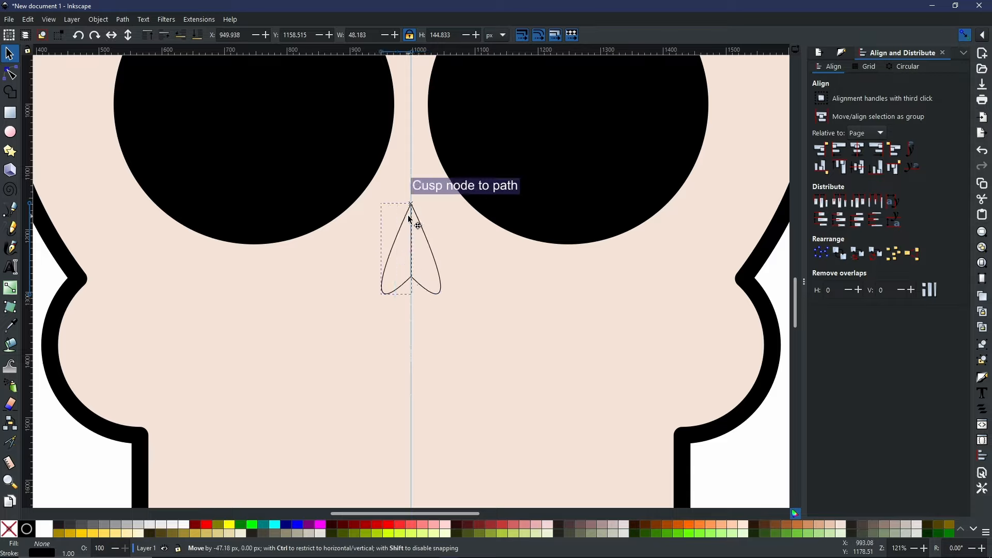
left_click(410, 250)
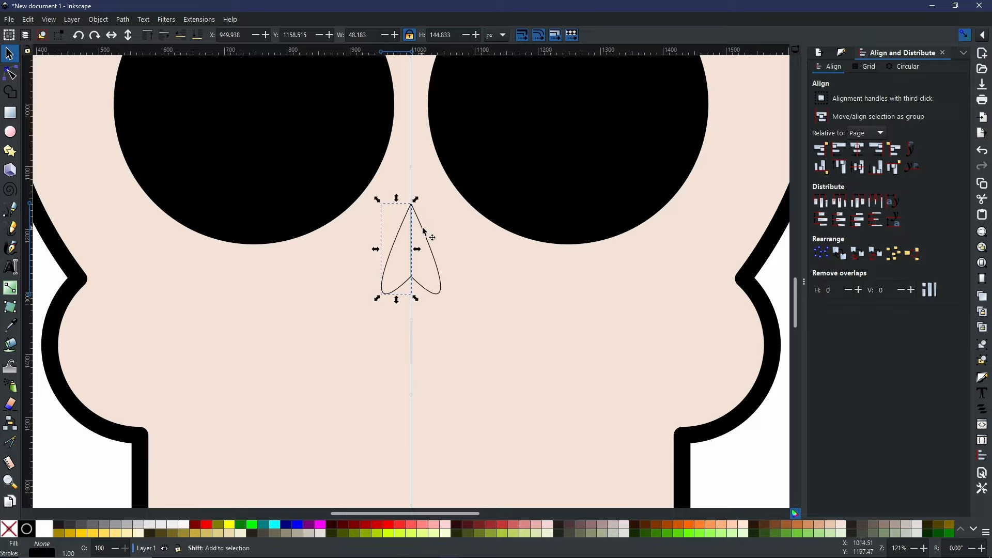
left_click(430, 247)
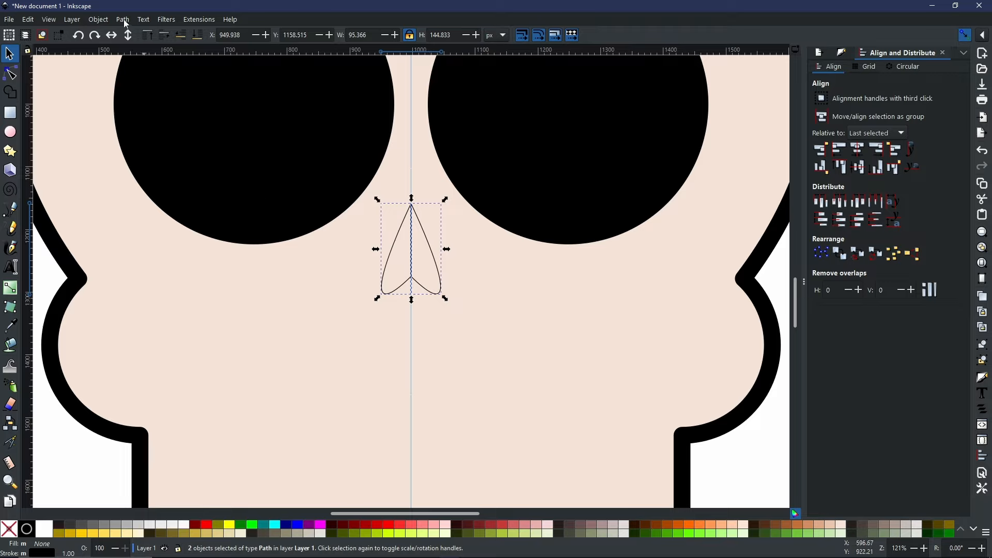
Step: Union the two nose halves, fill the result black and remove its stroke
left_click(122, 19)
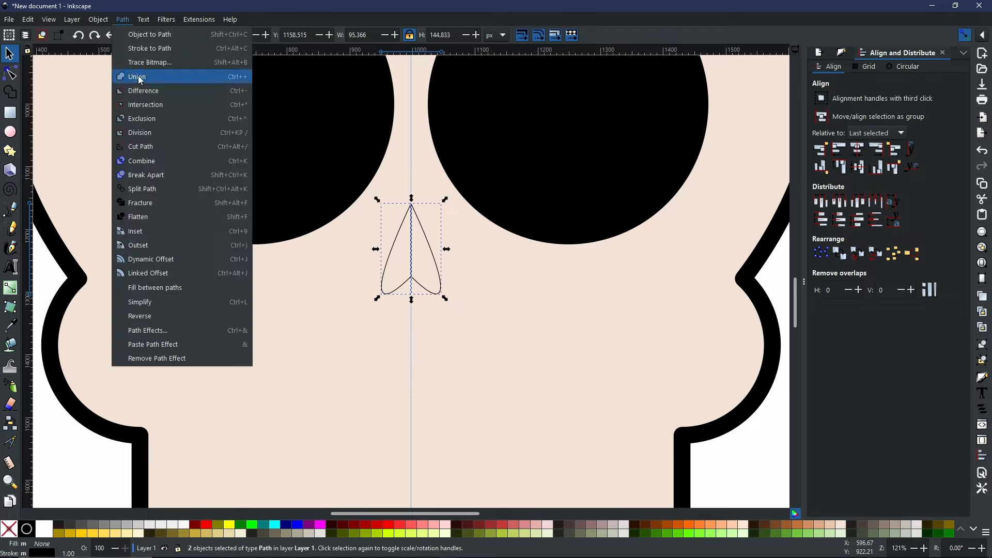
left_click(136, 76)
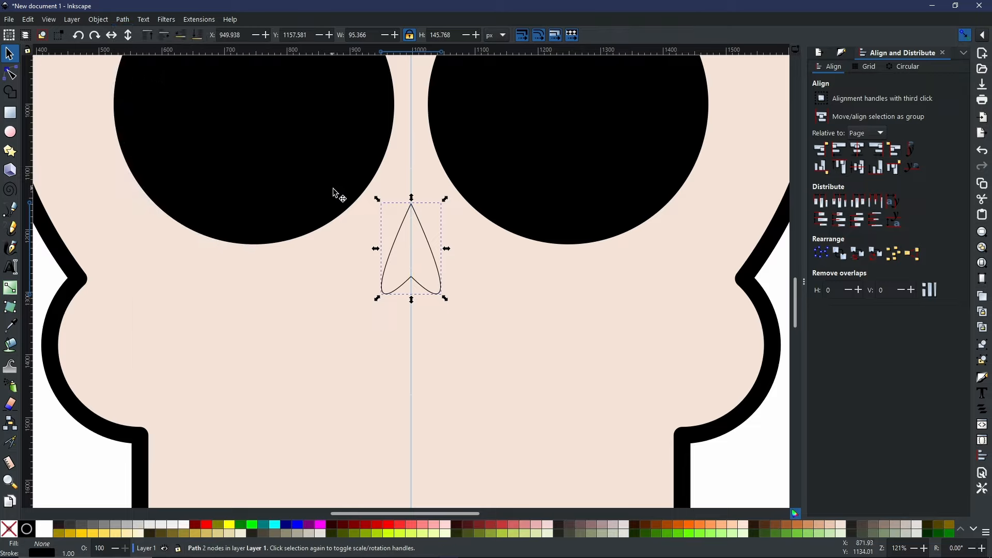
mouse_move(448, 330)
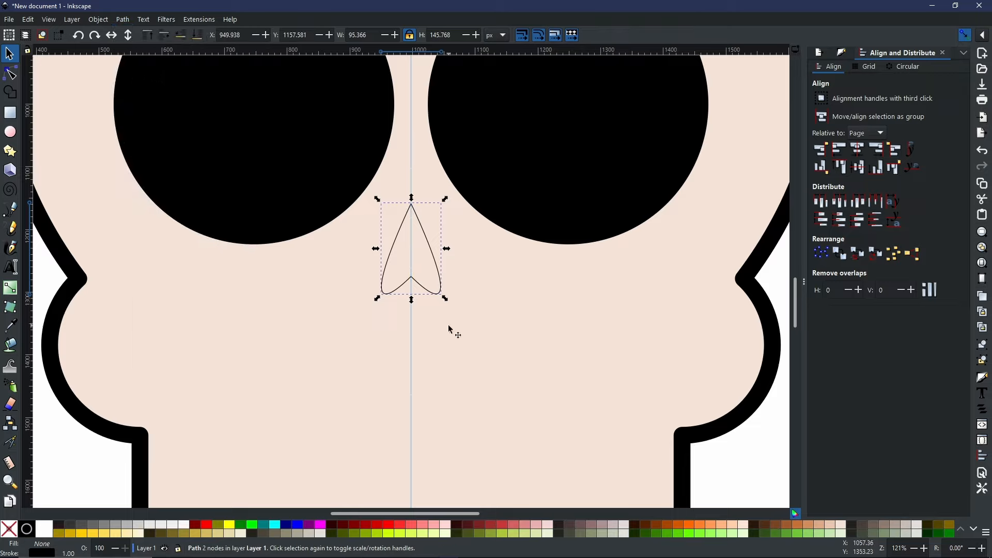
mouse_move(489, 285)
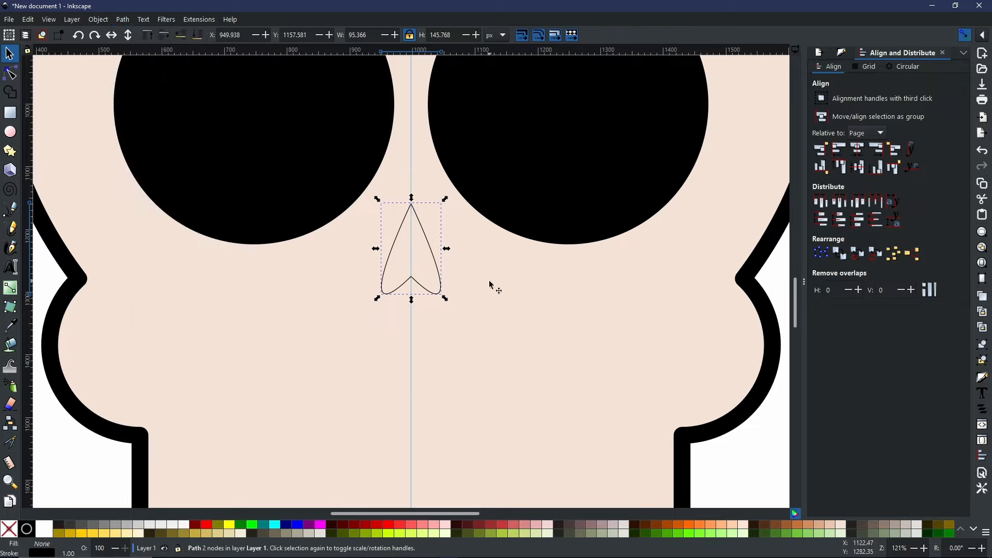
mouse_move(141, 453)
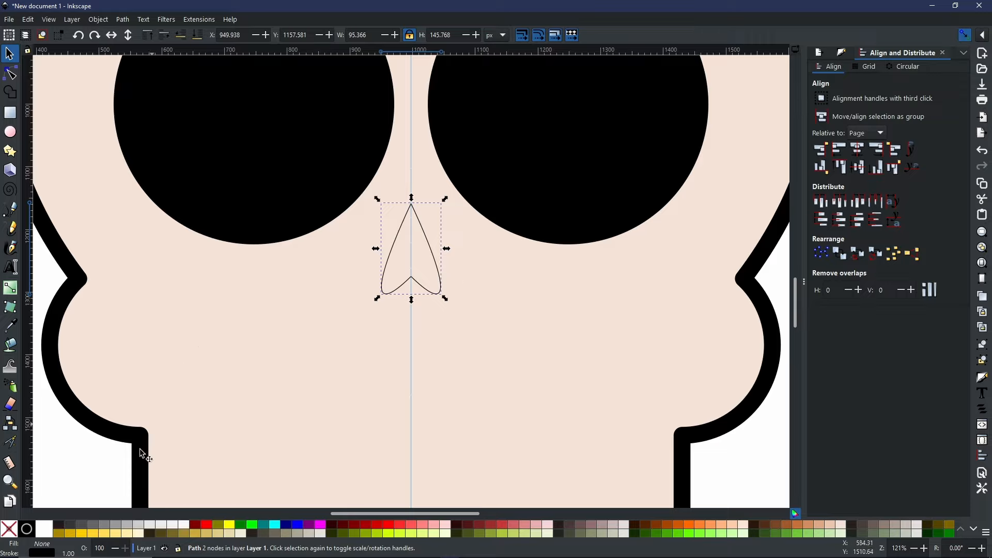
left_click(27, 529)
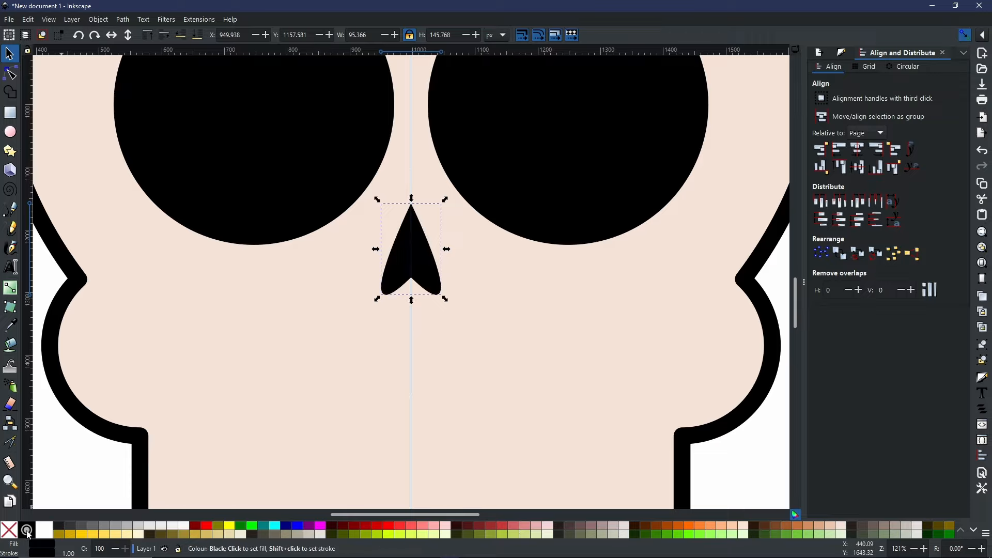
left_click(9, 530)
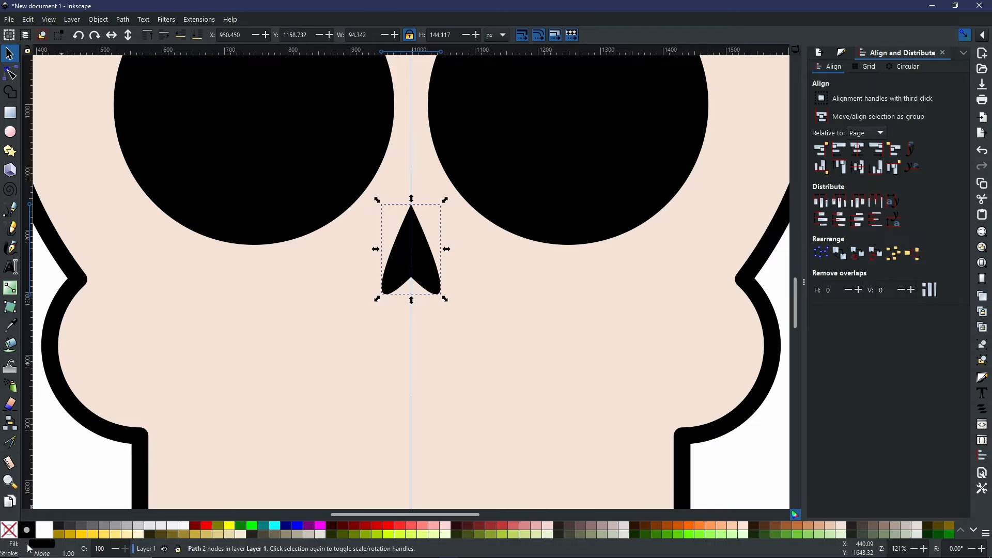
scroll("down", 3)
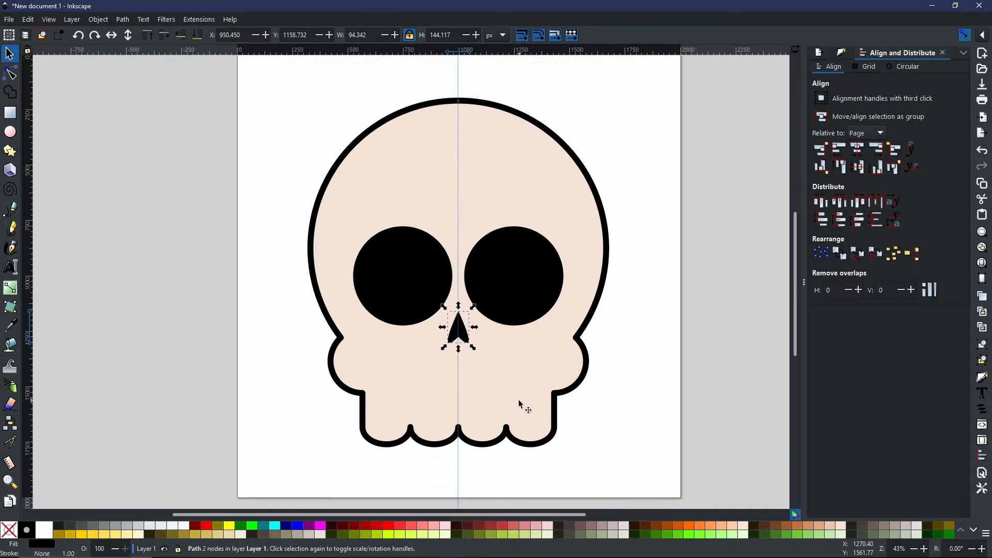
left_click(752, 481)
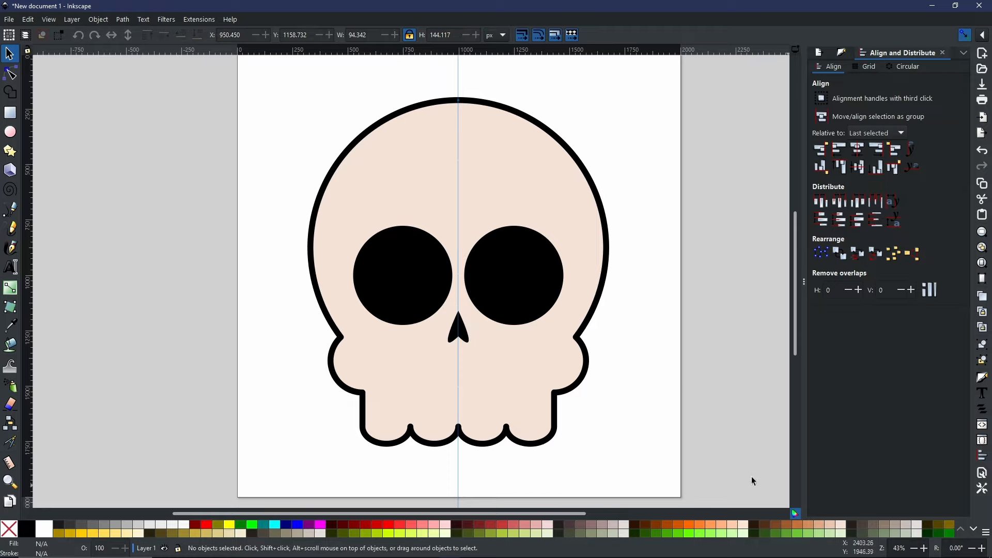
mouse_move(563, 446)
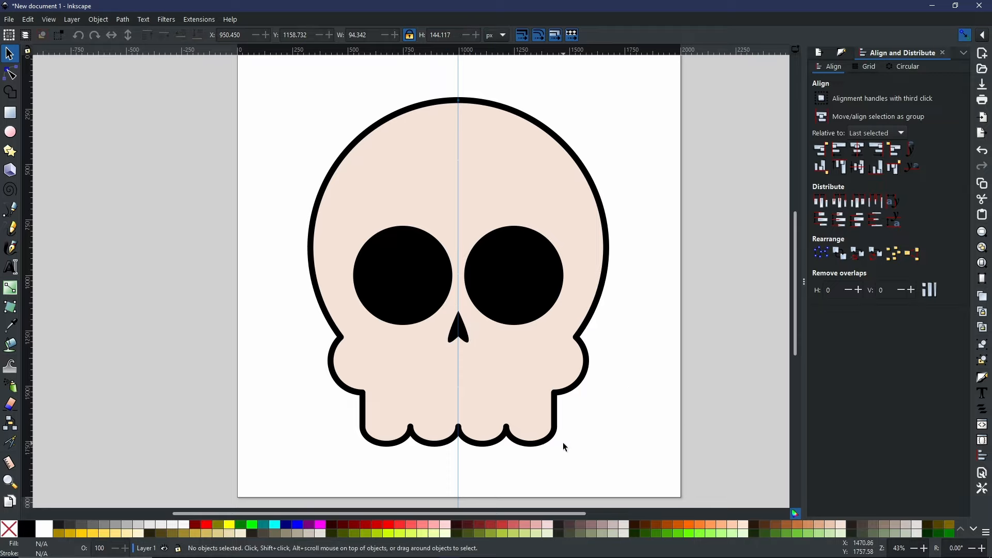
mouse_move(415, 435)
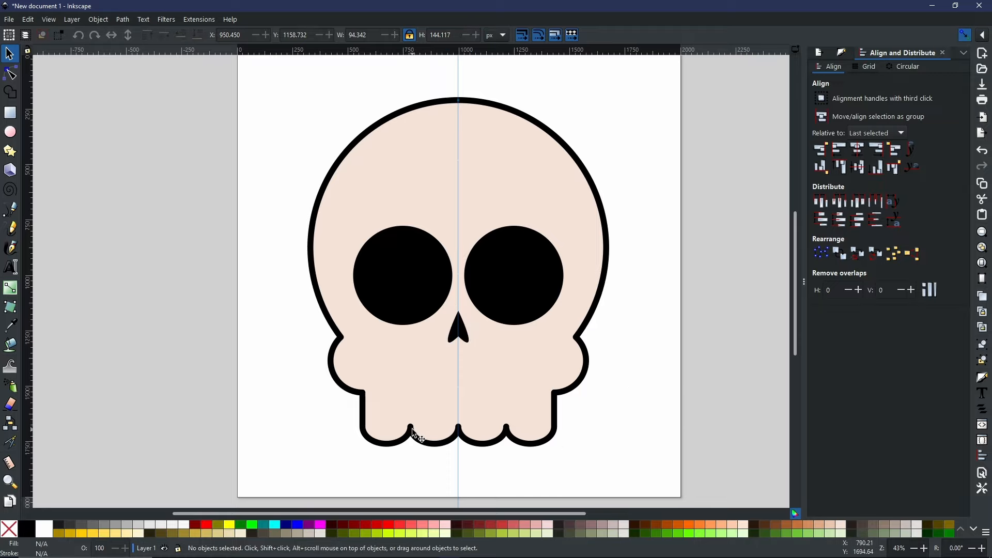
mouse_move(417, 408)
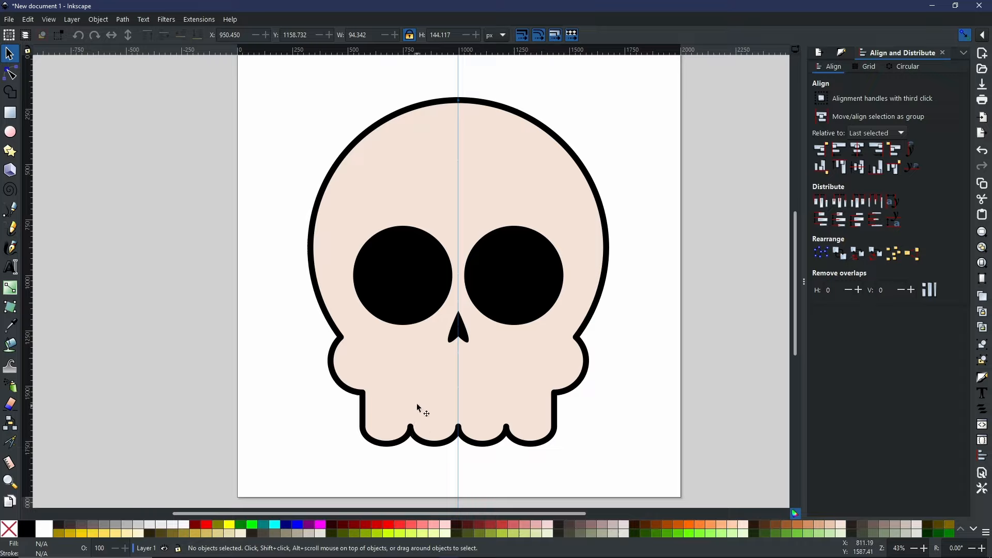
mouse_move(411, 431)
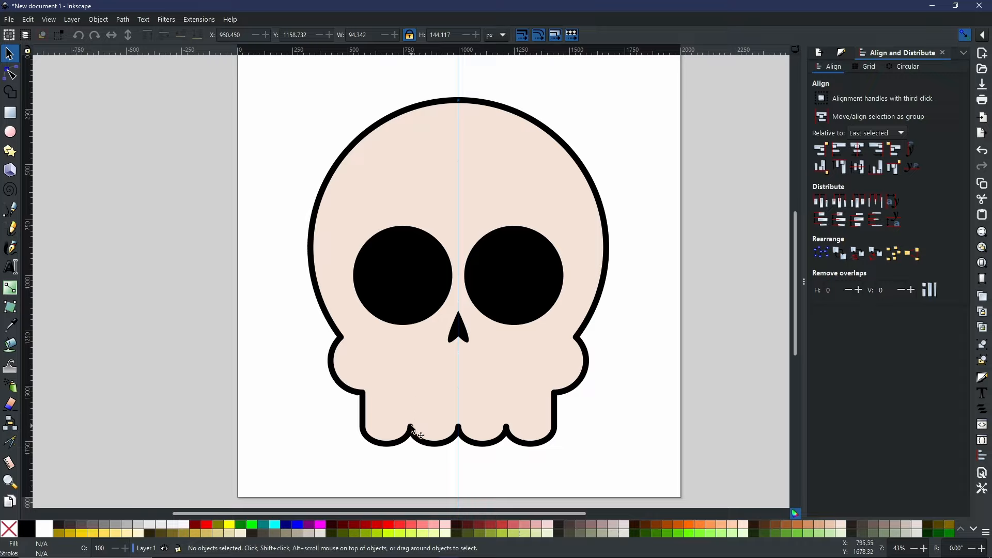
mouse_move(423, 430)
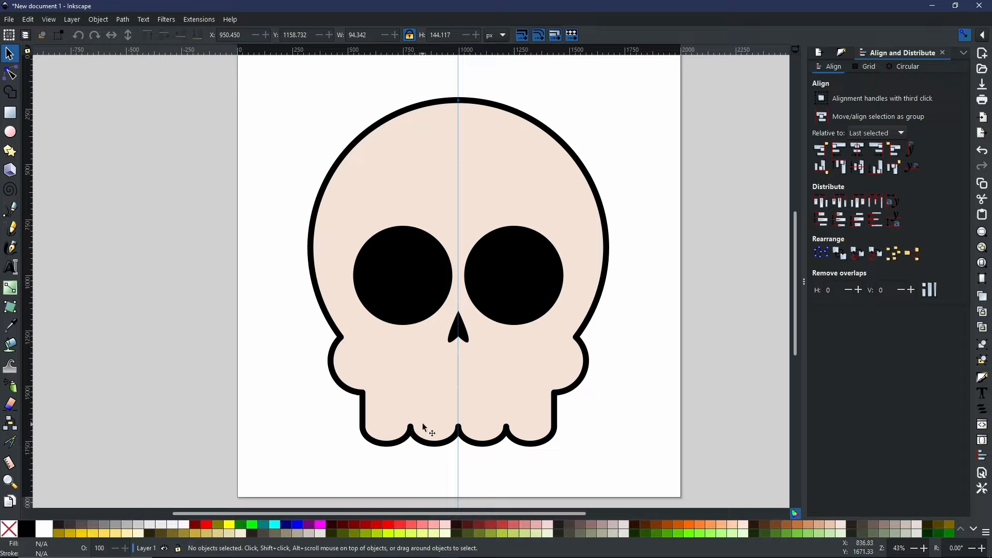
mouse_move(286, 406)
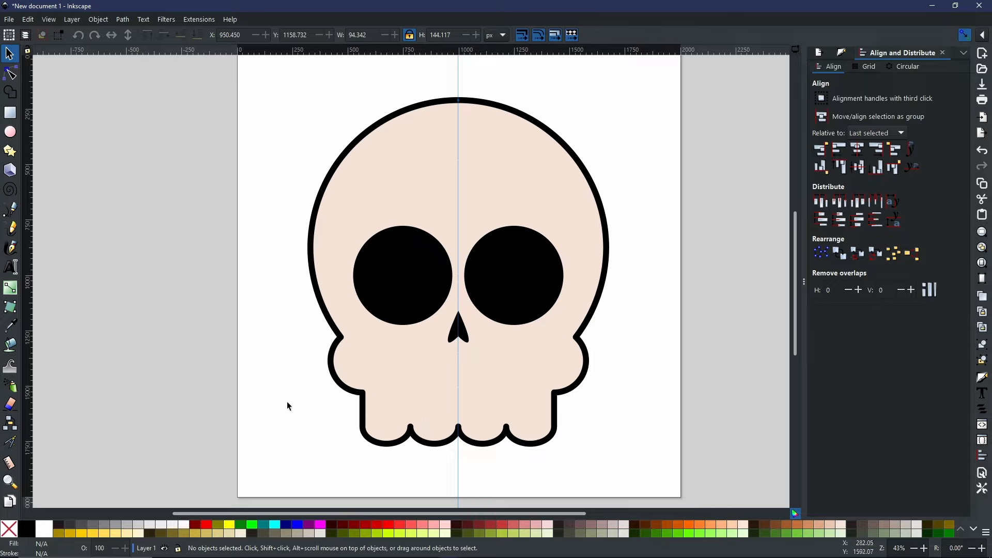
mouse_move(298, 229)
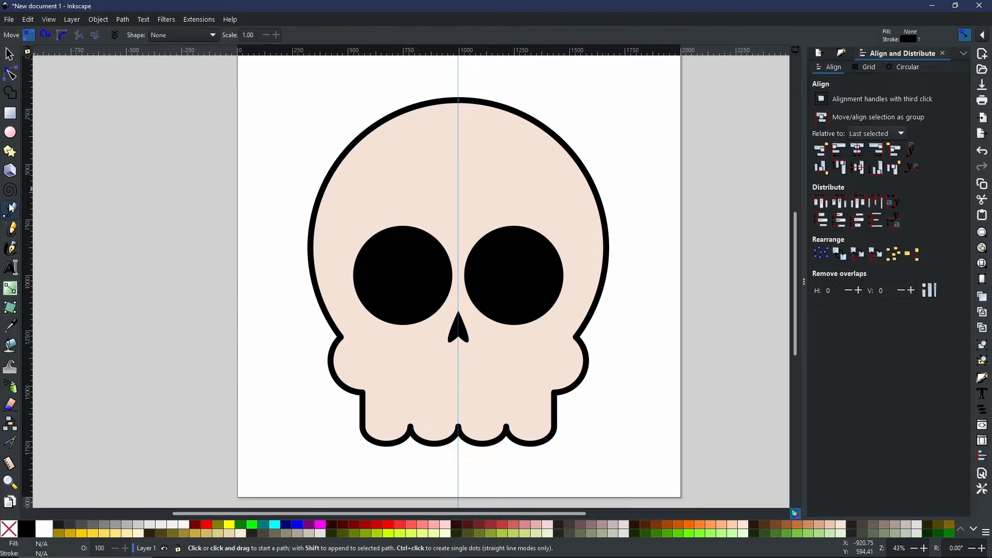
mouse_move(457, 432)
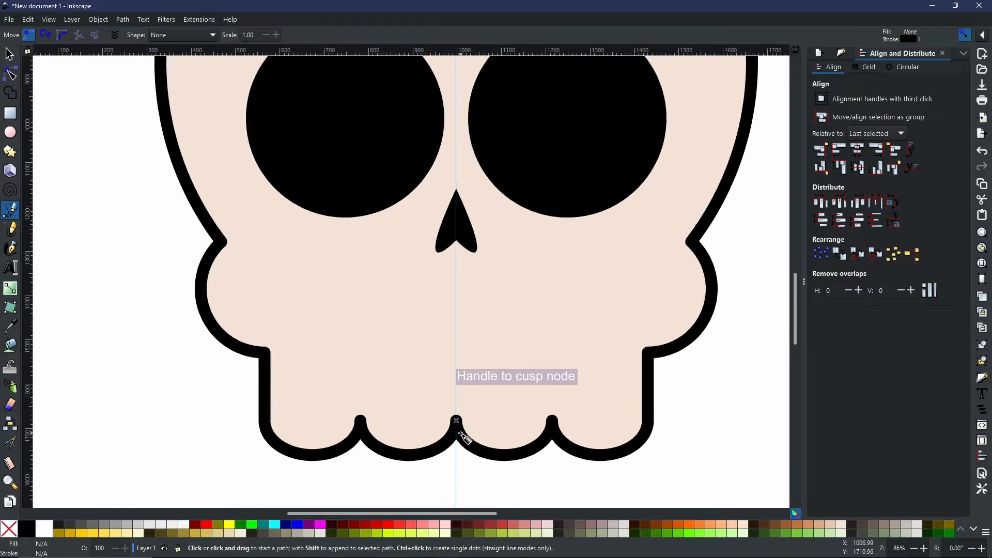
Step: Scroll the view down toward the middle jaw bump
scroll("down", 3)
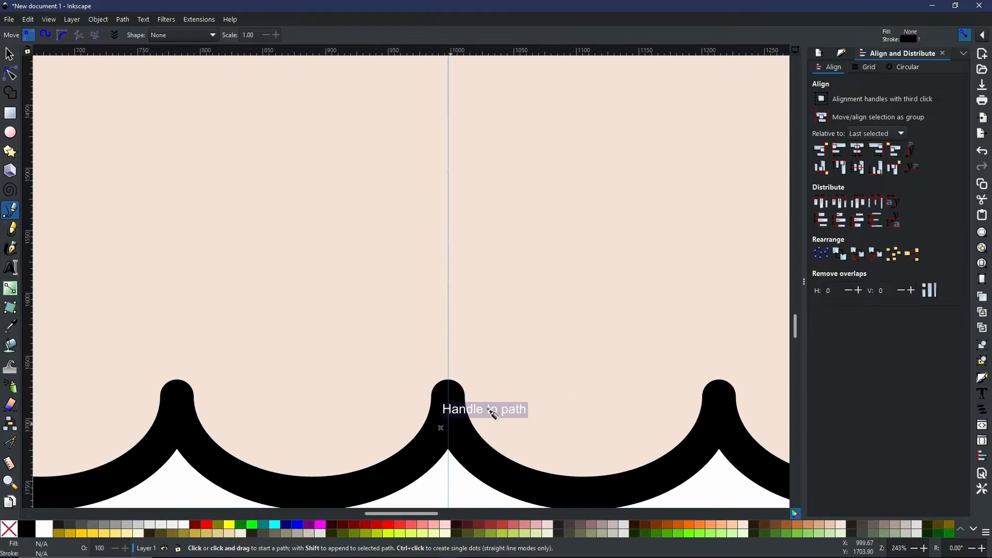
mouse_move(474, 388)
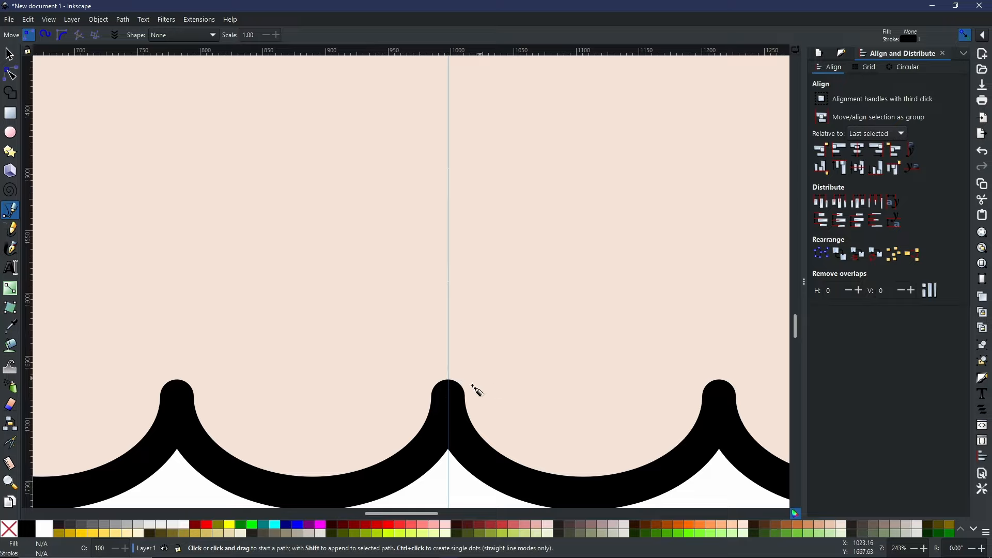
mouse_move(724, 405)
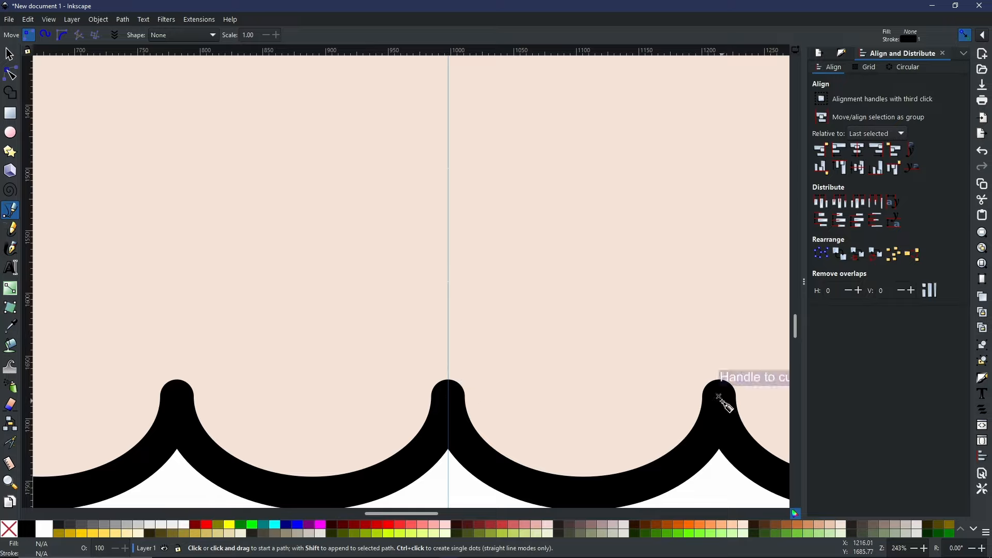
mouse_move(449, 402)
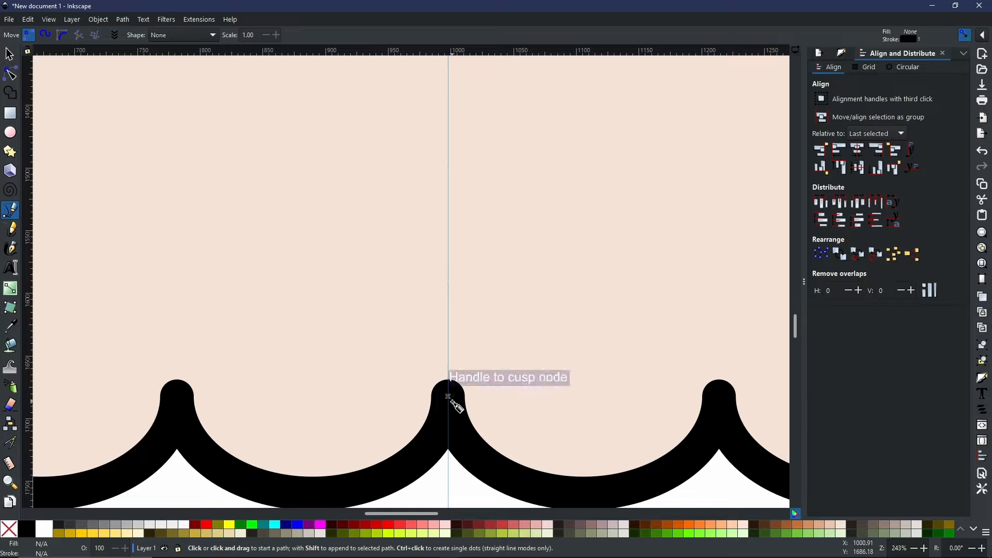
mouse_move(323, 367)
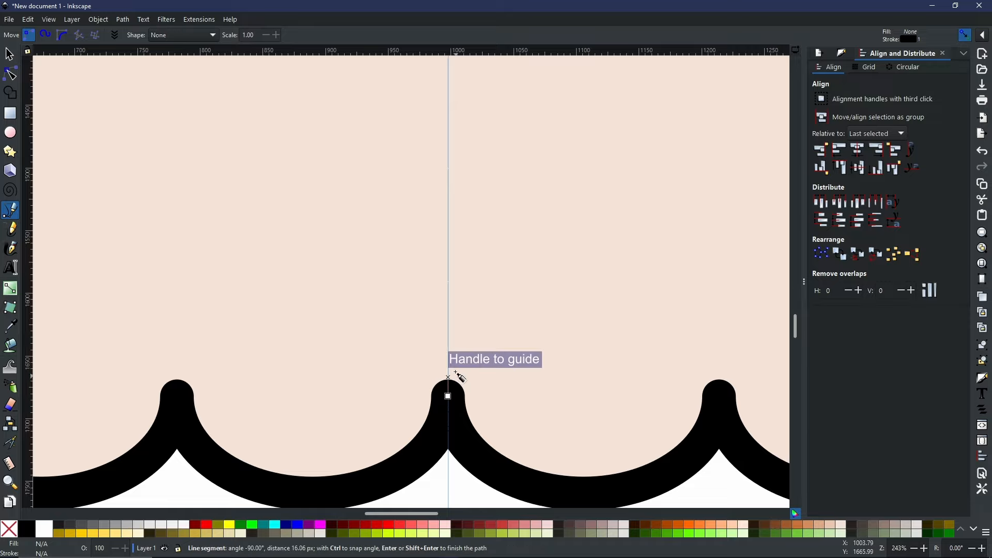
mouse_move(459, 161)
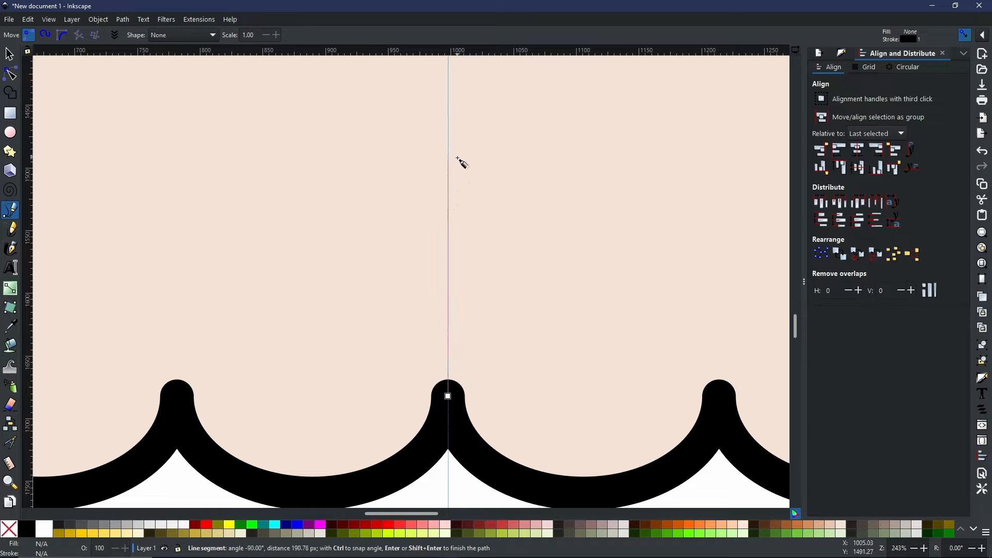
mouse_move(451, 158)
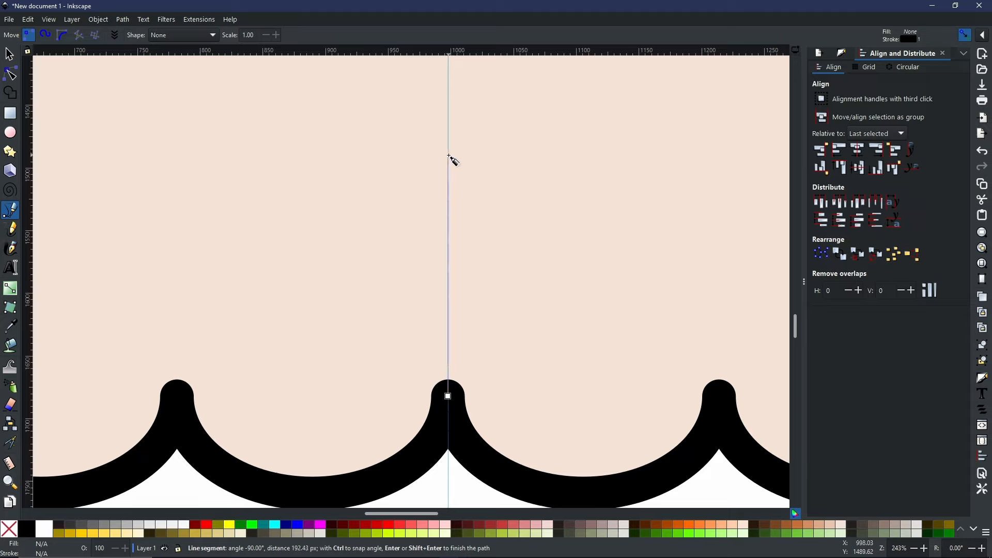
mouse_move(484, 167)
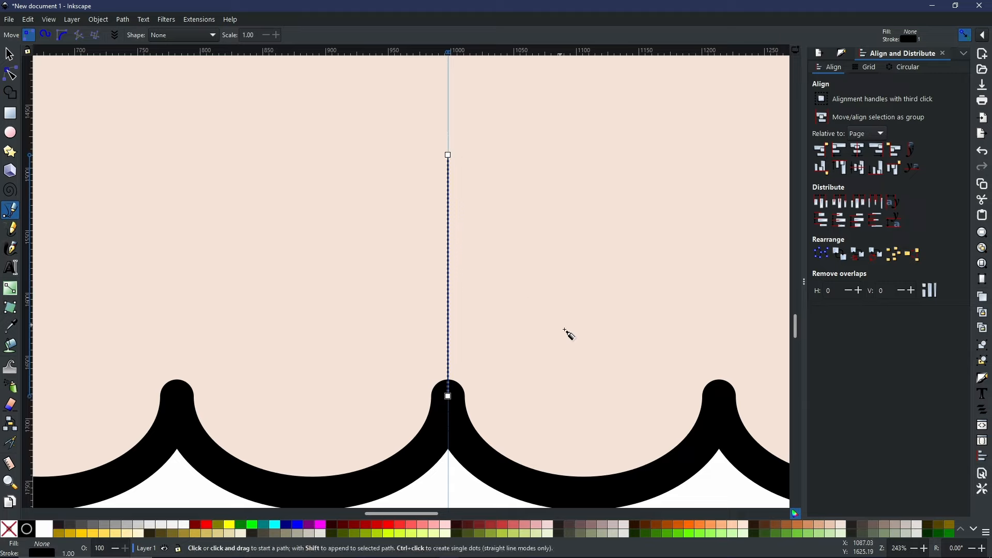
mouse_move(578, 362)
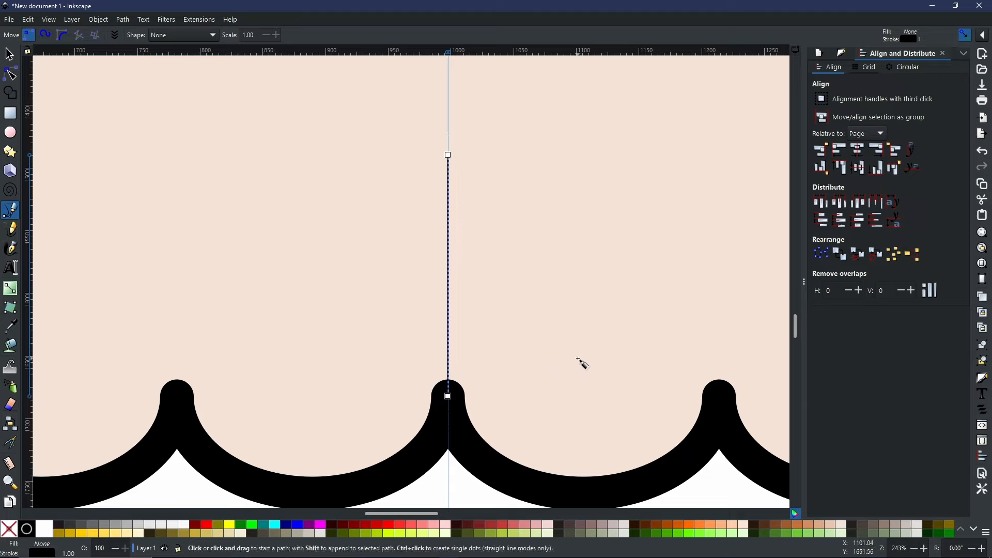
mouse_move(598, 359)
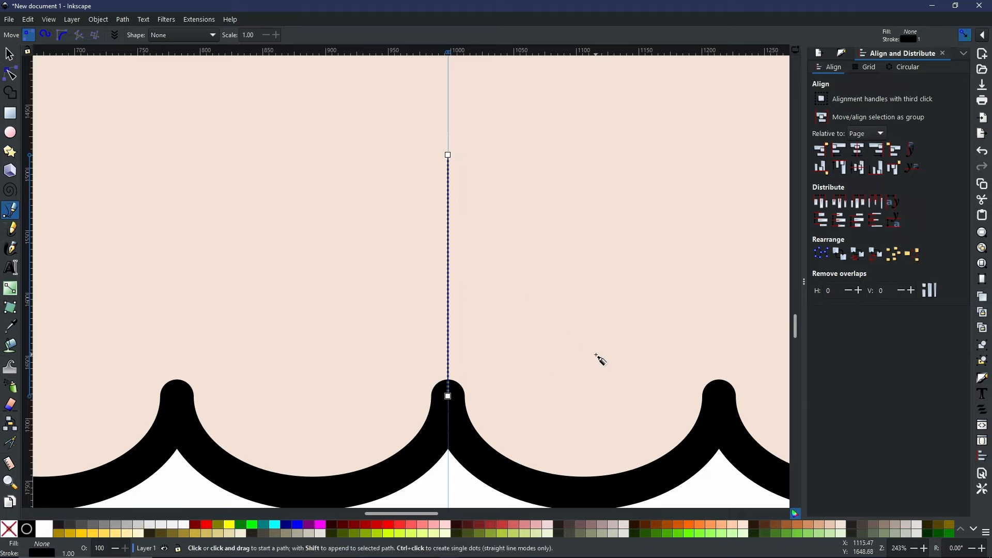
mouse_move(449, 366)
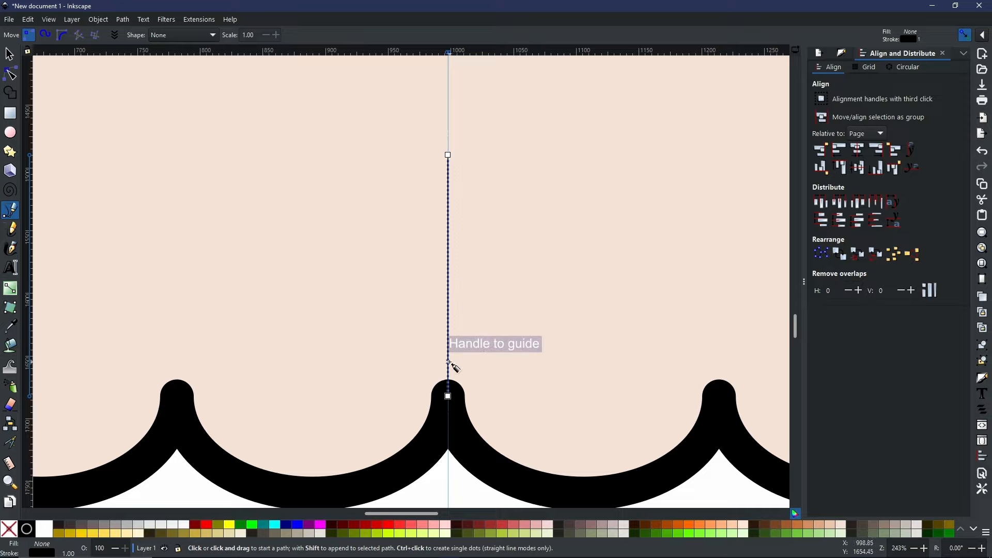
mouse_move(448, 392)
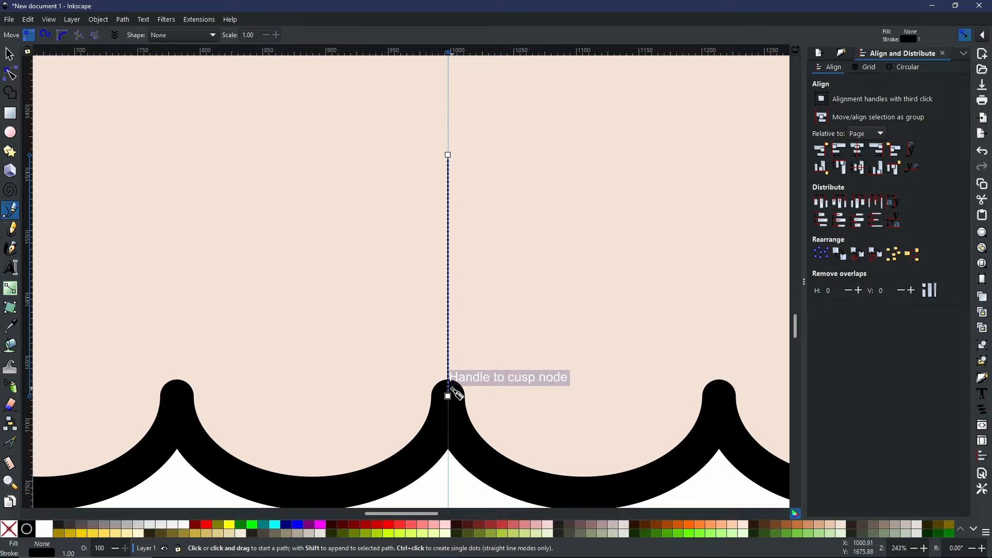
mouse_move(460, 434)
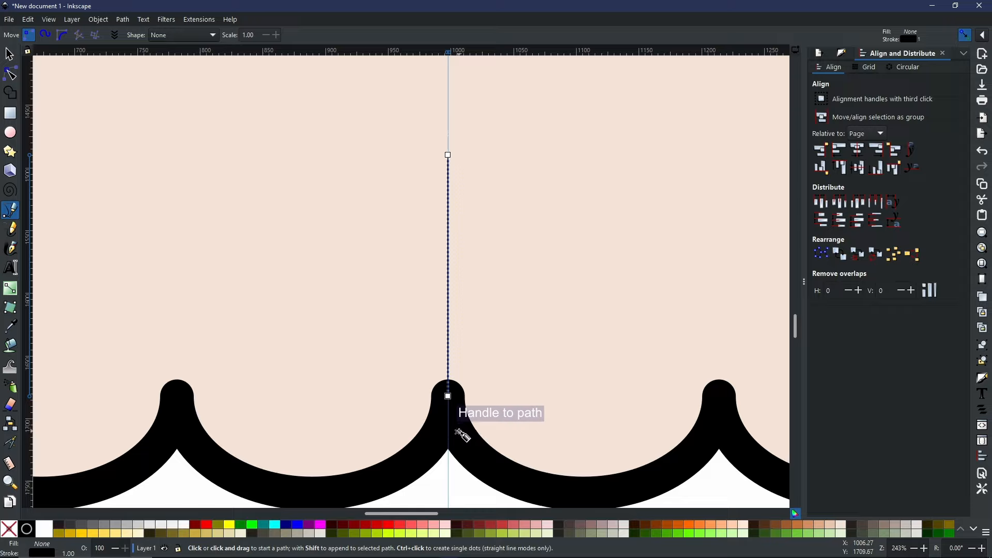
mouse_move(436, 417)
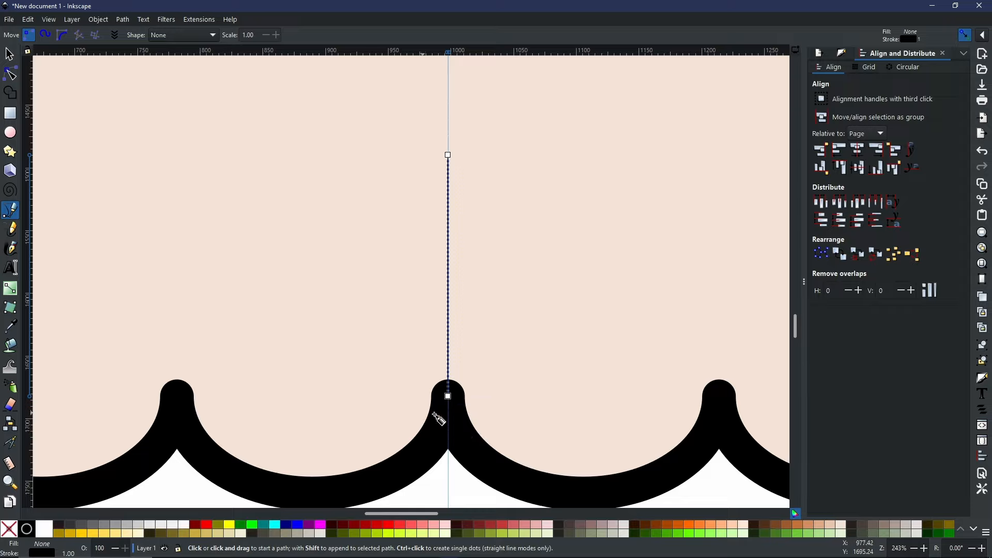
Step: Set the tooth line's stroke width to 20 px with round caps
left_click(842, 54)
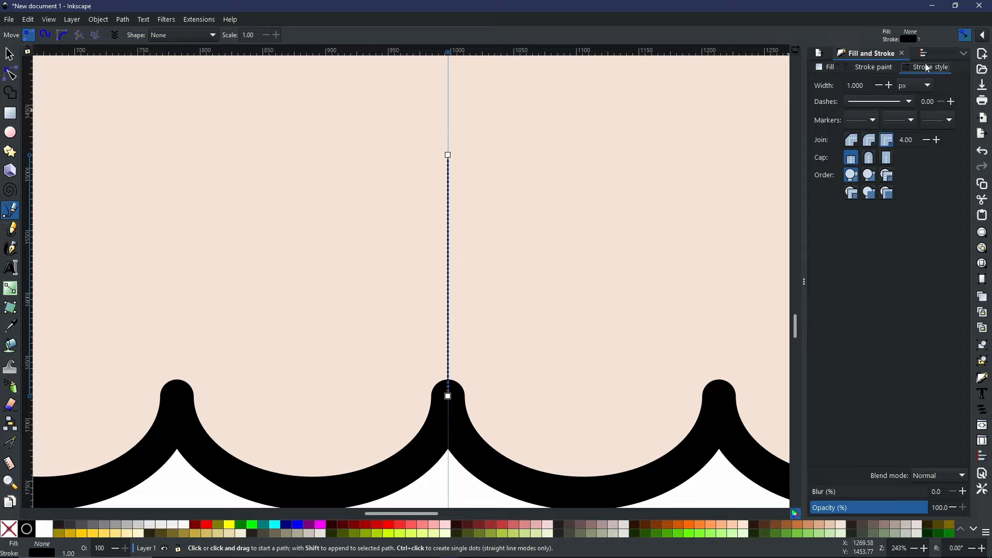
triple_click(856, 85)
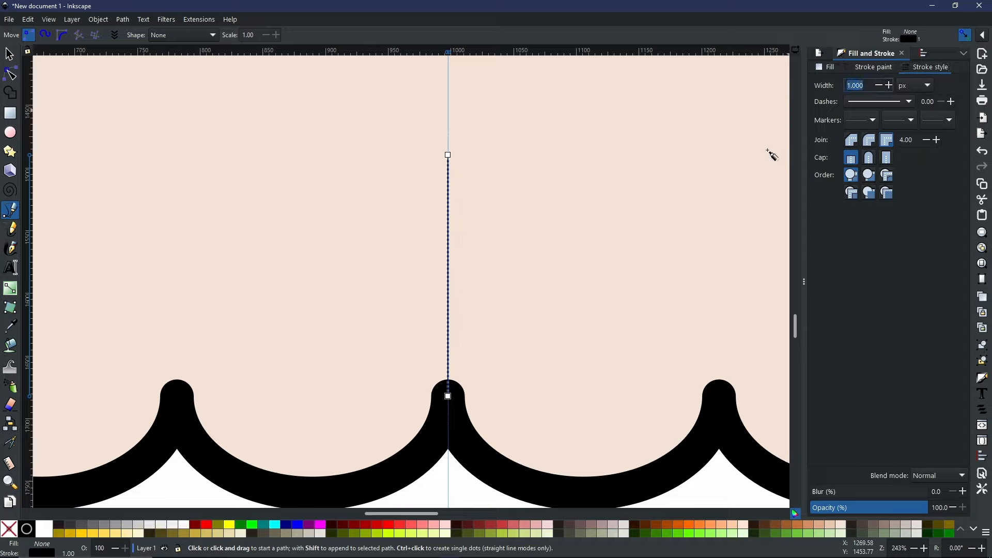
mouse_move(728, 459)
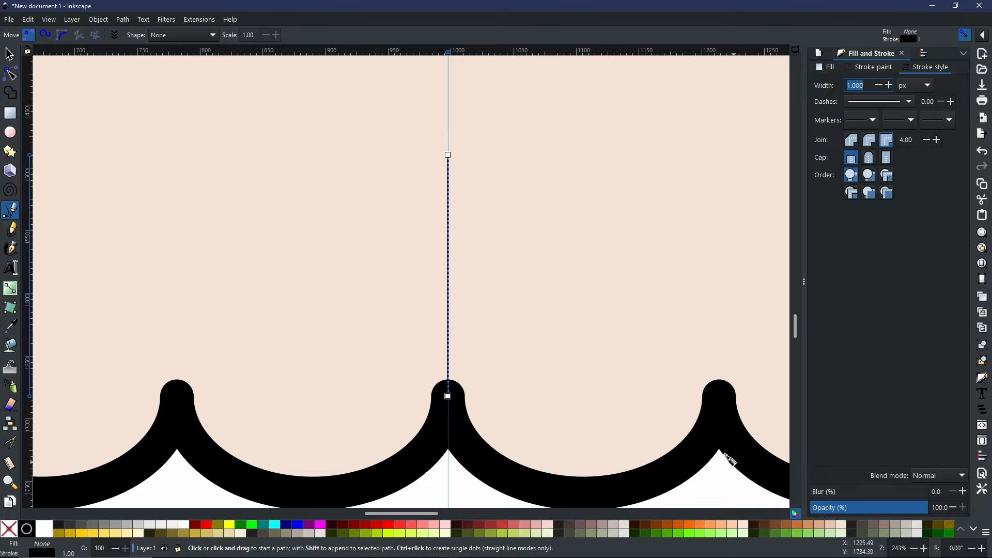
mouse_move(451, 437)
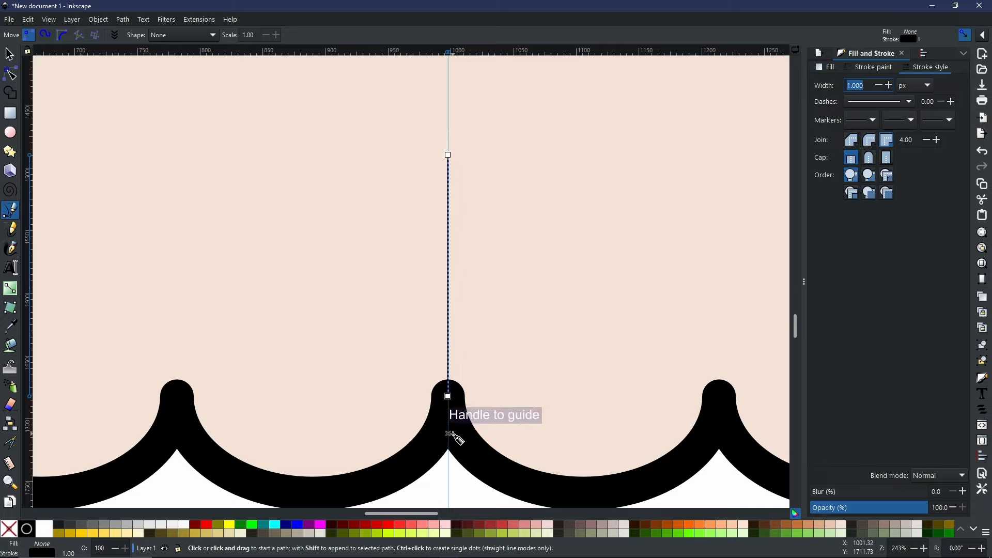
mouse_move(589, 294)
type("20.000")
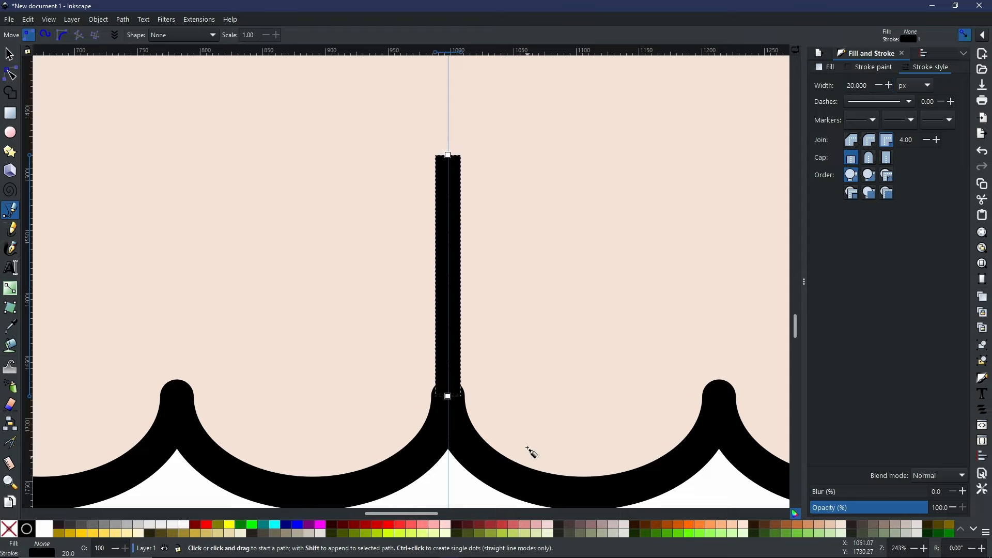
mouse_move(485, 401)
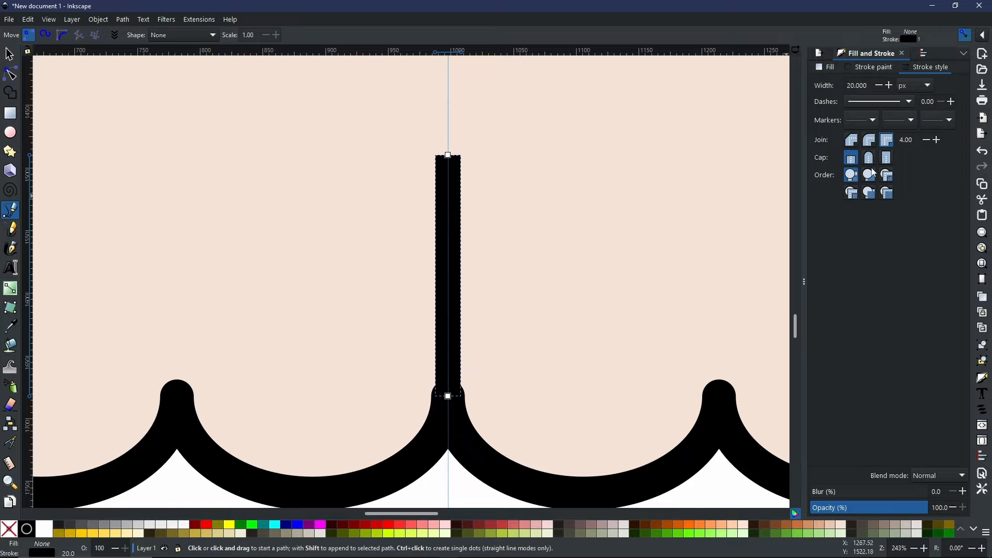
left_click(868, 157)
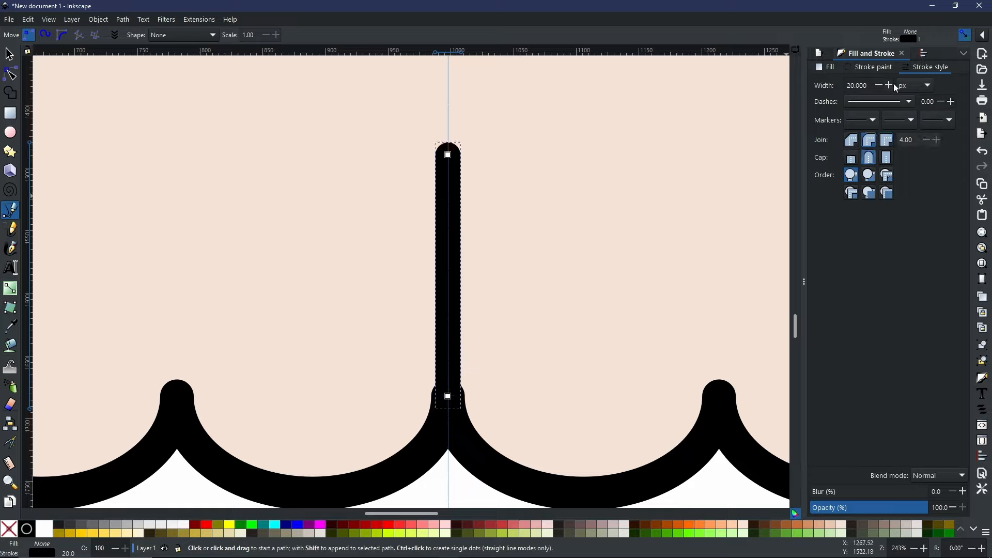
Step: Adjust the tooth line's stroke width to about 27 px
left_click(887, 85)
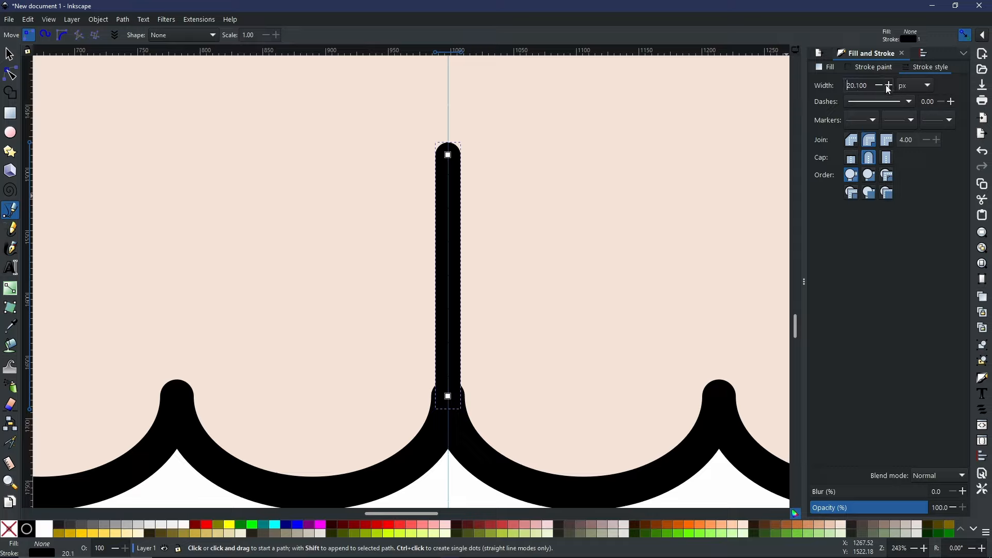
left_click(888, 85)
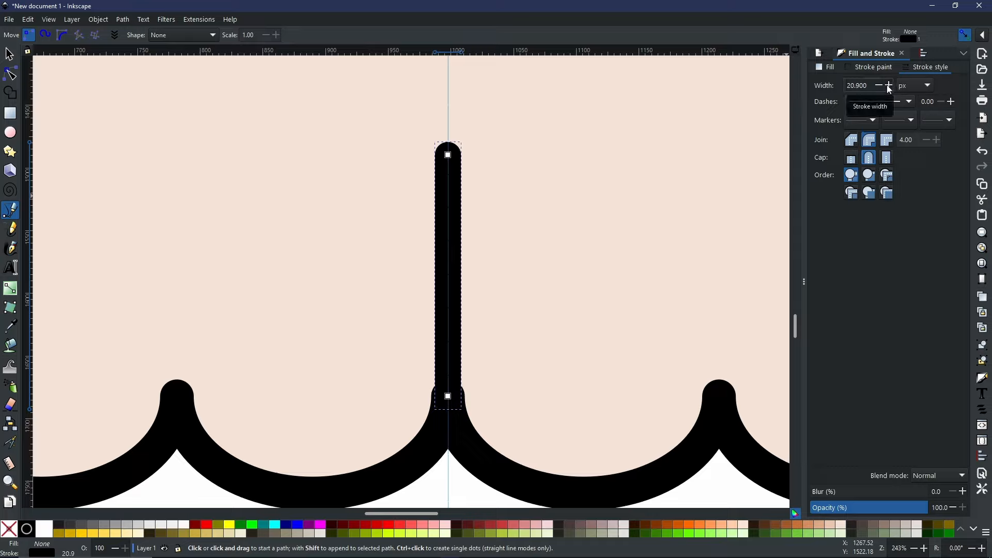
left_click(888, 86)
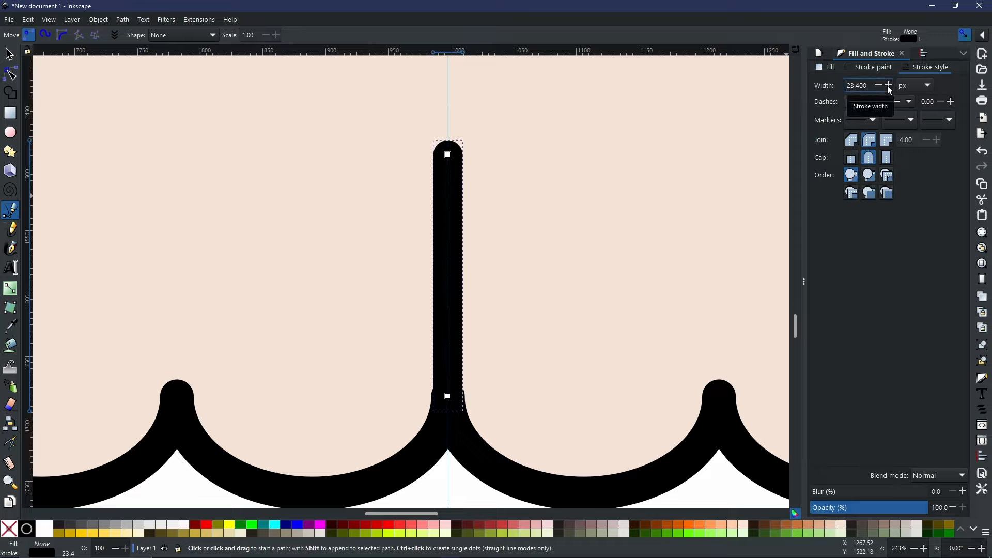
left_click(888, 85)
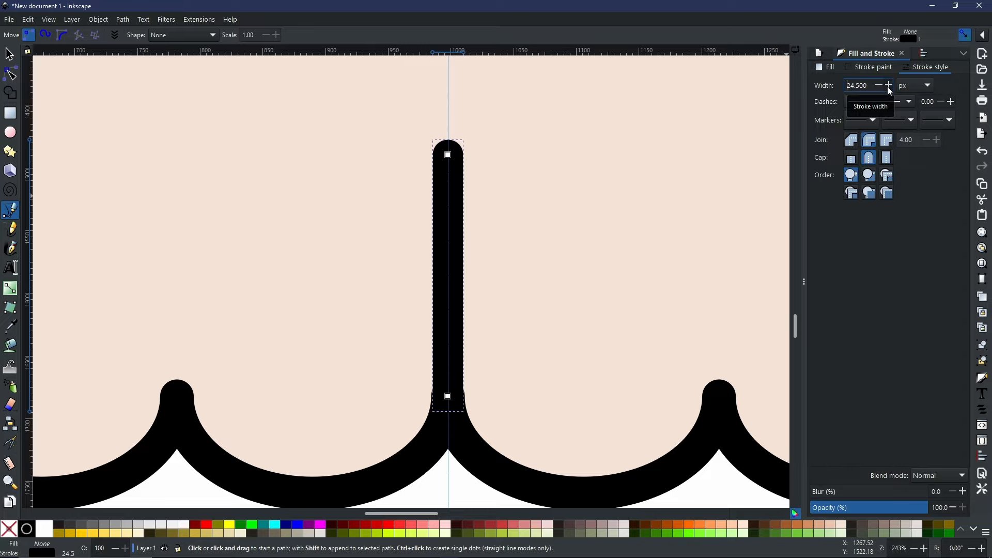
left_click(888, 85)
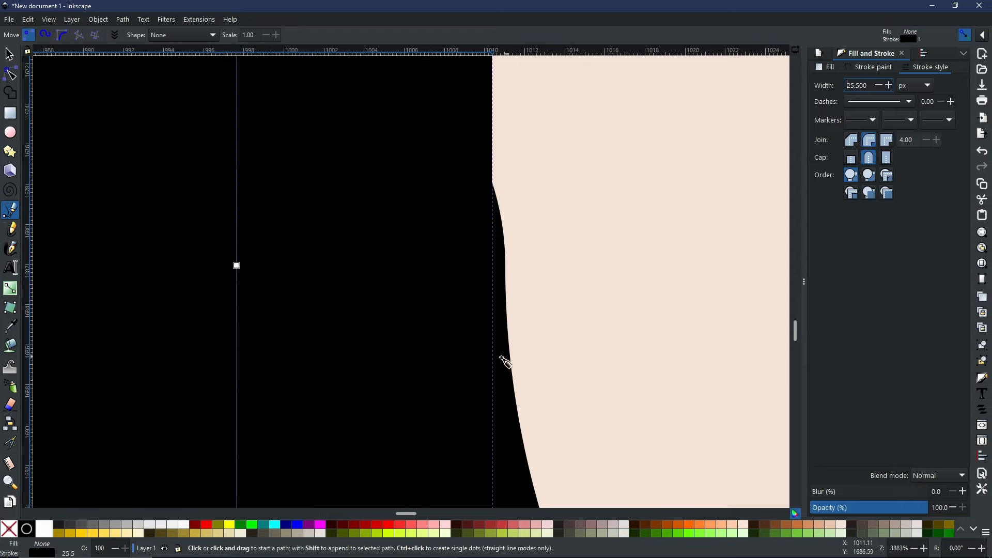
mouse_move(517, 272)
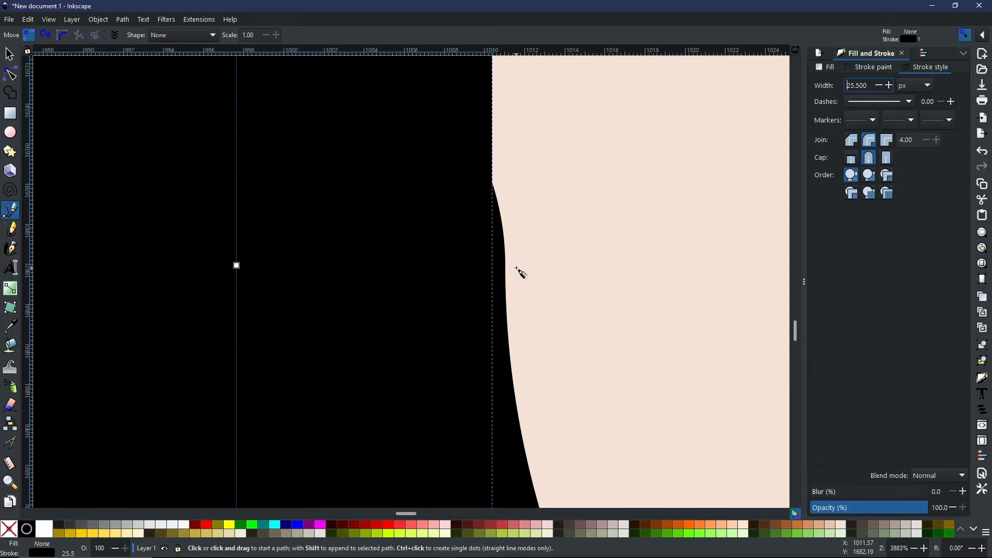
mouse_move(453, 169)
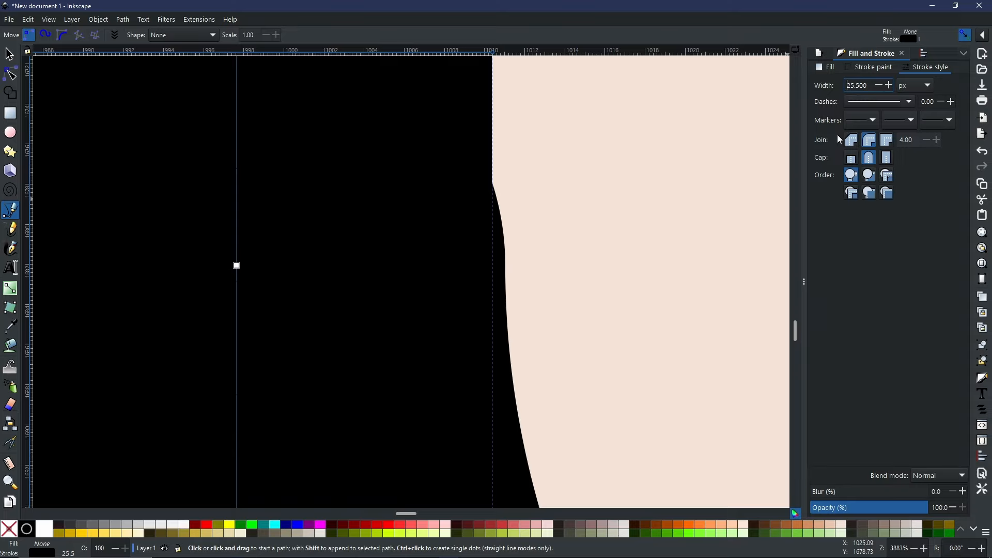
left_click(888, 86)
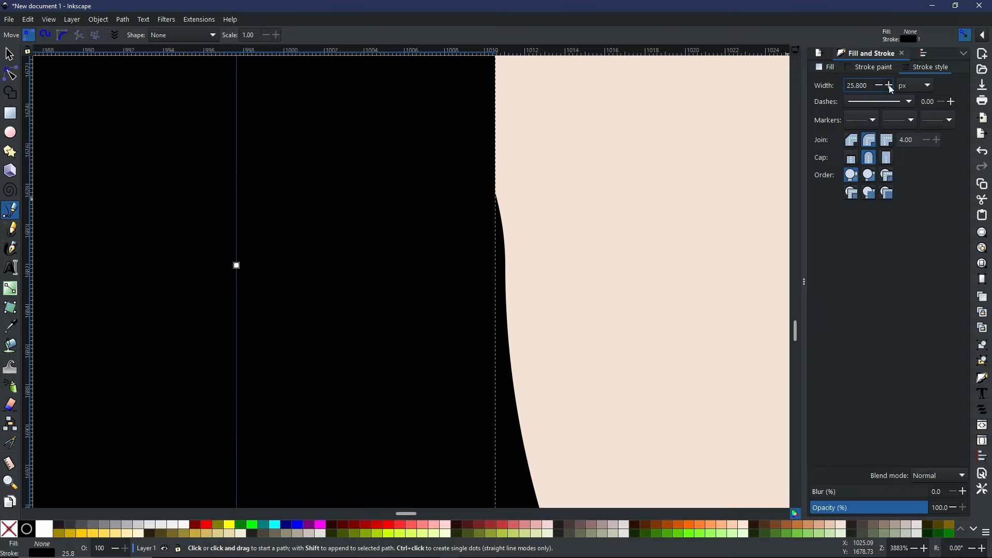
left_click(888, 86)
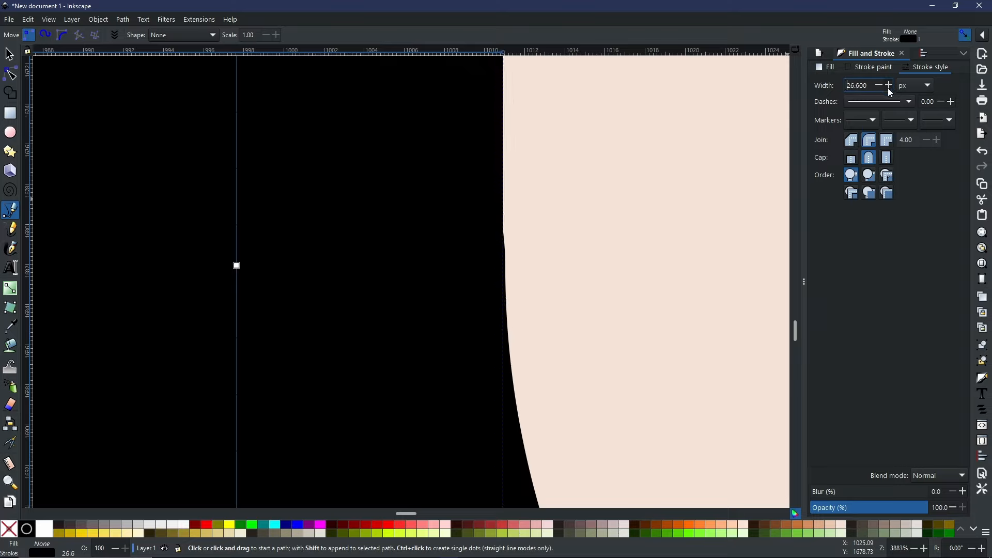
left_click(887, 85)
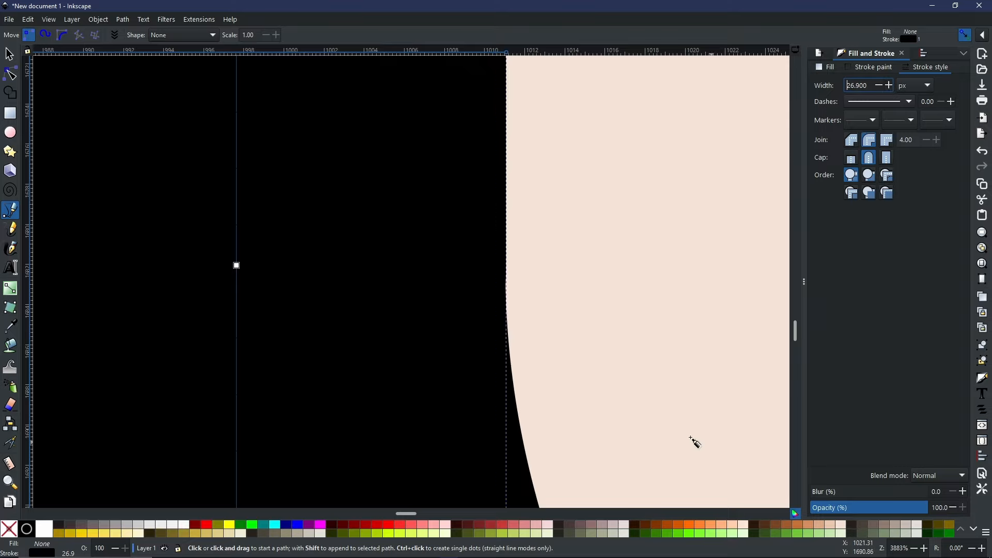
mouse_move(510, 304)
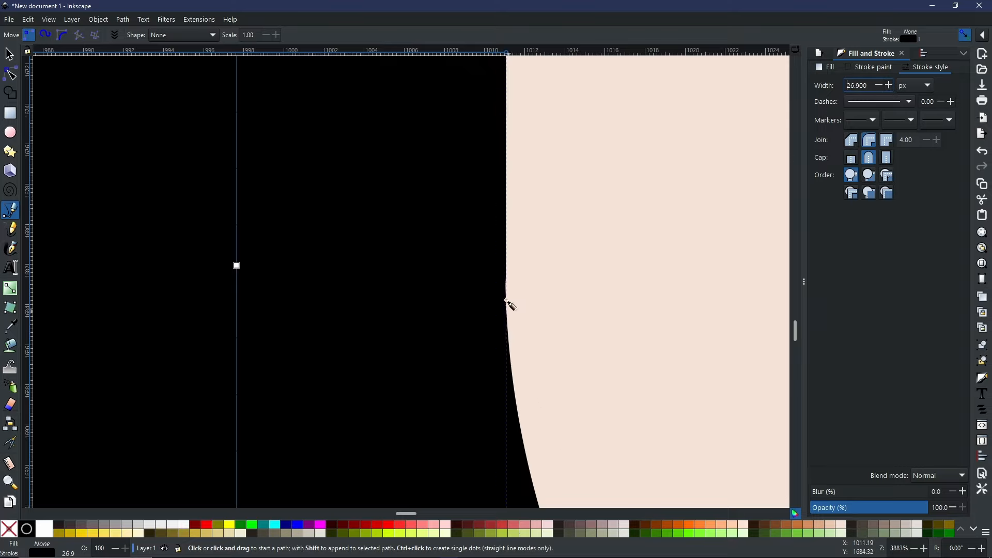
mouse_move(592, 398)
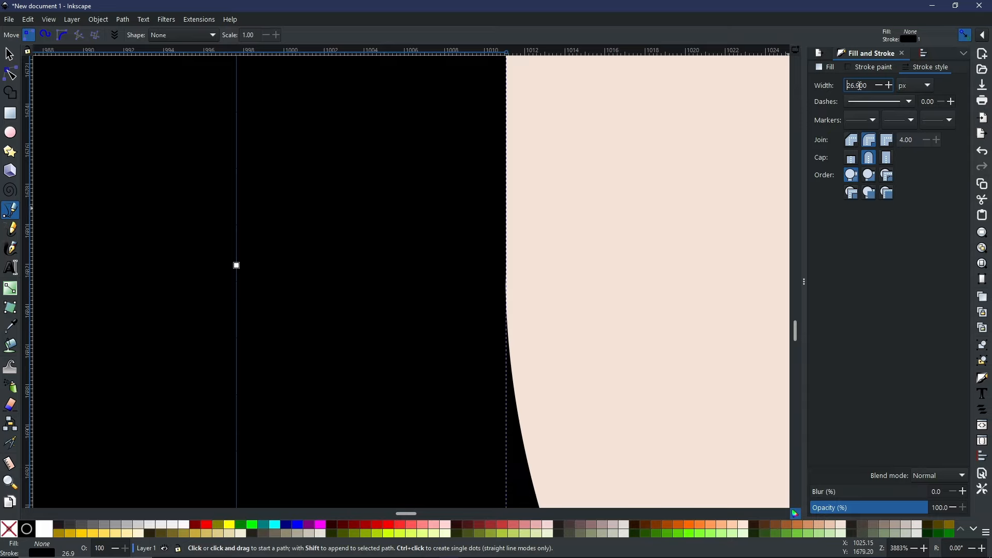
left_click(888, 85)
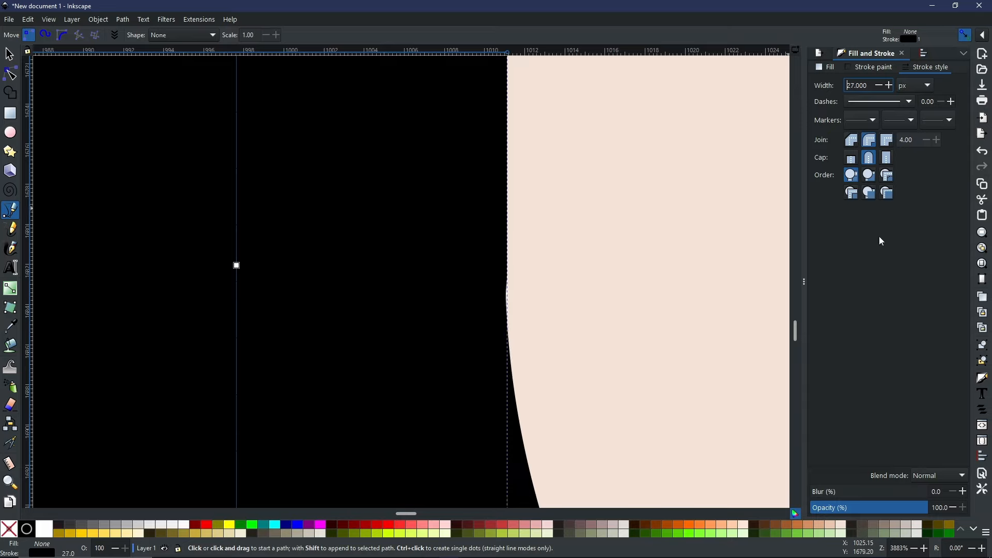
mouse_move(557, 324)
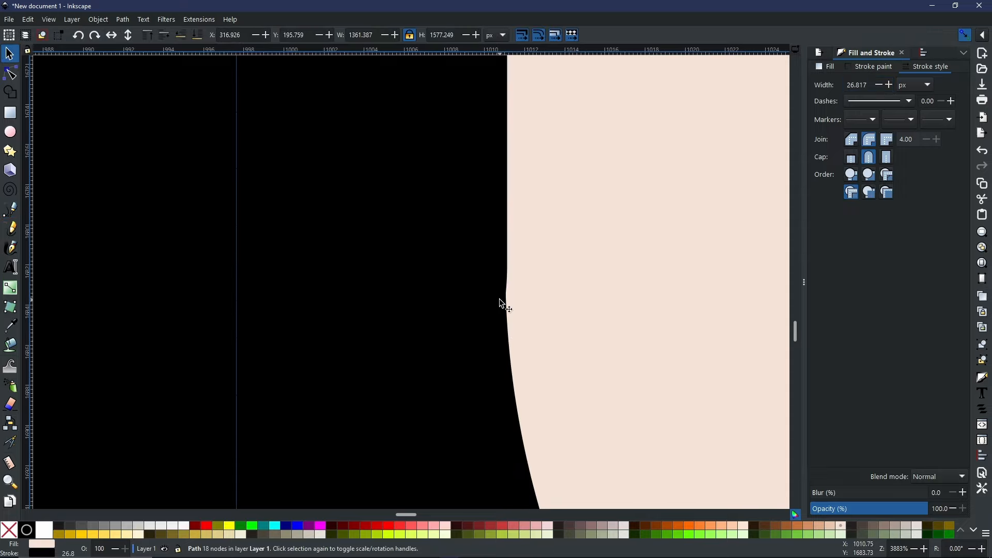
mouse_move(840, 105)
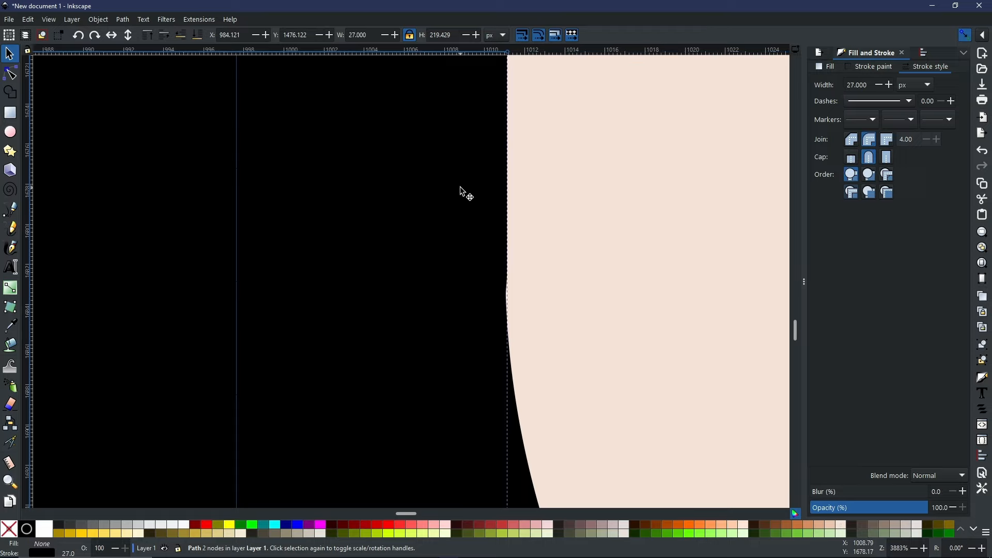
left_click(879, 84)
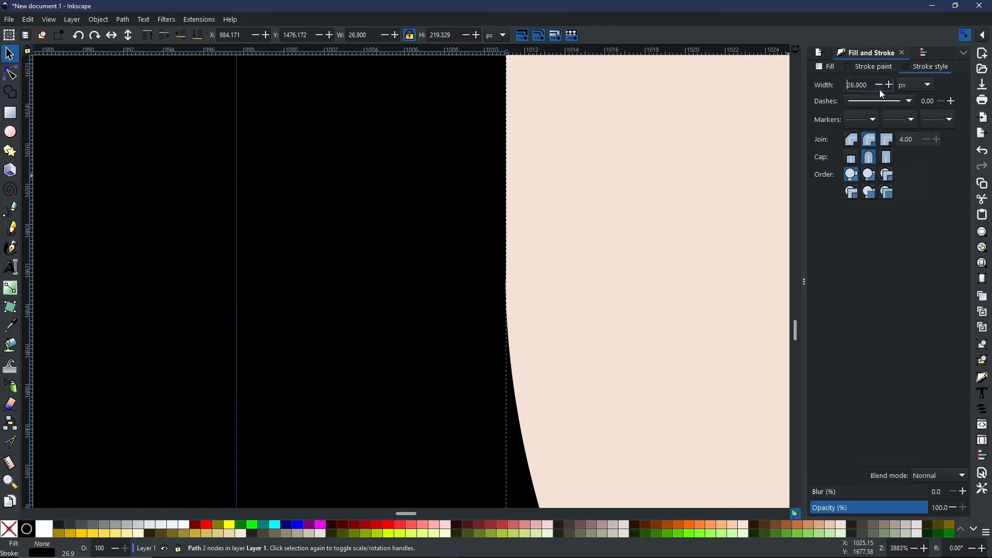
left_click(878, 85)
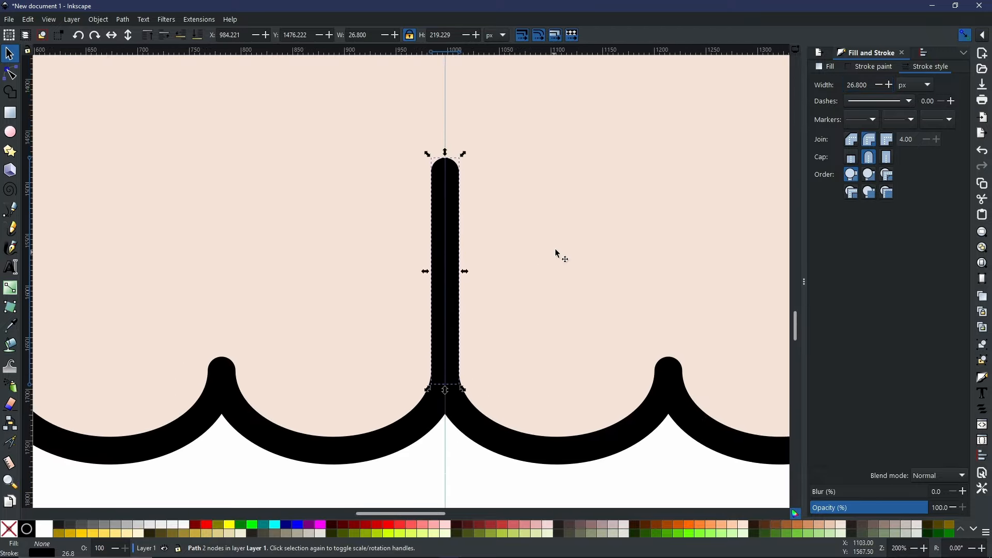
Step: Scroll the view around the jaw while placing the left tooth line copy
scroll("down", 3)
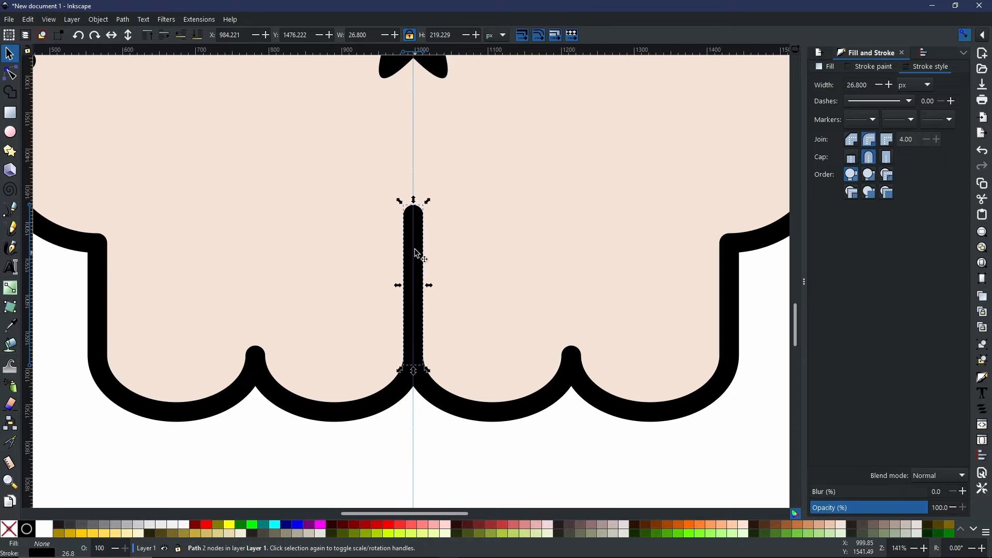
mouse_move(461, 295)
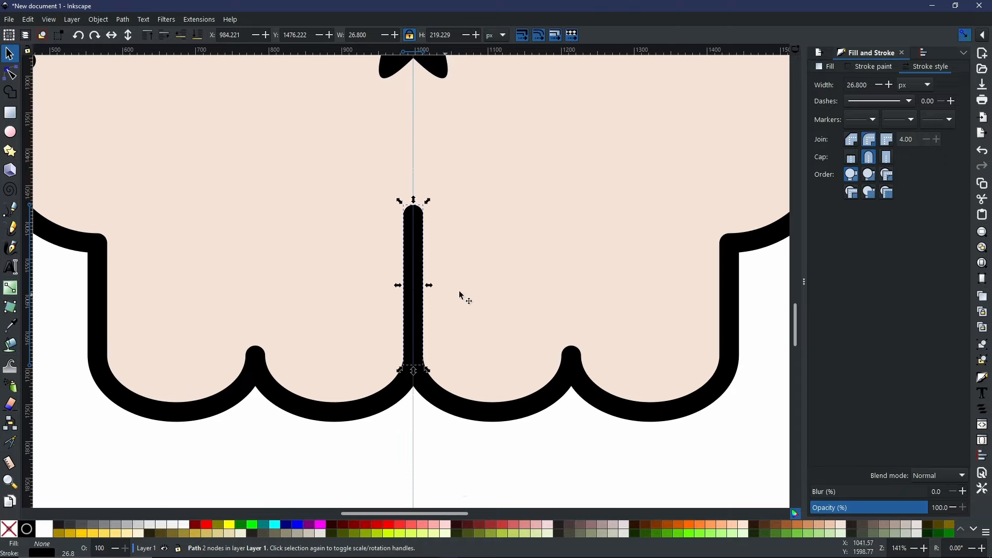
mouse_move(416, 358)
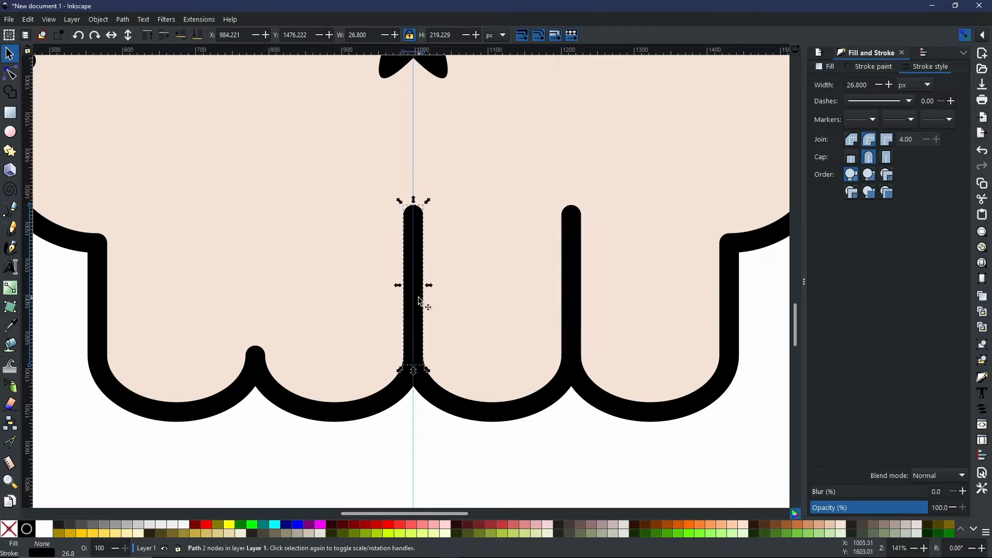
mouse_move(421, 348)
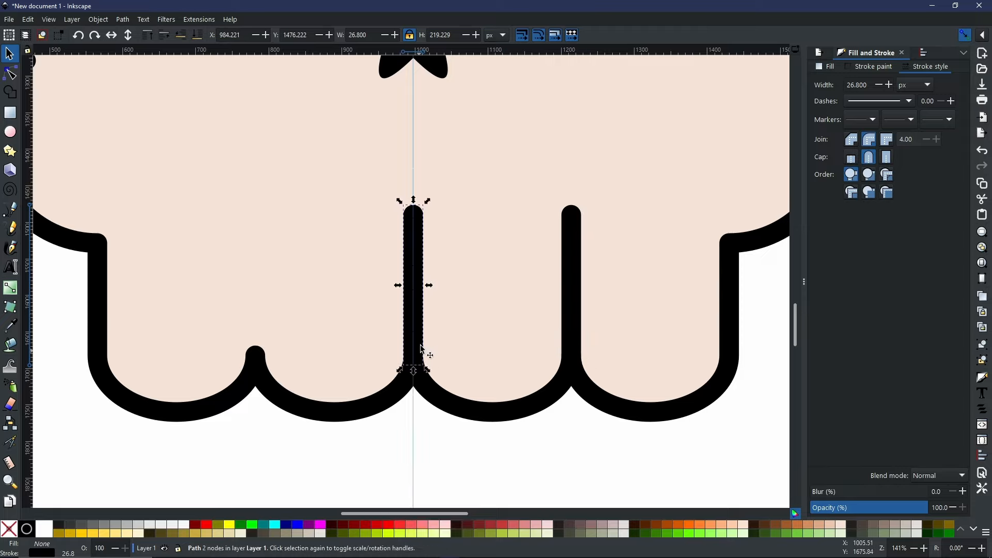
mouse_move(420, 356)
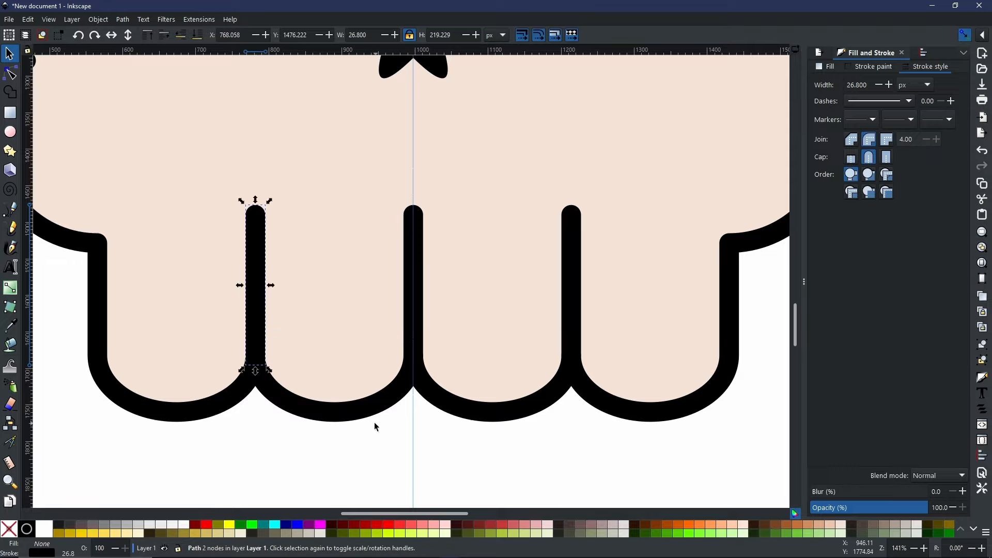
scroll("down", 3)
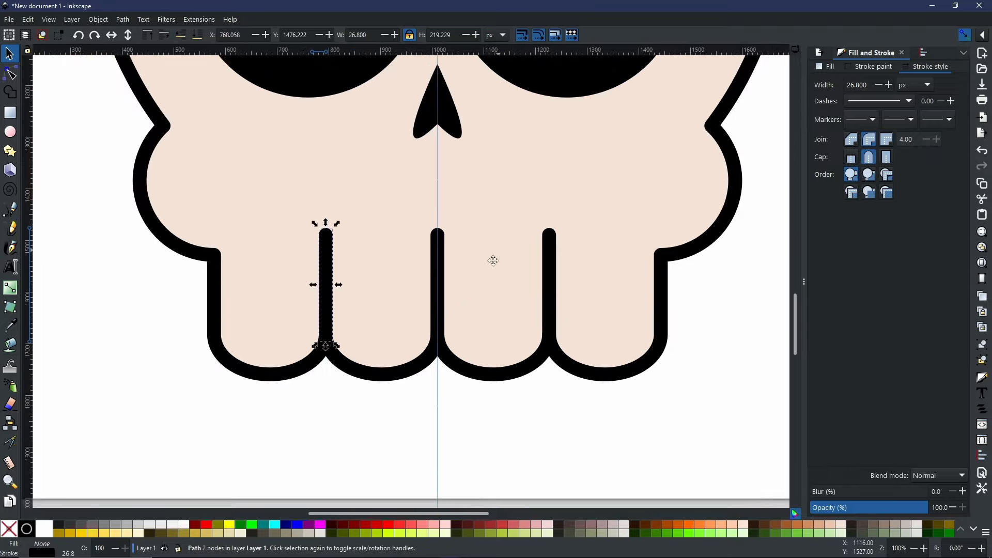
scroll("down", 3)
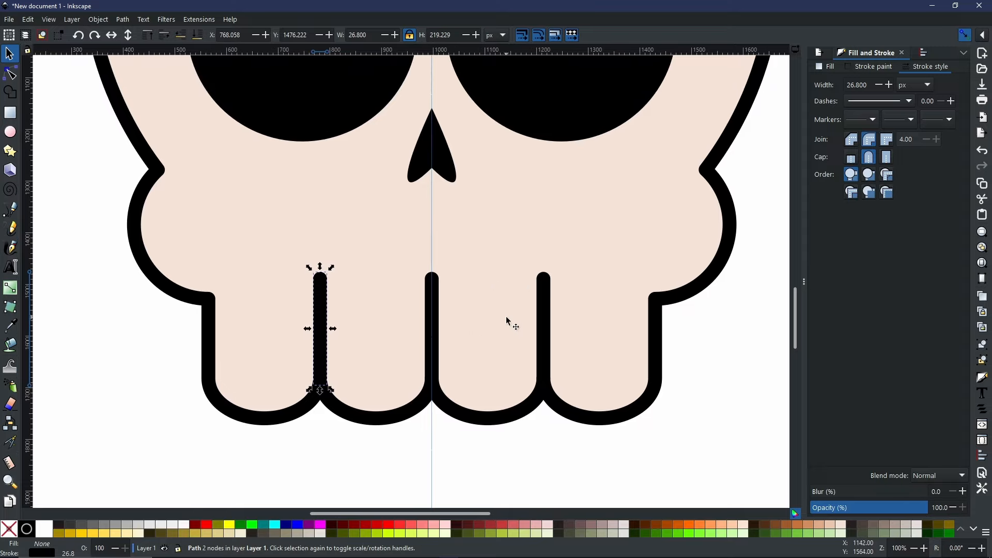
mouse_move(358, 316)
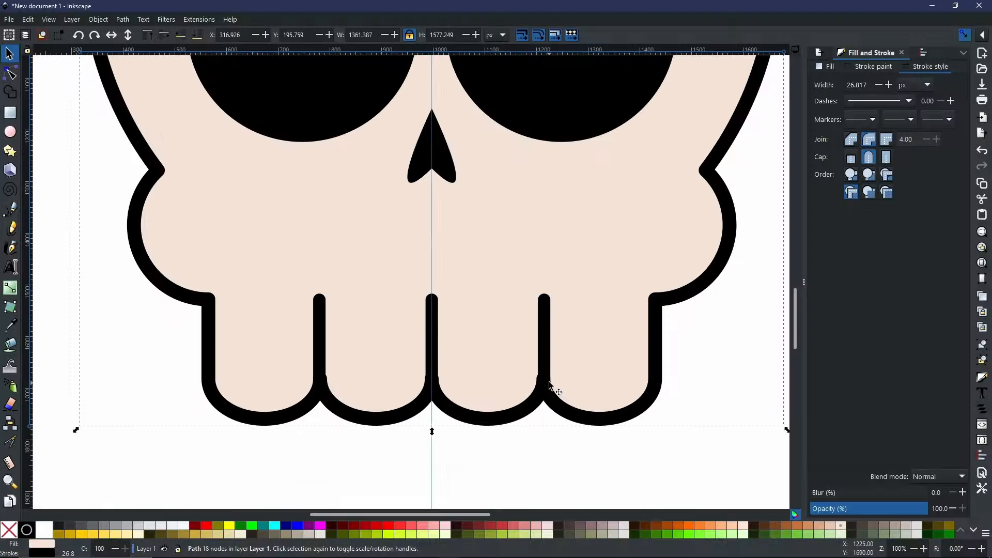
left_click(543, 339)
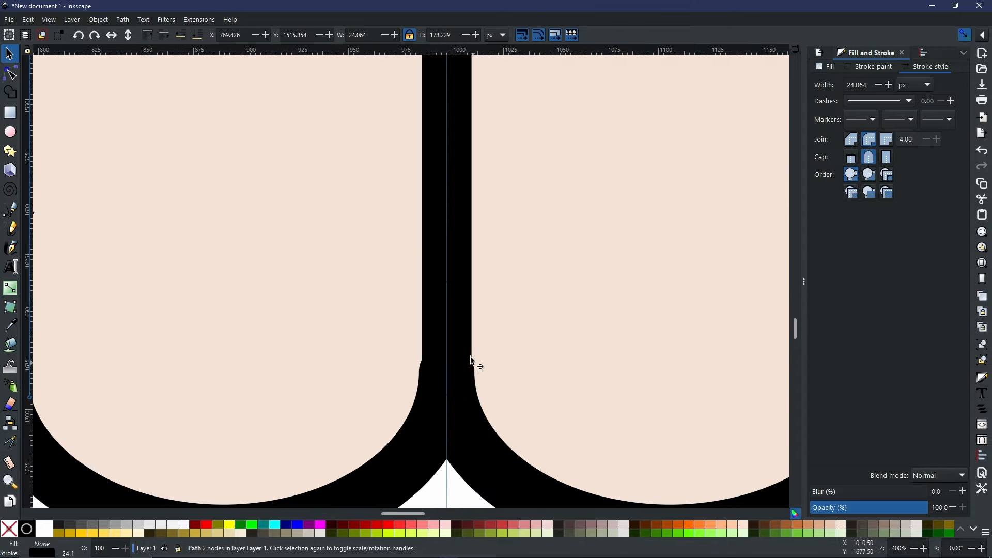
left_click(470, 361)
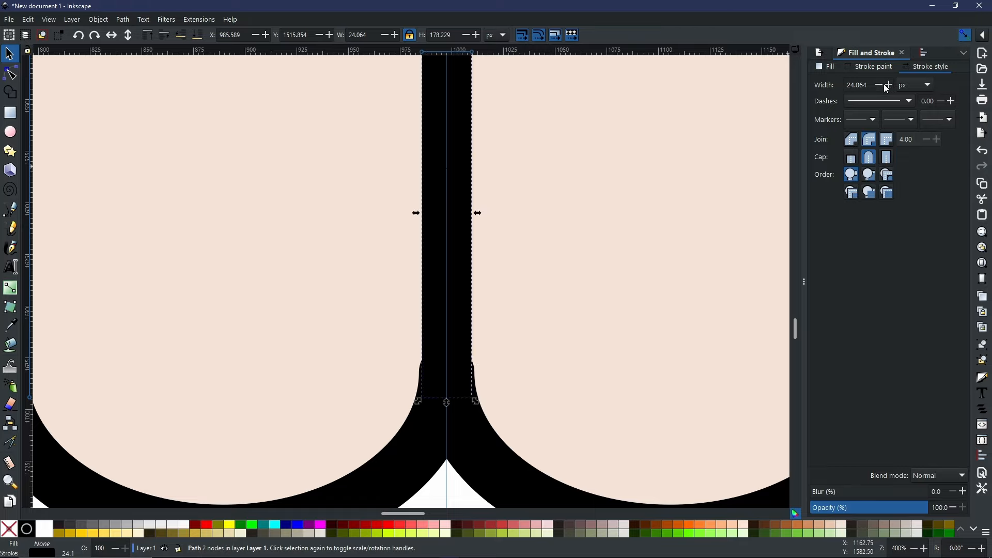
left_click(888, 85)
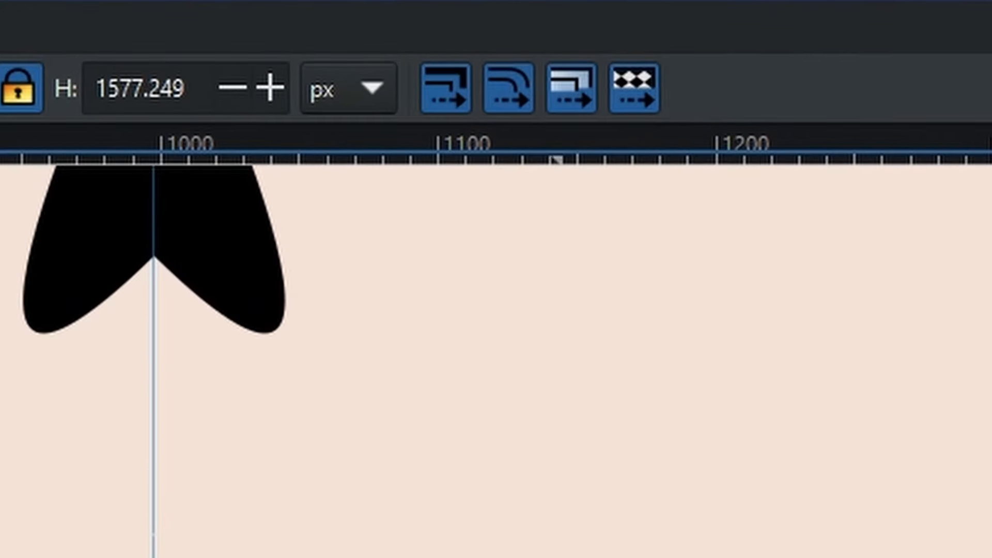
mouse_move(467, 108)
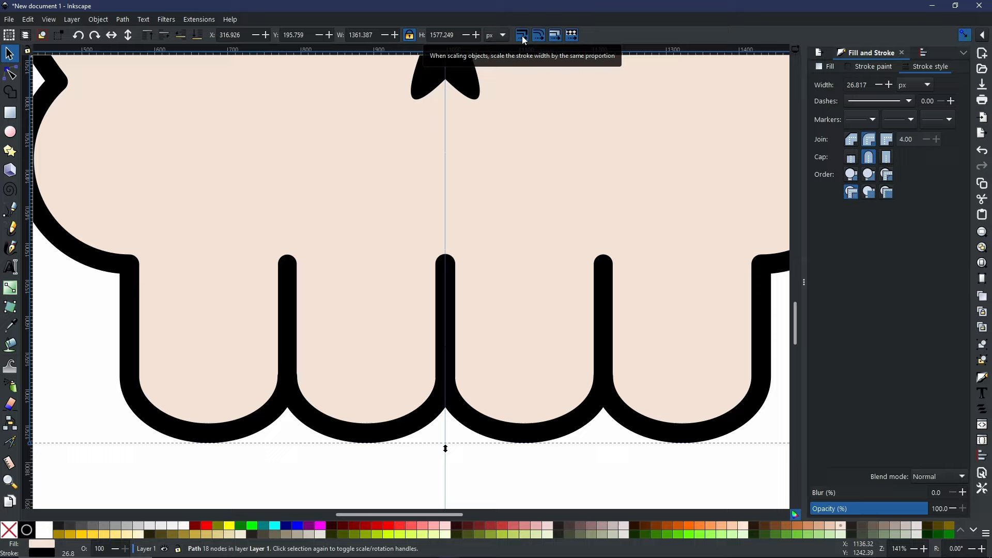
Step: Turn off the scale-stroke-width toggle, then click on the canvas
left_click(521, 34)
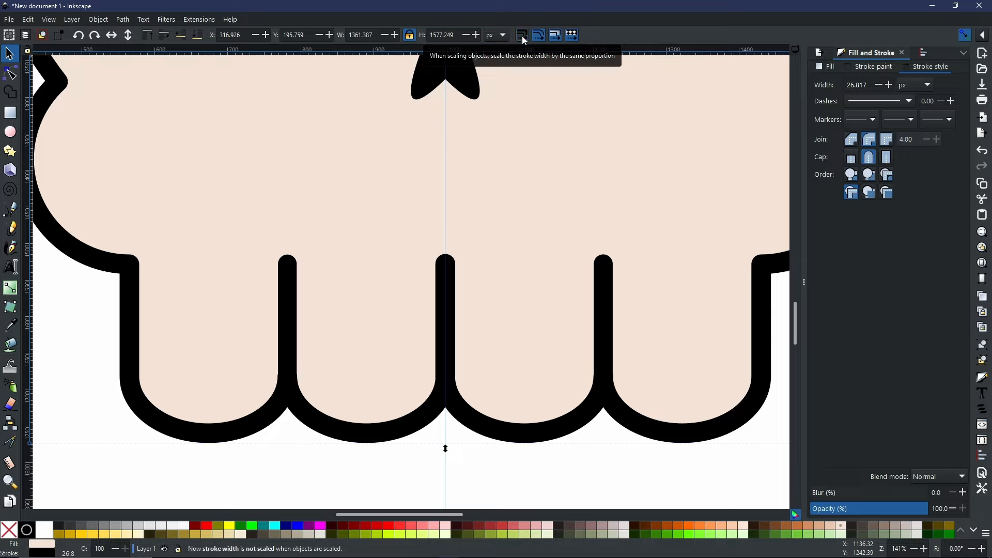
mouse_move(585, 132)
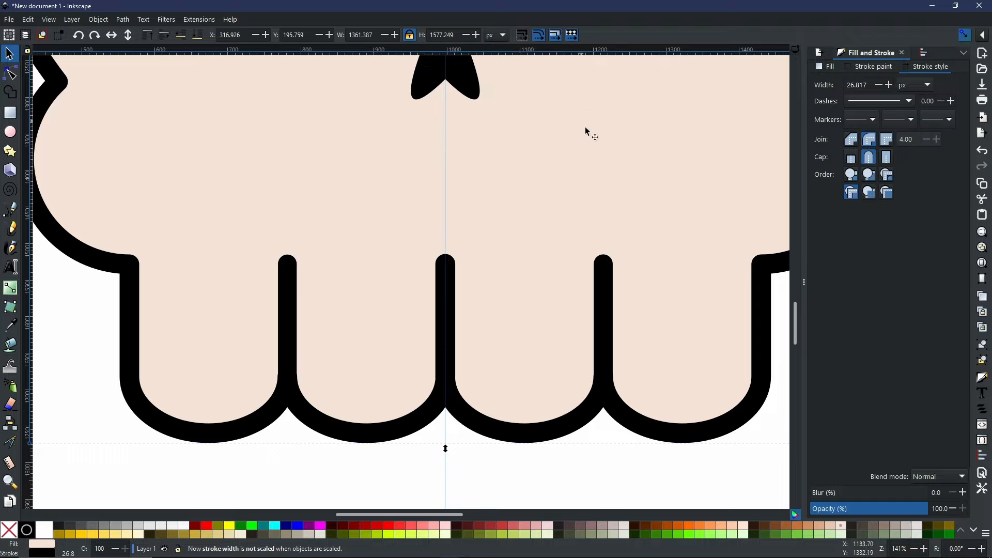
mouse_move(694, 265)
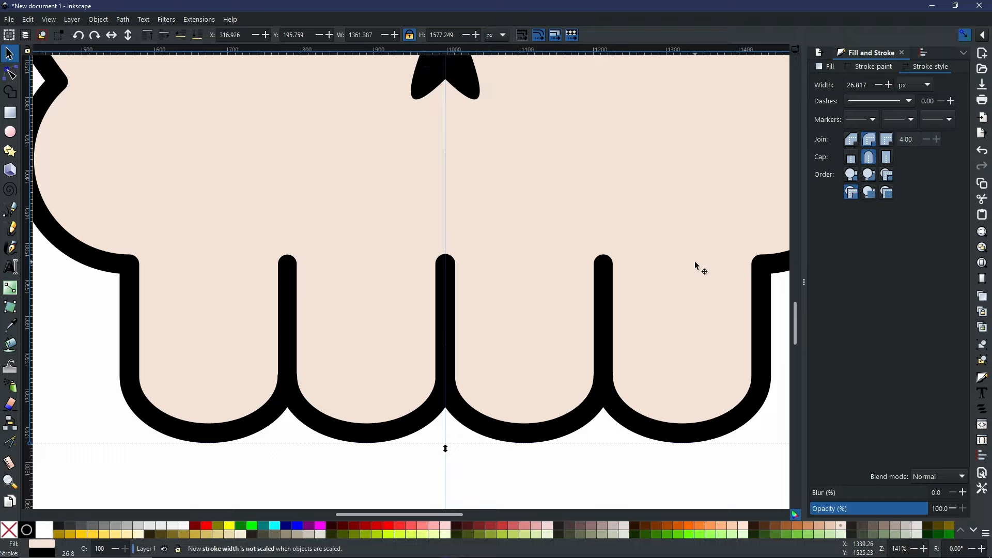
left_click(696, 266)
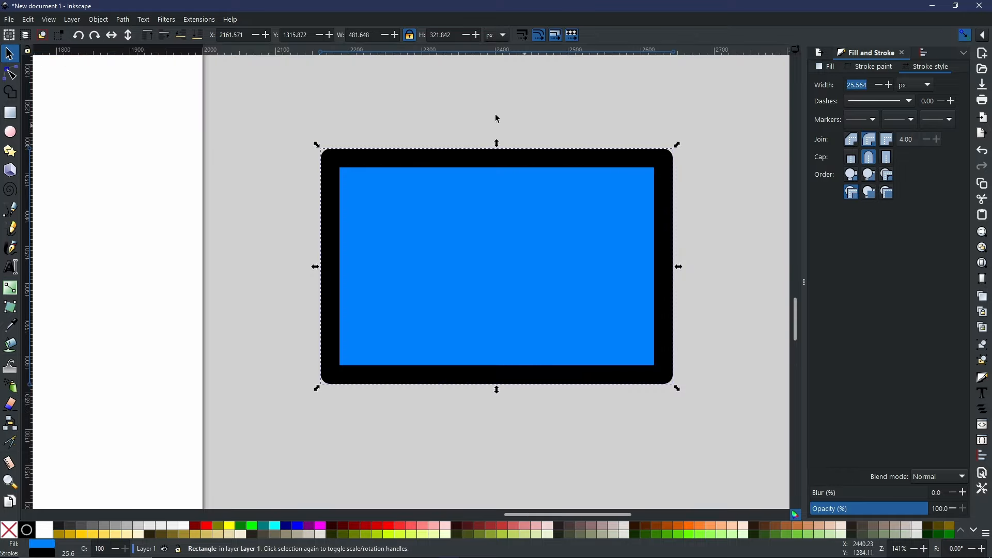
mouse_move(554, 281)
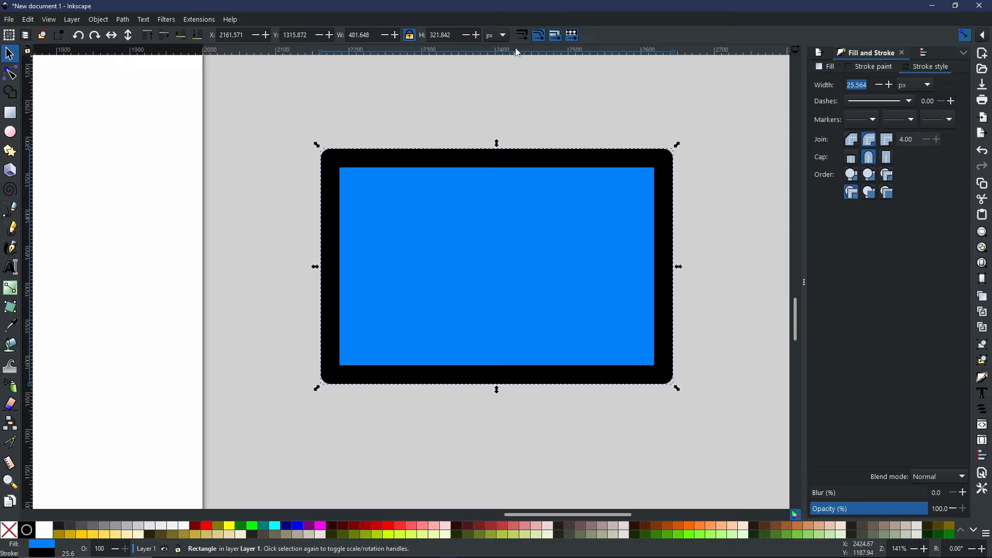
mouse_move(523, 35)
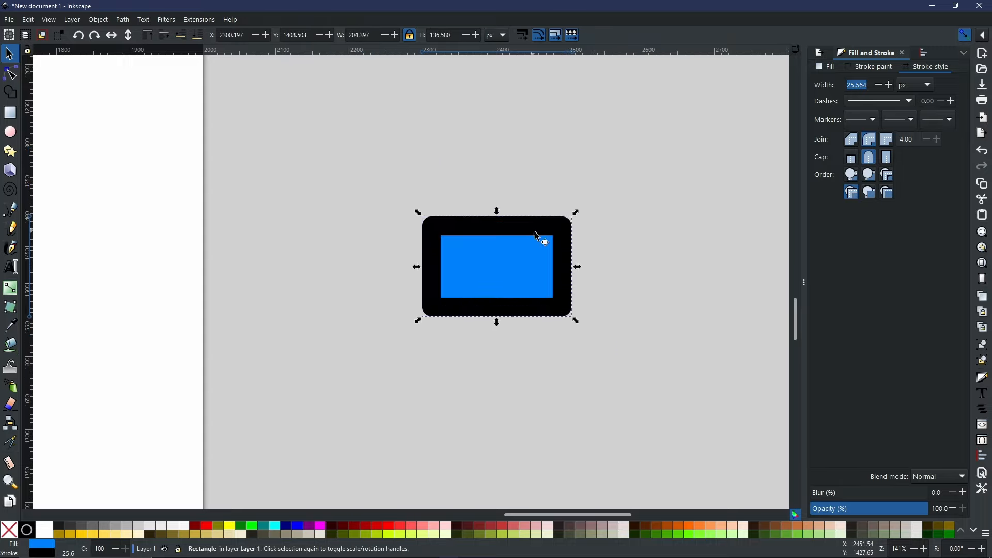
mouse_move(535, 324)
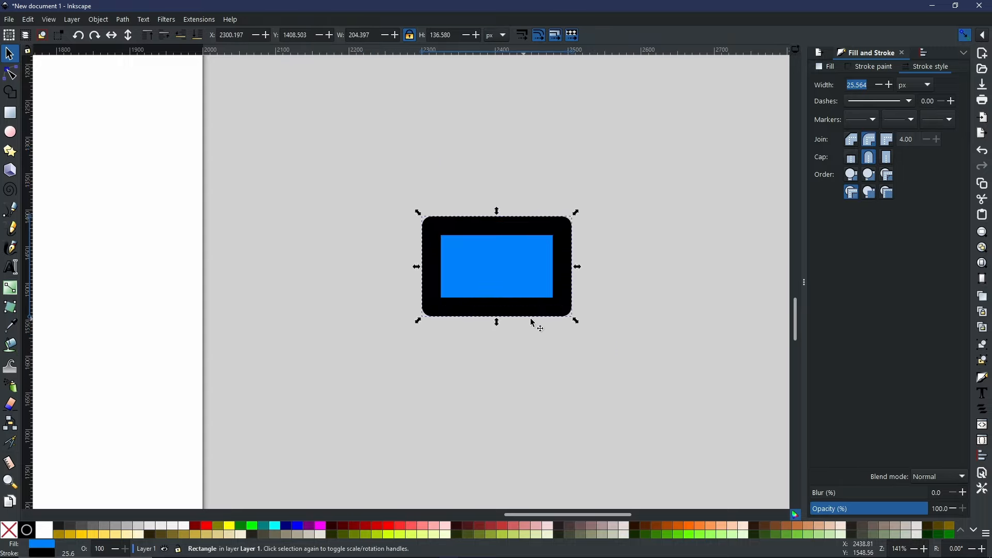
mouse_move(429, 237)
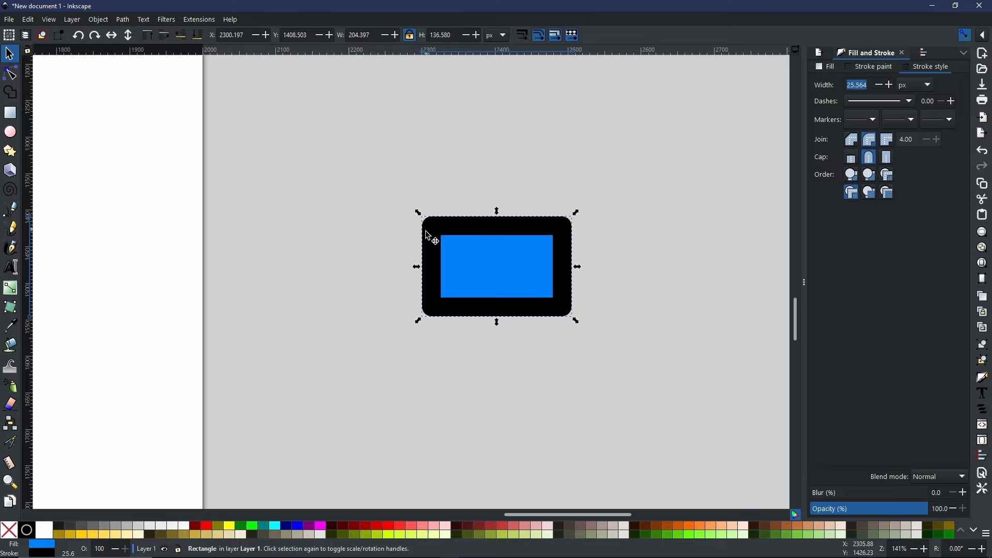
mouse_move(566, 317)
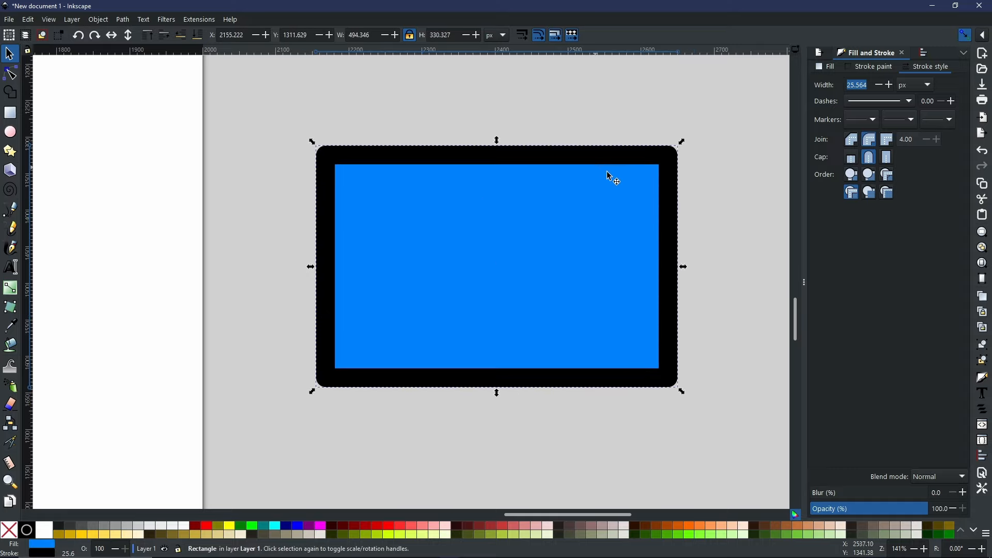
mouse_move(631, 167)
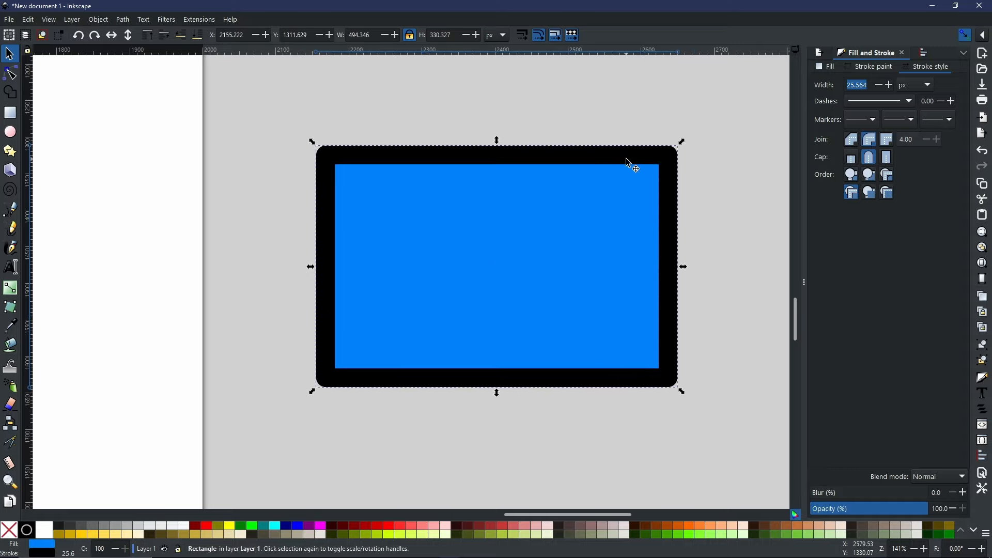
mouse_move(535, 53)
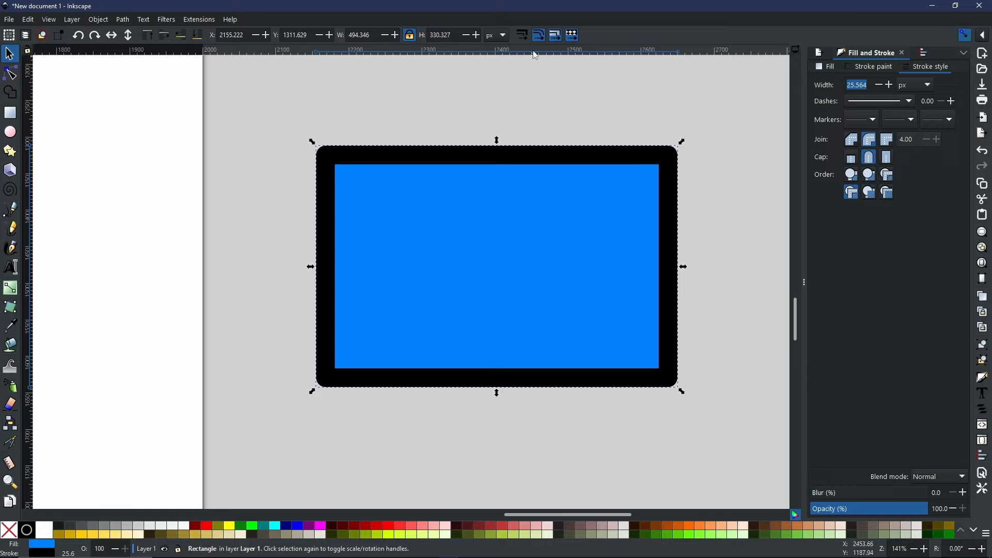
Step: Re-enable the scale-stroke-width toggle on the selector toolbar
left_click(521, 34)
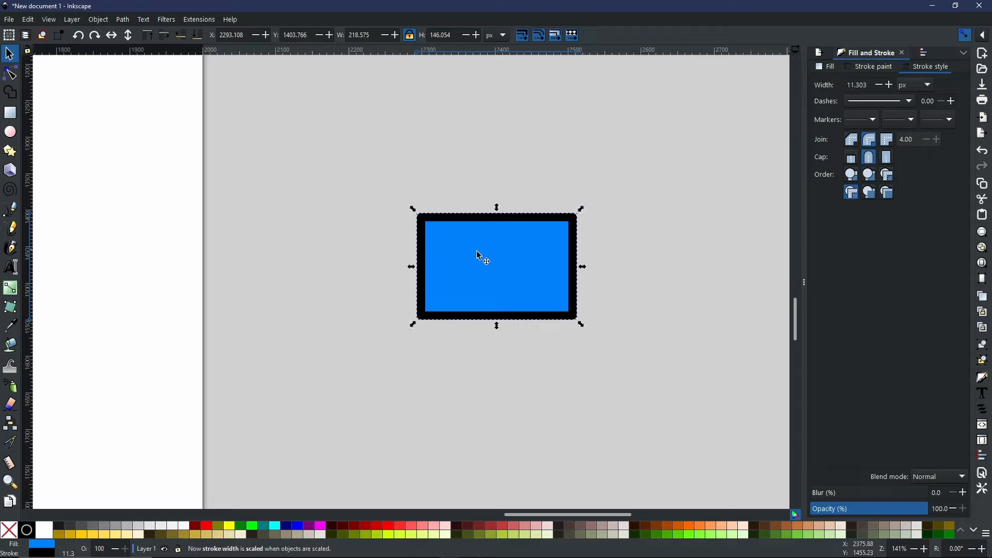
mouse_move(550, 235)
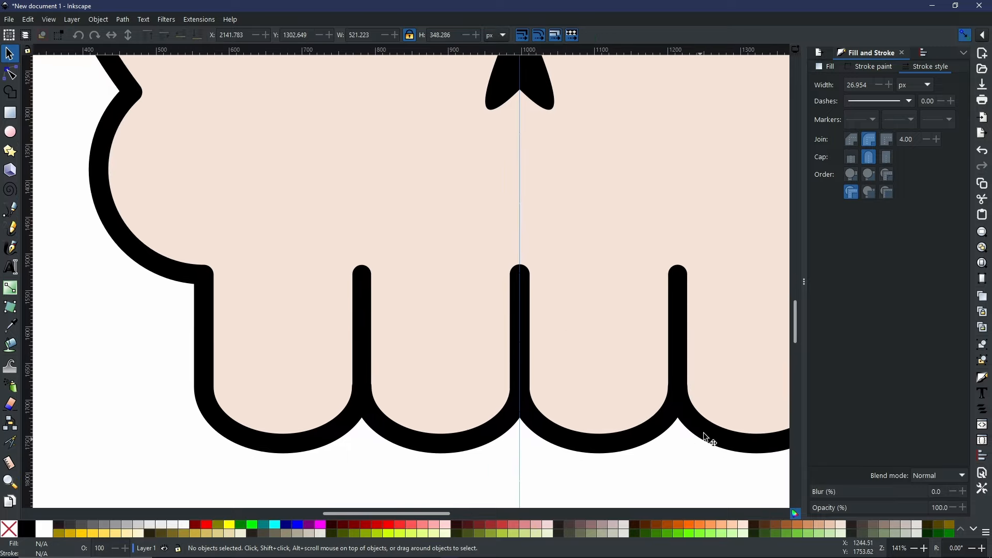
left_click(677, 329)
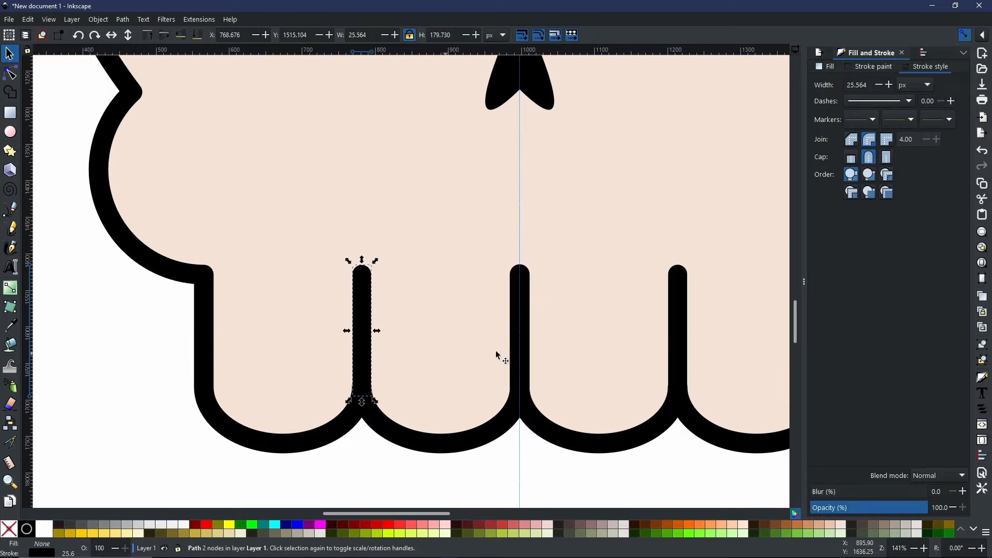
mouse_move(603, 297)
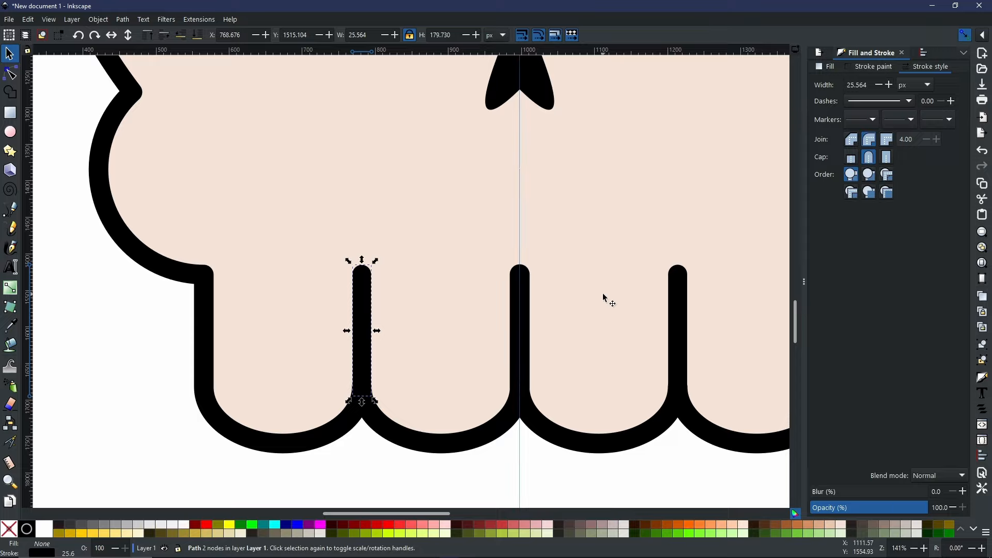